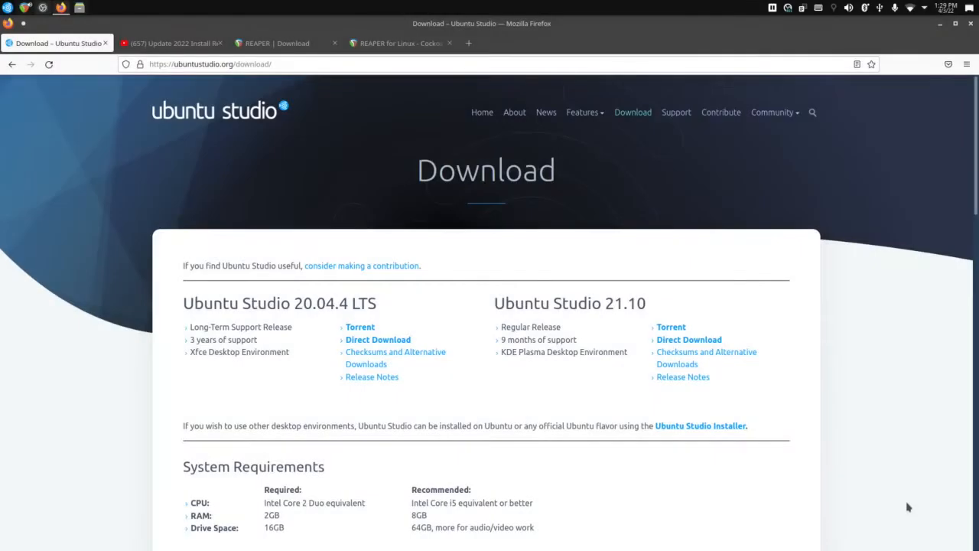
mouse_move(908, 502)
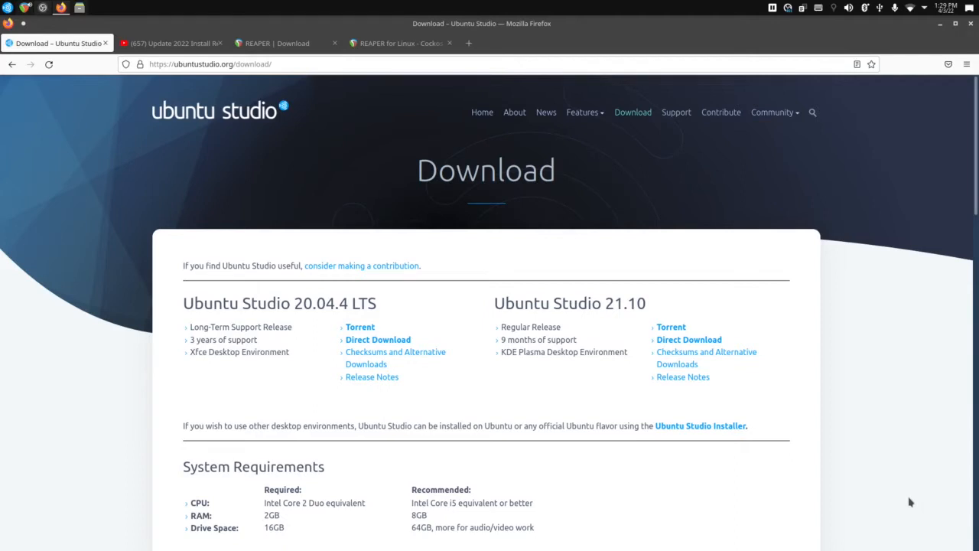
mouse_move(898, 480)
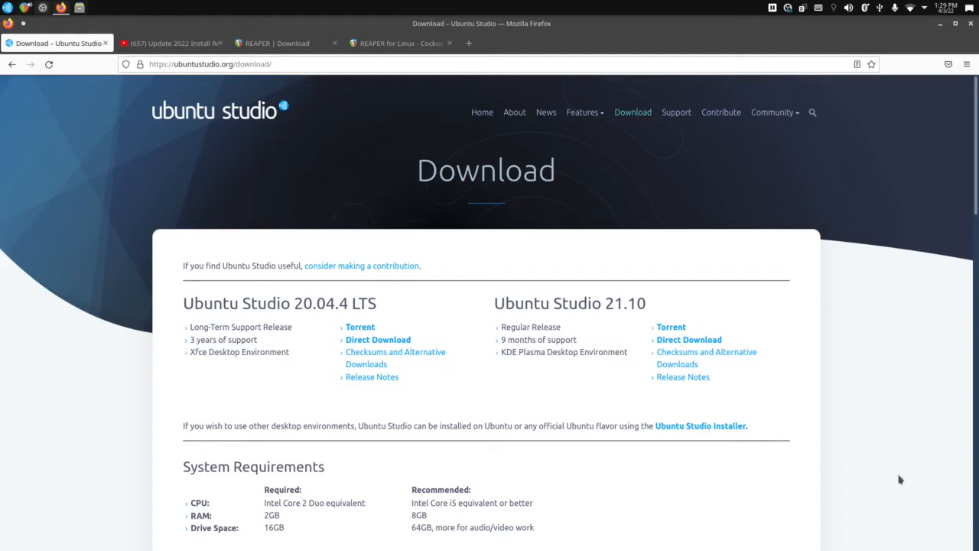
mouse_move(819, 376)
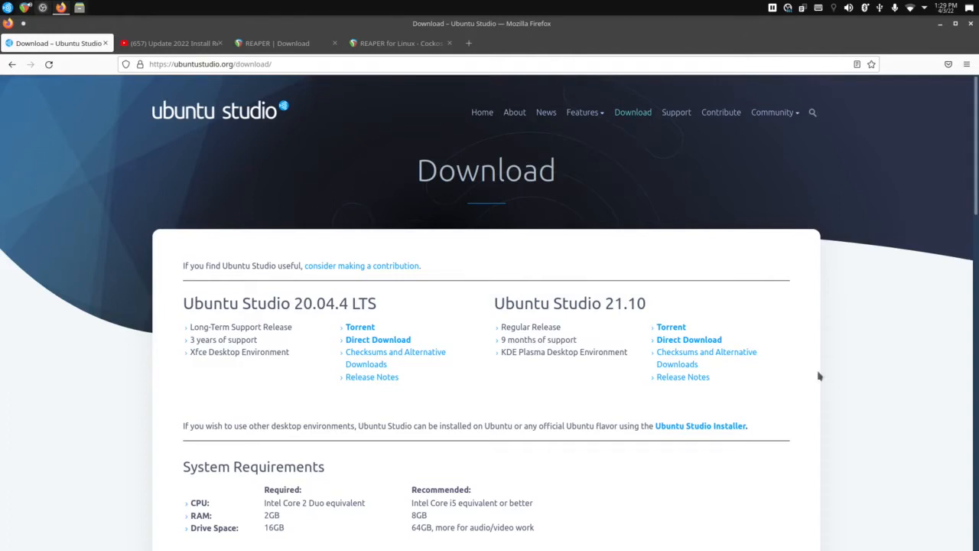
mouse_move(611, 318)
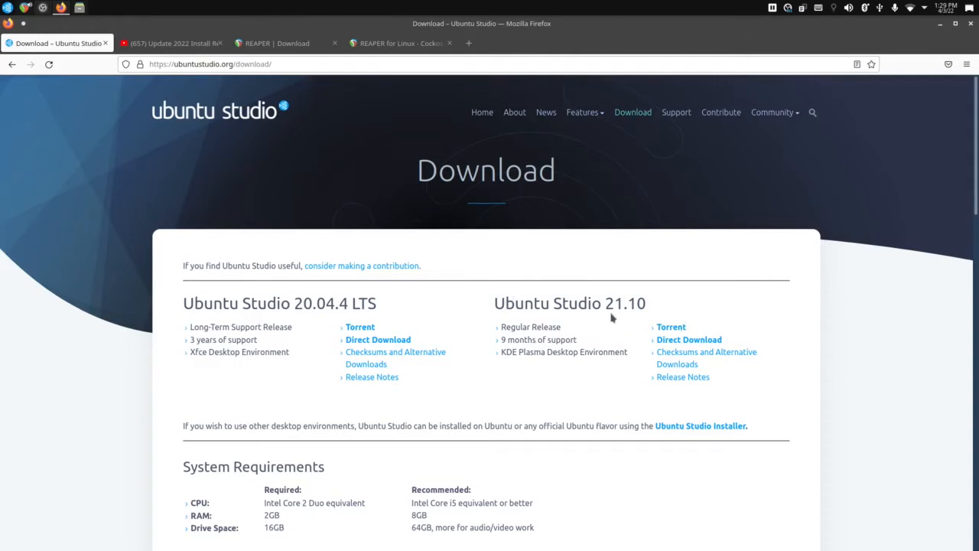
mouse_move(496, 413)
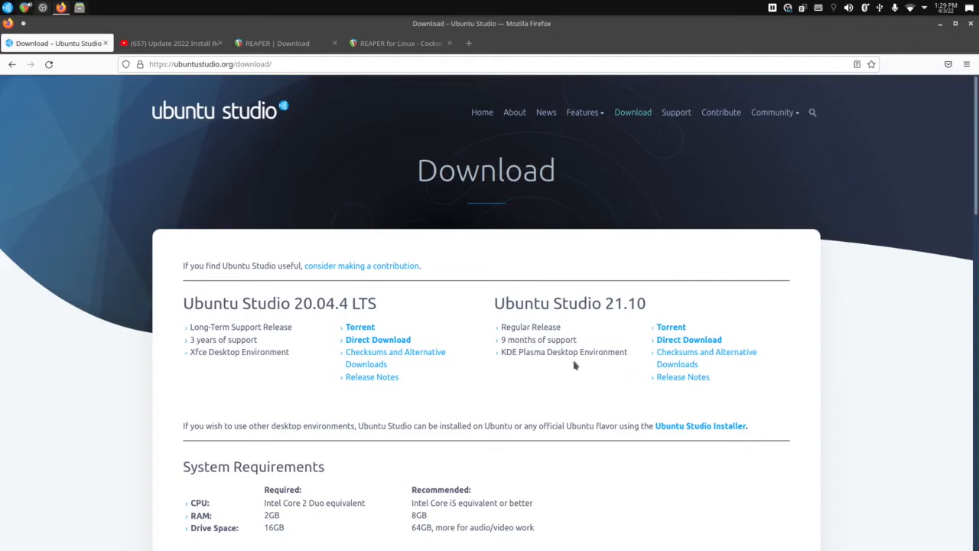
mouse_move(591, 346)
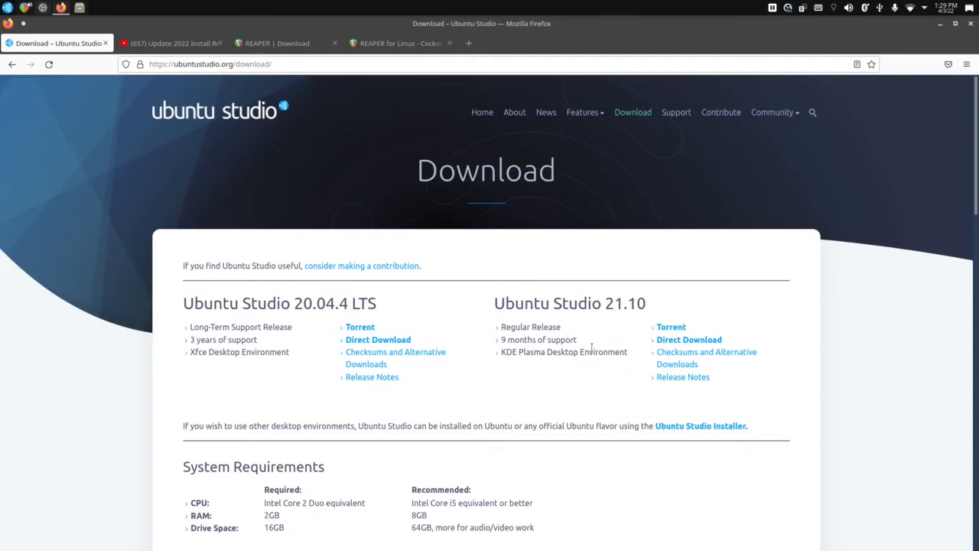
mouse_move(566, 365)
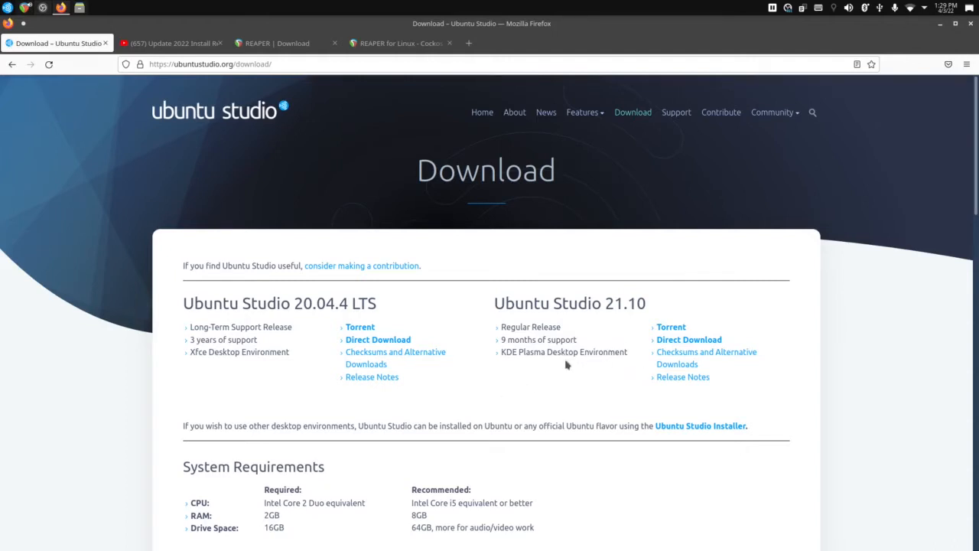
mouse_move(488, 332)
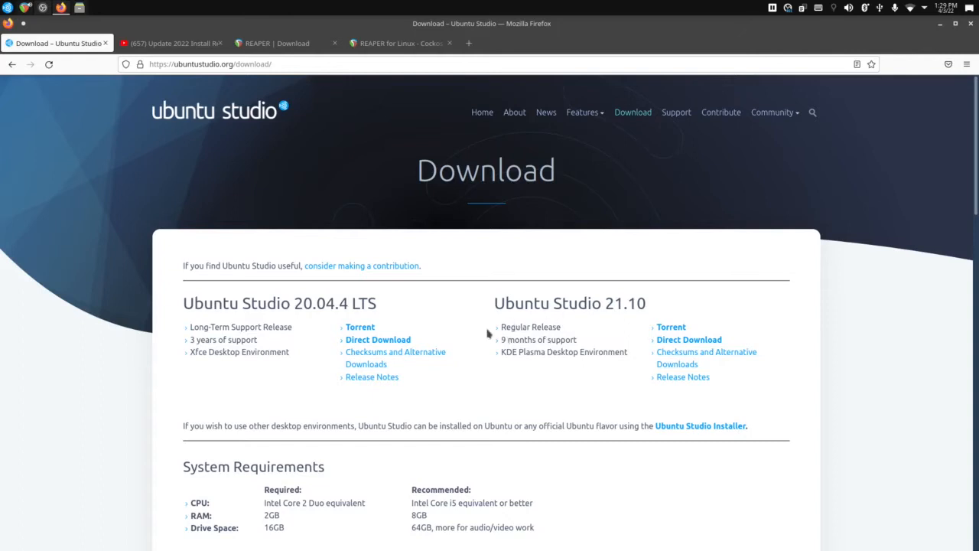
mouse_move(497, 327)
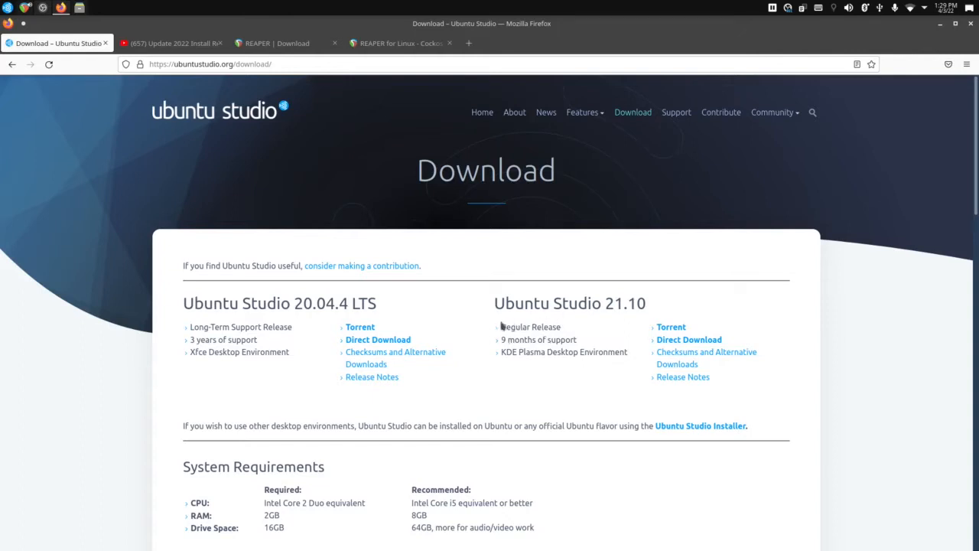
mouse_move(297, 328)
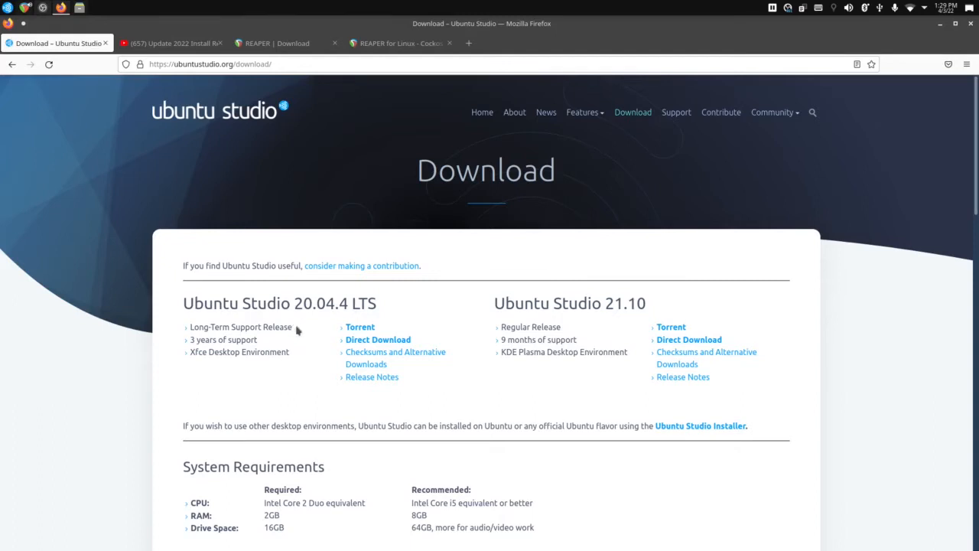
mouse_move(197, 361)
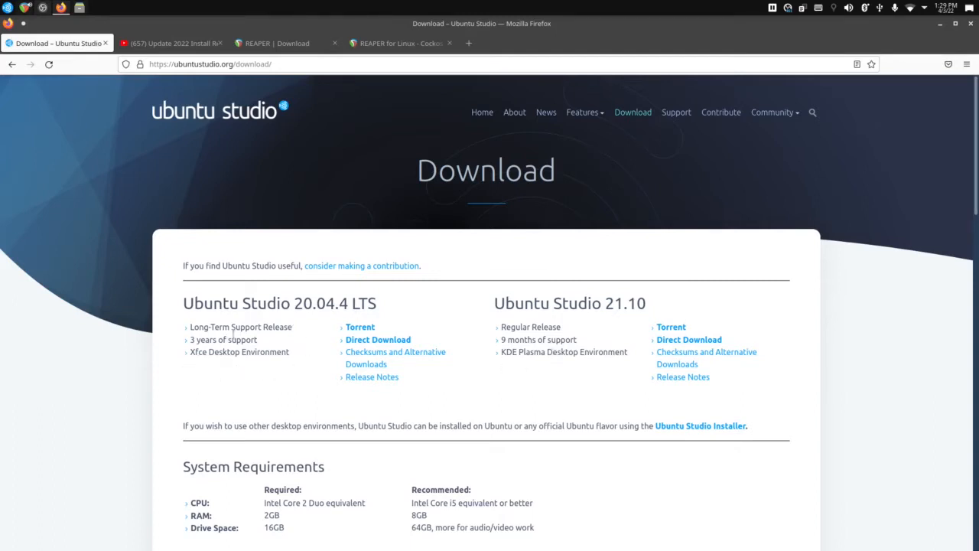
mouse_move(722, 306)
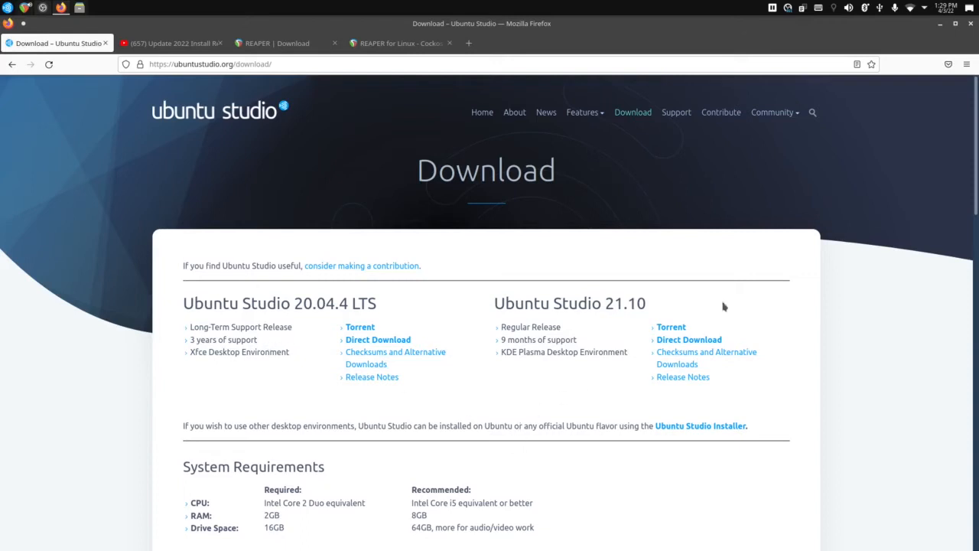
mouse_move(737, 413)
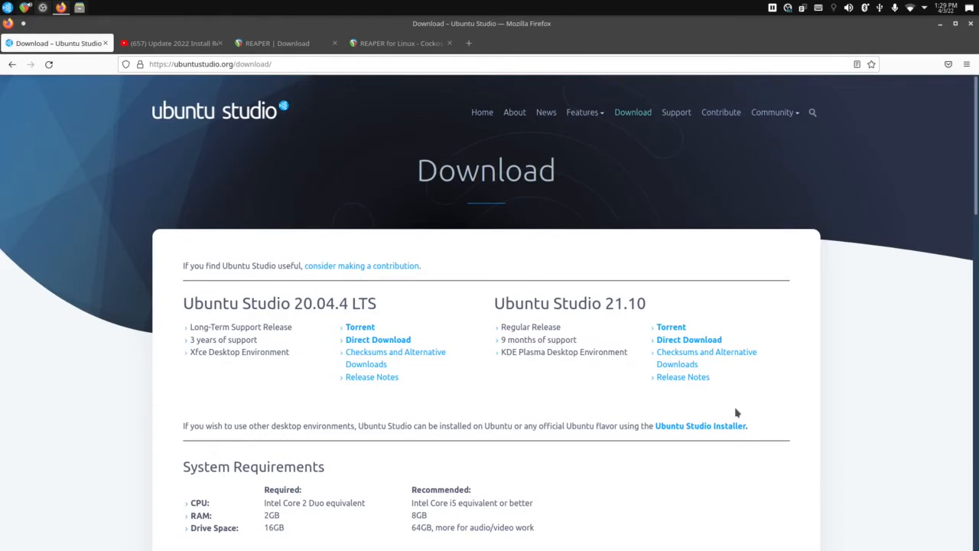
mouse_move(608, 382)
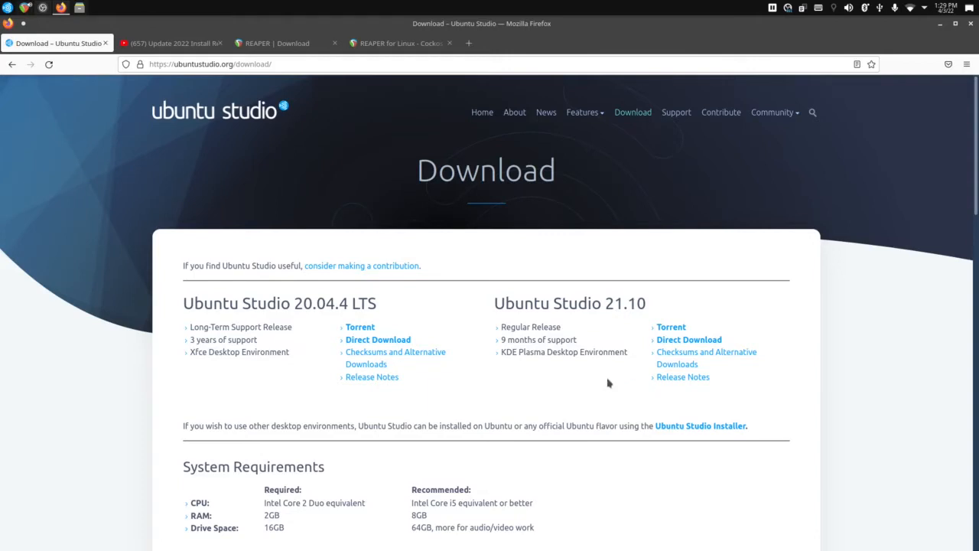
mouse_move(554, 380)
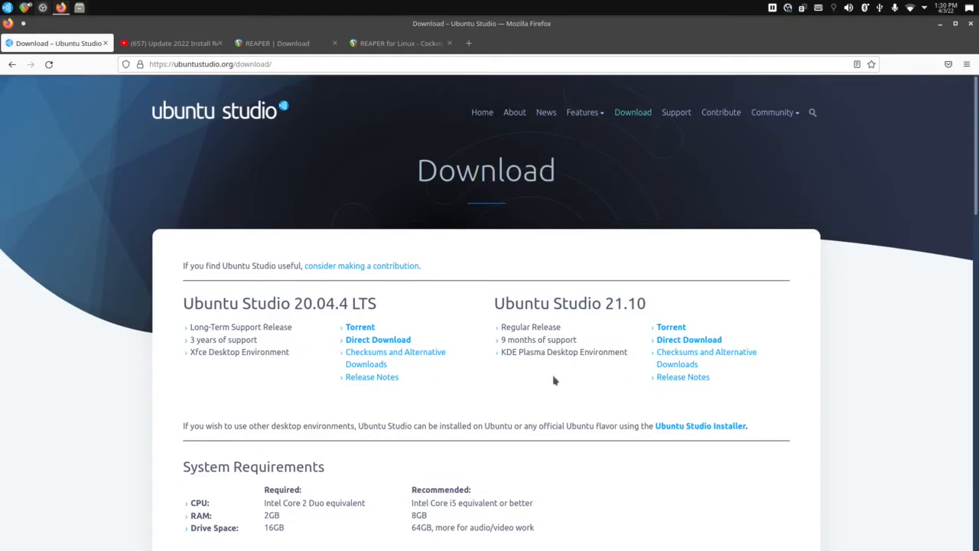
mouse_move(564, 391)
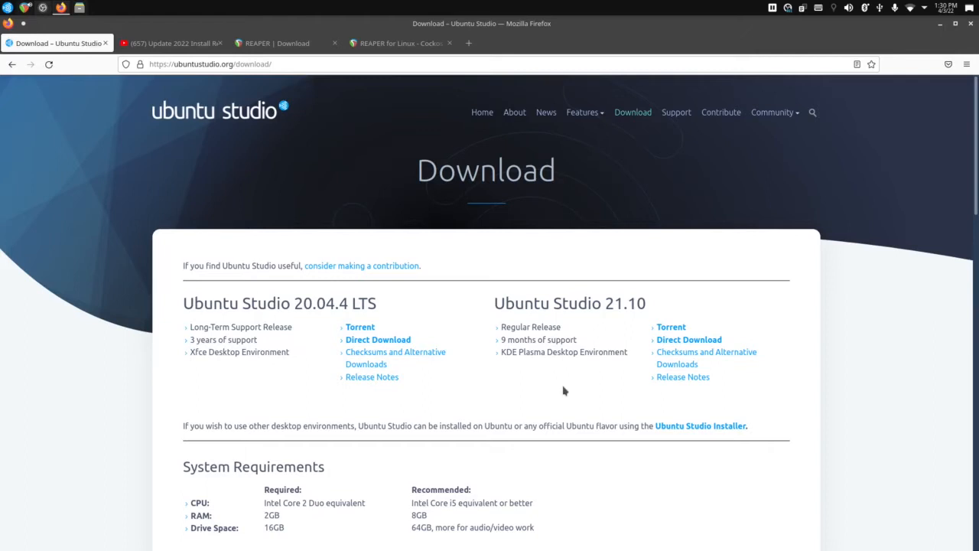
mouse_move(318, 143)
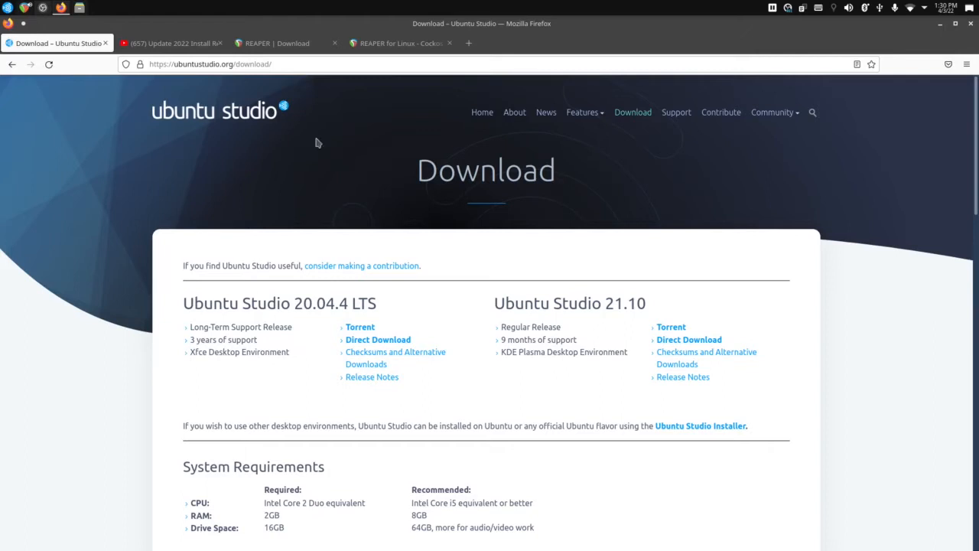
Switch Firefox to the REAPER | Download tab and open the application launcher's Audio Production list.
click(283, 43)
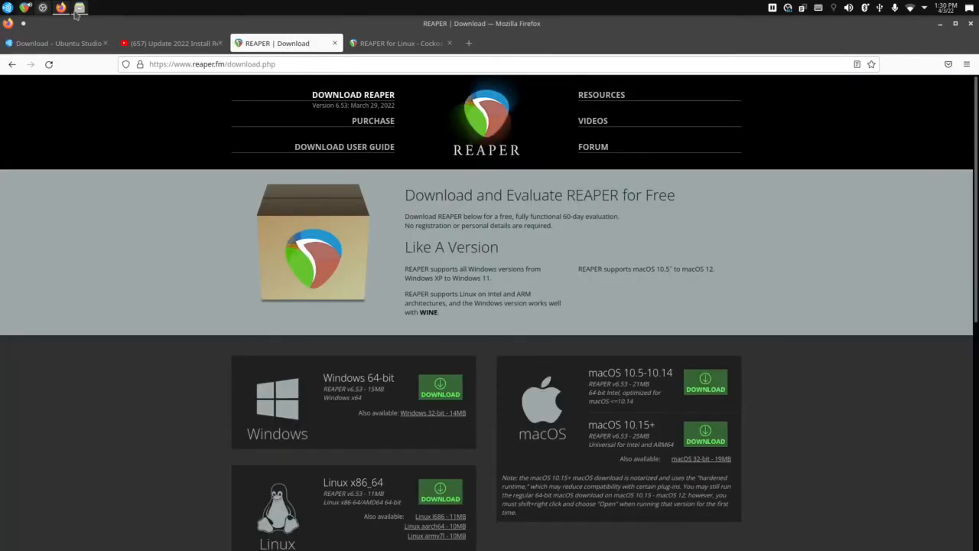
click(6, 8)
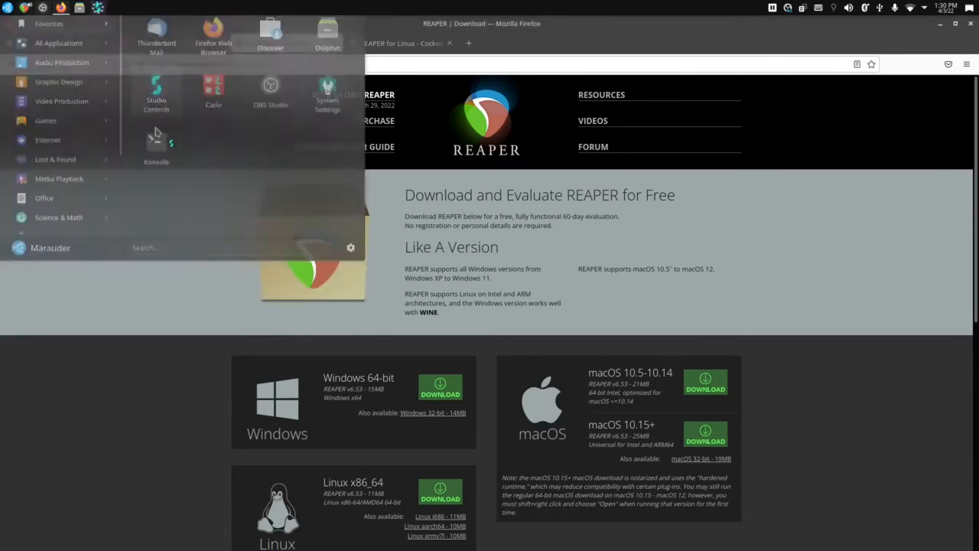
Check Studio Controls' JACK Master Settings, keeping USB1 as JACK master, then close it.
click(156, 92)
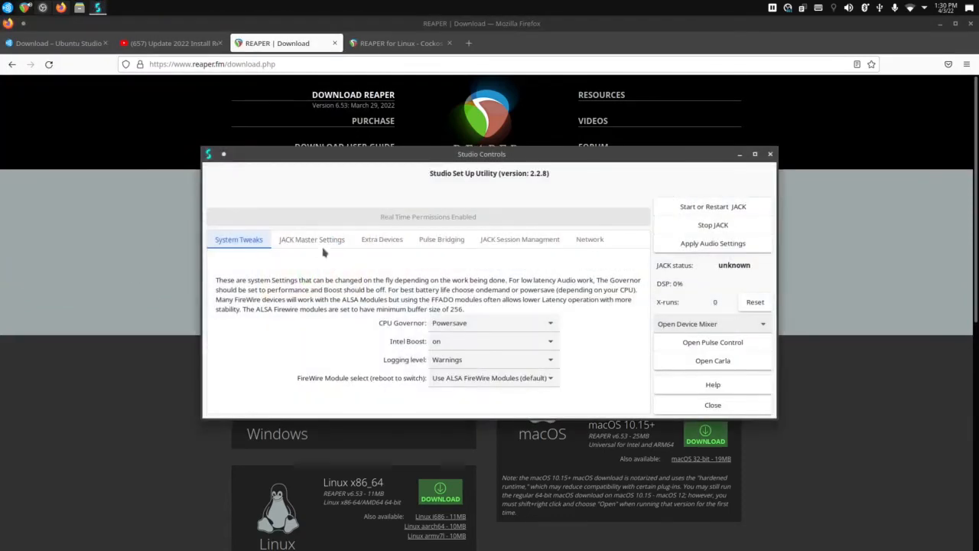
click(311, 238)
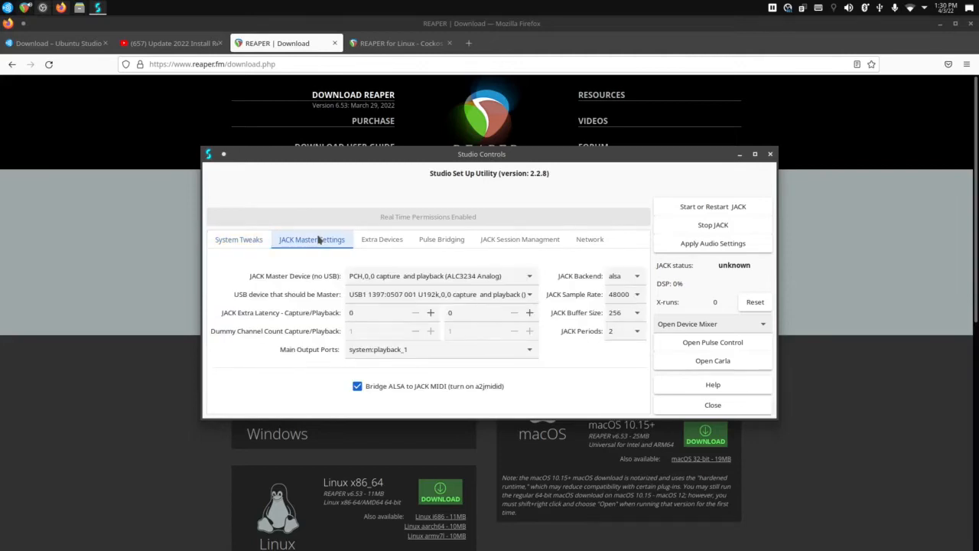
click(712, 206)
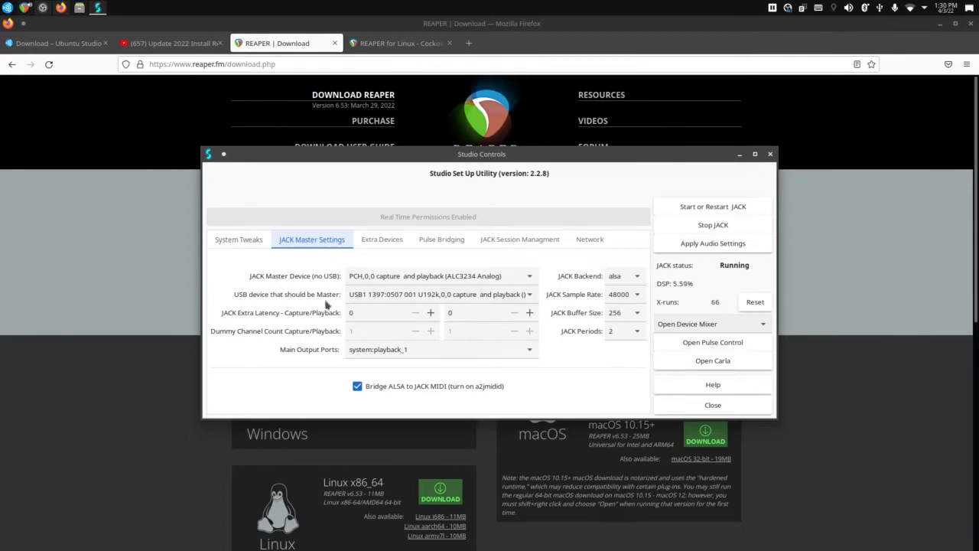
click(440, 275)
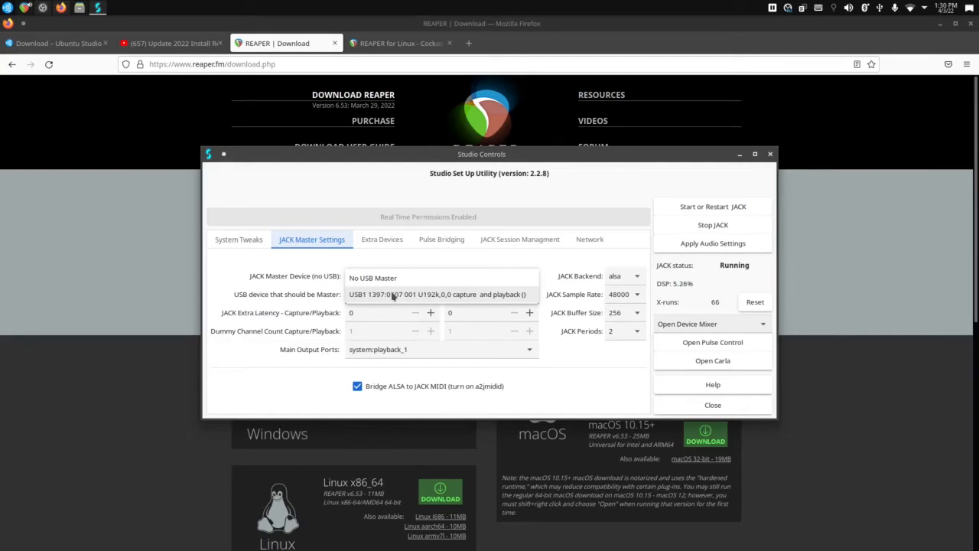
click(440, 275)
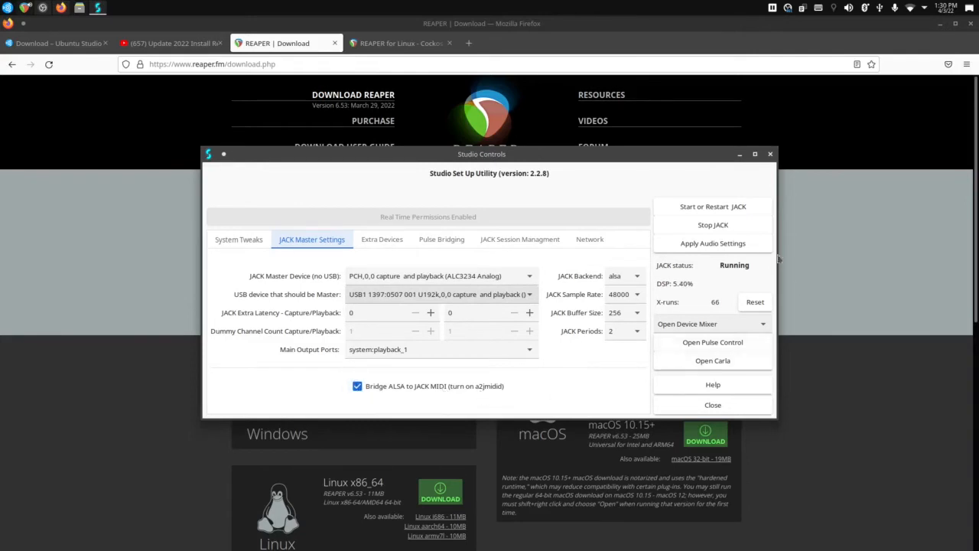
mouse_move(718, 271)
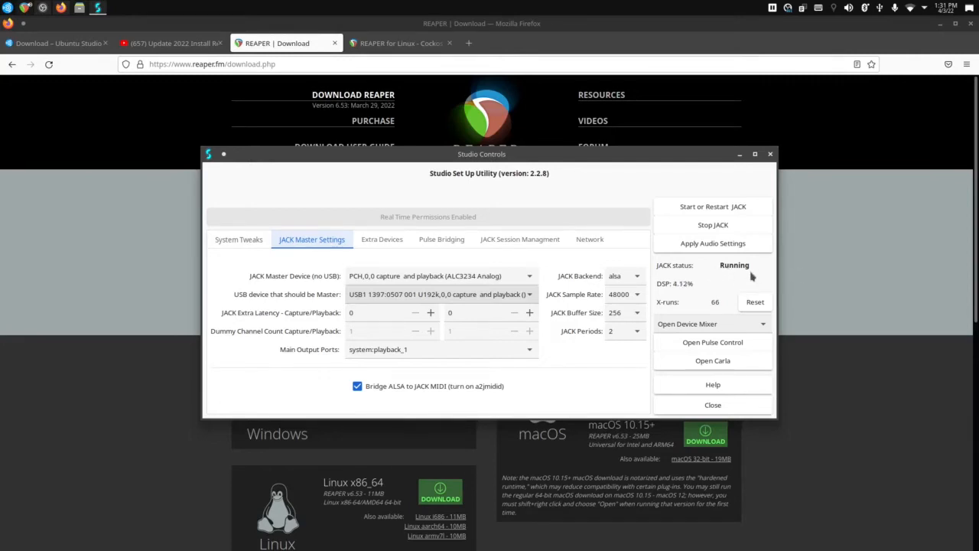
mouse_move(700, 305)
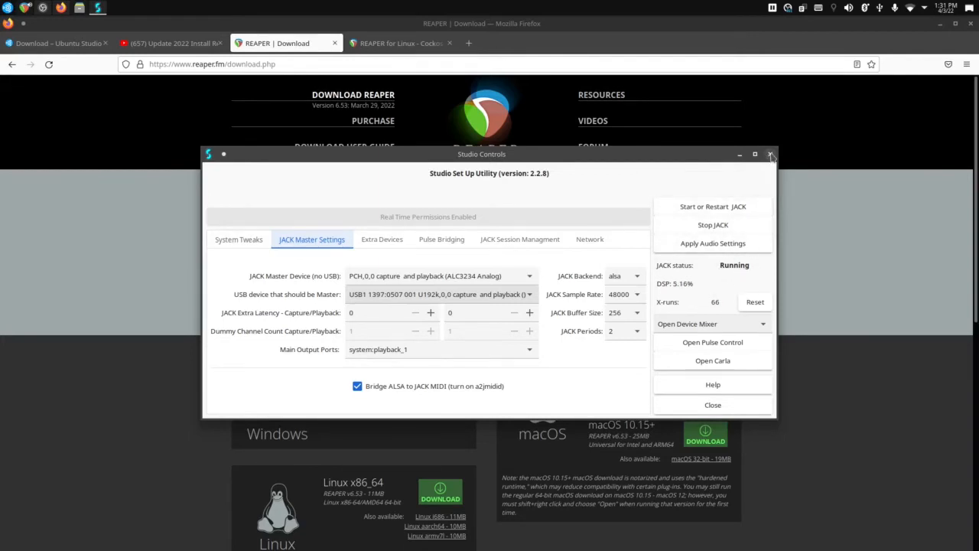
click(770, 153)
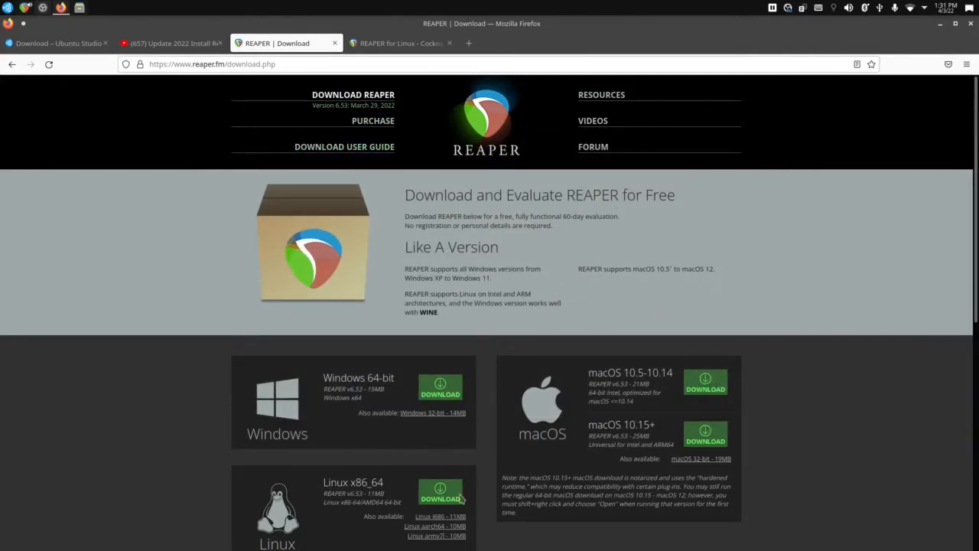
mouse_move(440, 493)
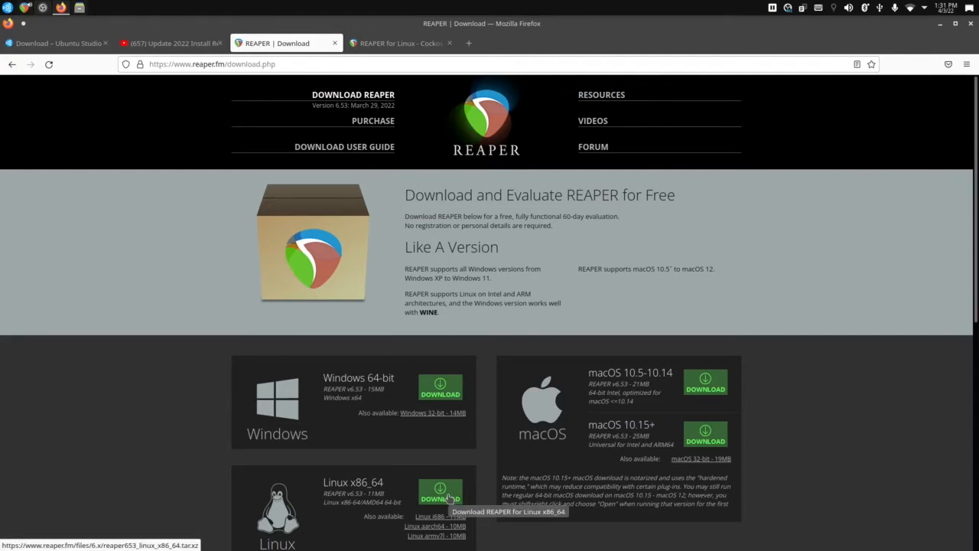
click(172, 43)
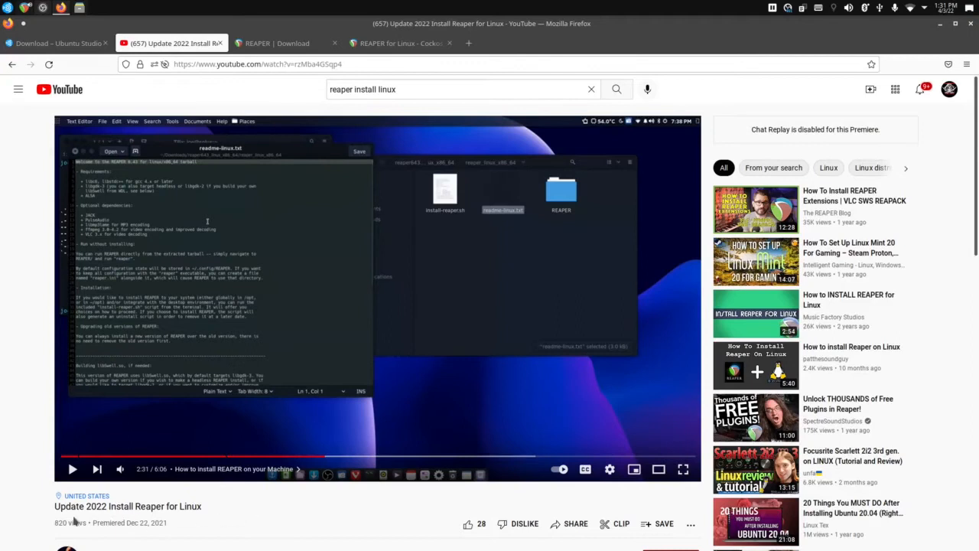
mouse_move(243, 530)
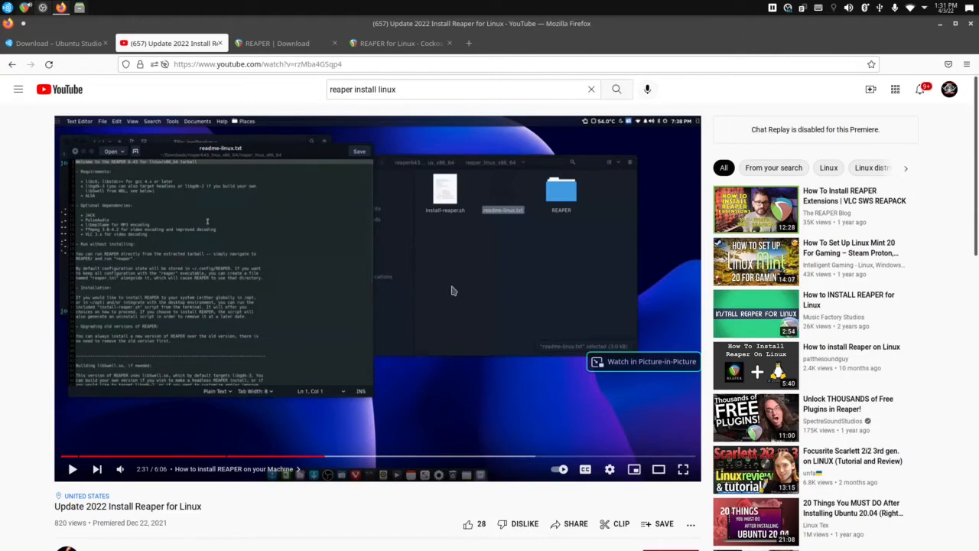
mouse_move(476, 290)
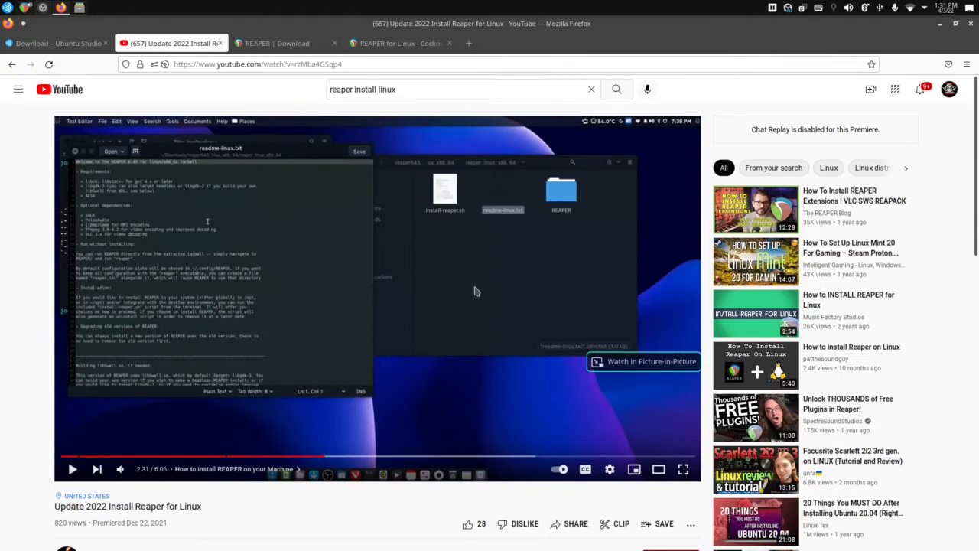
mouse_move(465, 404)
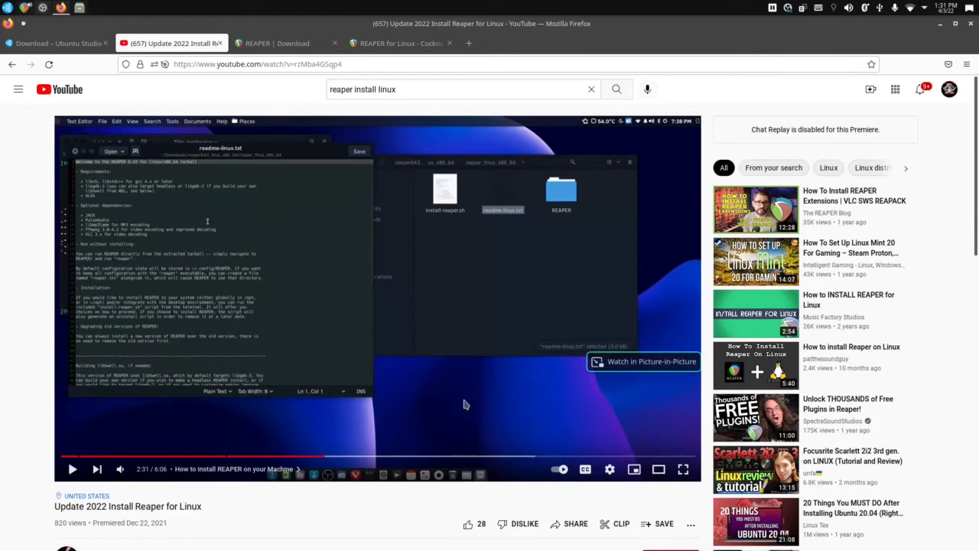
mouse_move(453, 416)
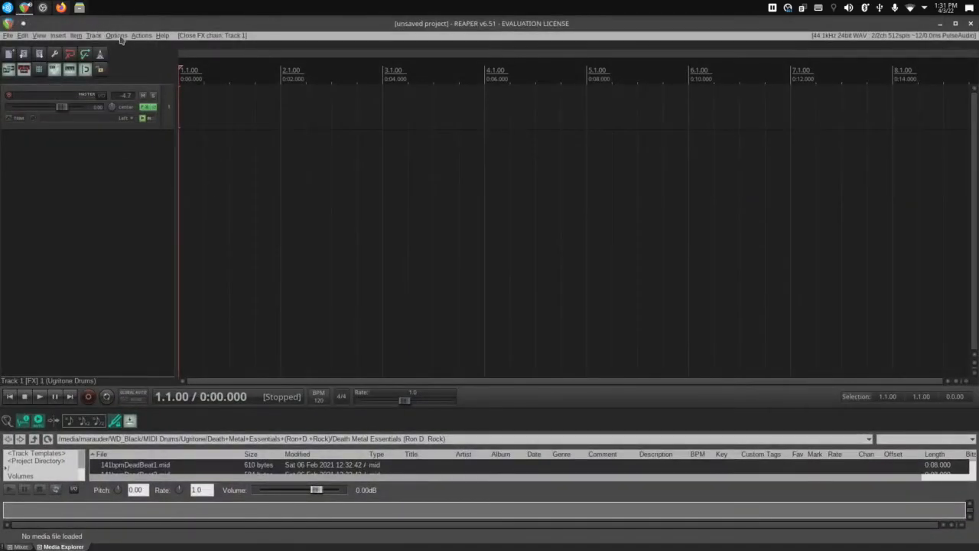
Open REAPER's Options menu showing recording modes and preferences.
click(116, 35)
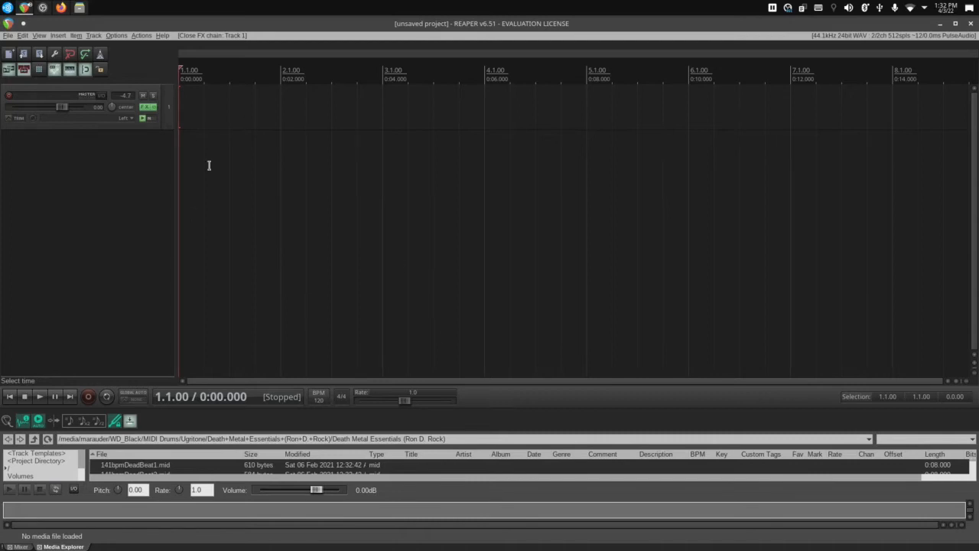
click(116, 35)
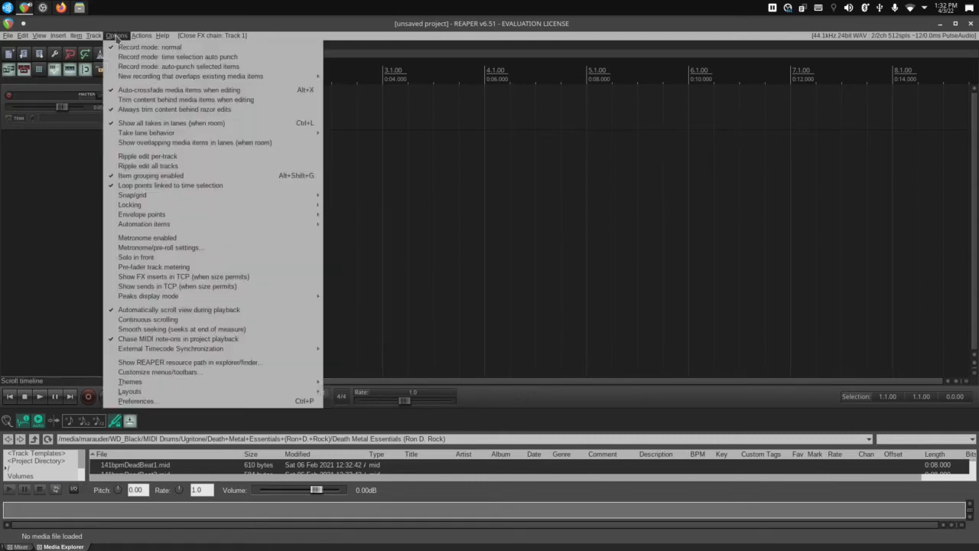
mouse_move(136, 401)
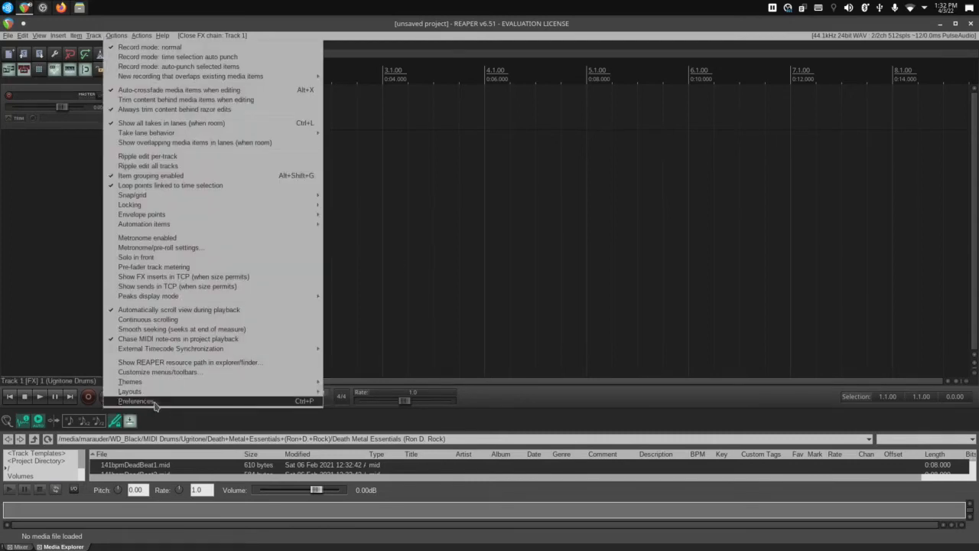
Open REAPER Preferences and confirm PulseAudio as the audio system.
click(135, 401)
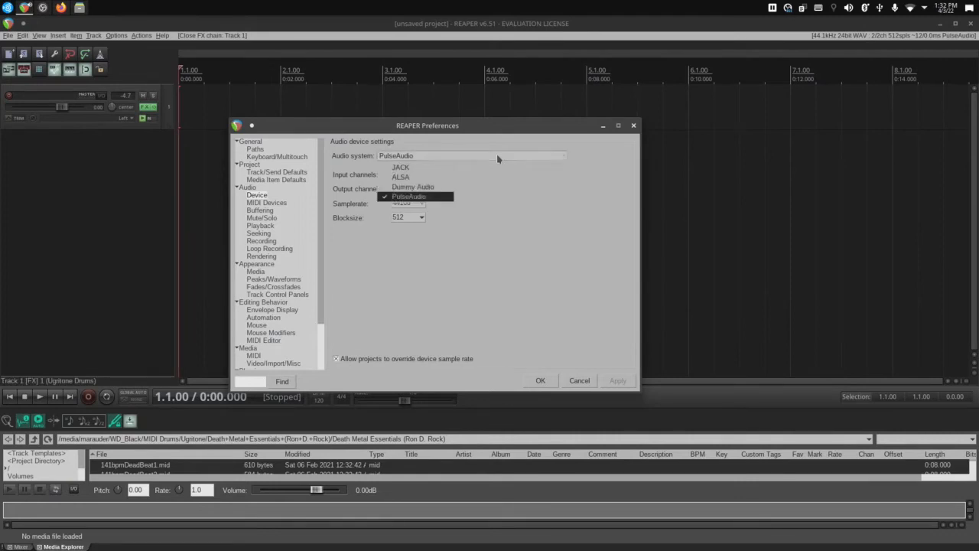
click(408, 197)
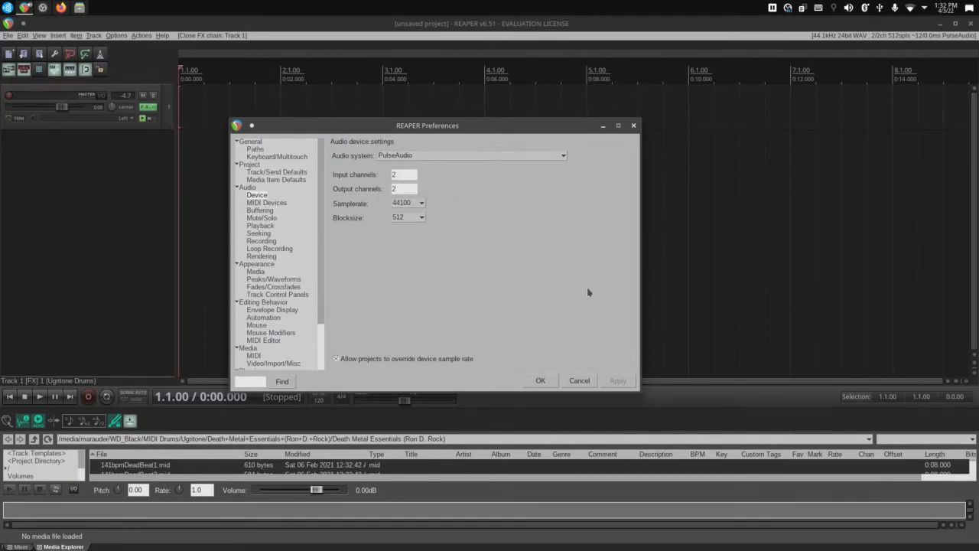
mouse_move(540, 370)
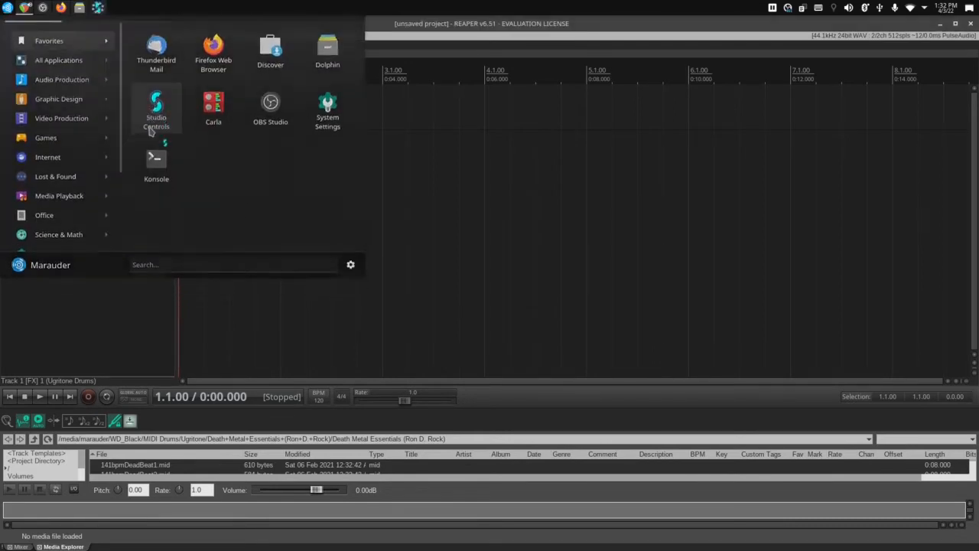
Relaunch Studio Controls and review JACK at 48000 Hz with a 256 buffer.
click(156, 107)
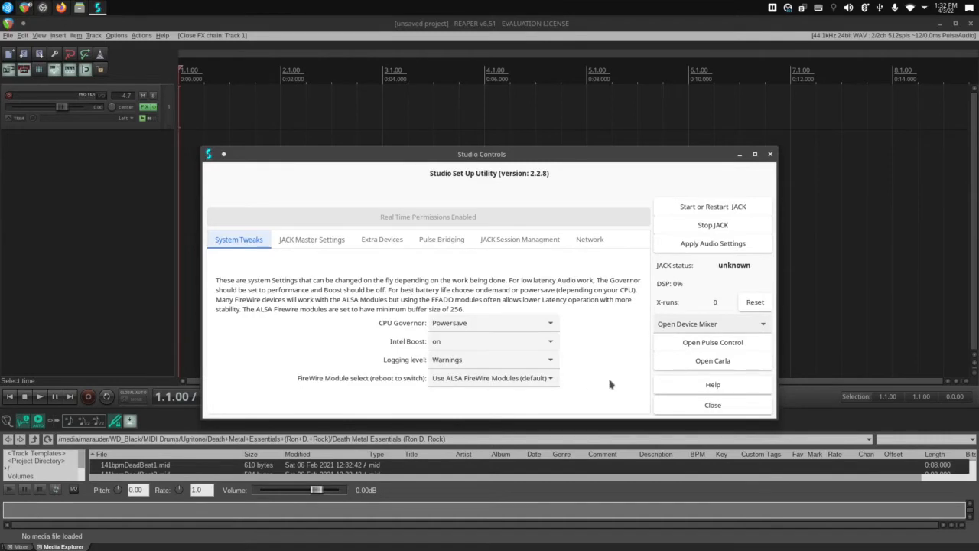
click(311, 239)
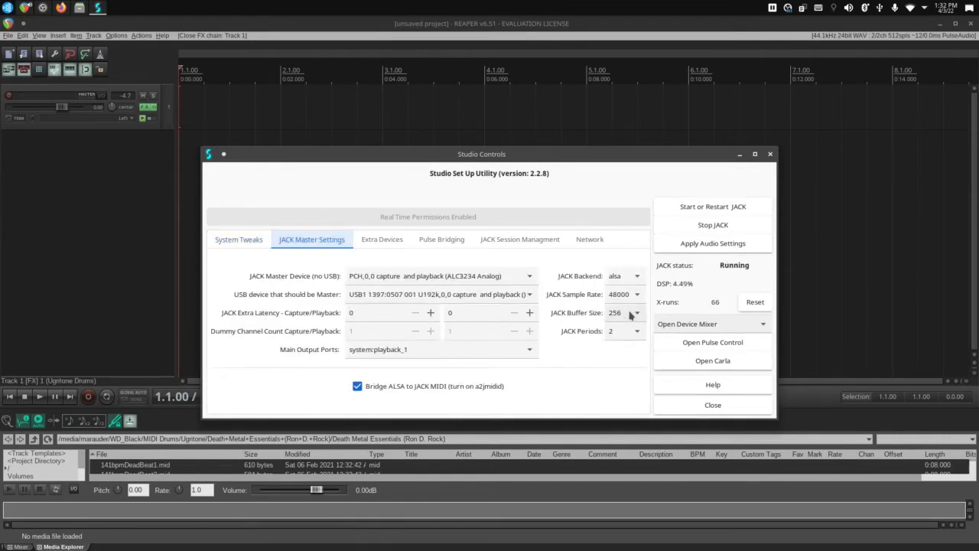
click(637, 312)
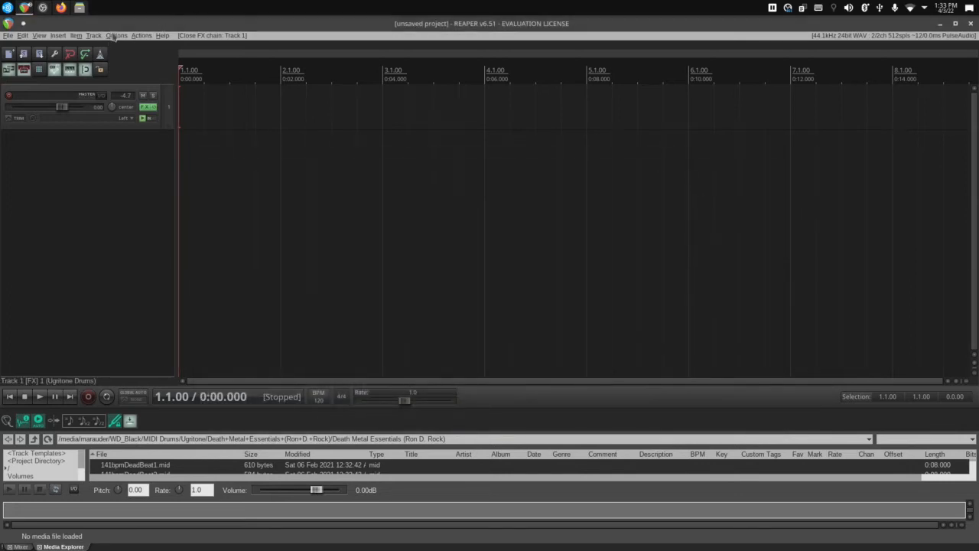
Review the home .vst and .vst3 paths under Plug-ins > VST, then cancel Preferences.
click(117, 35)
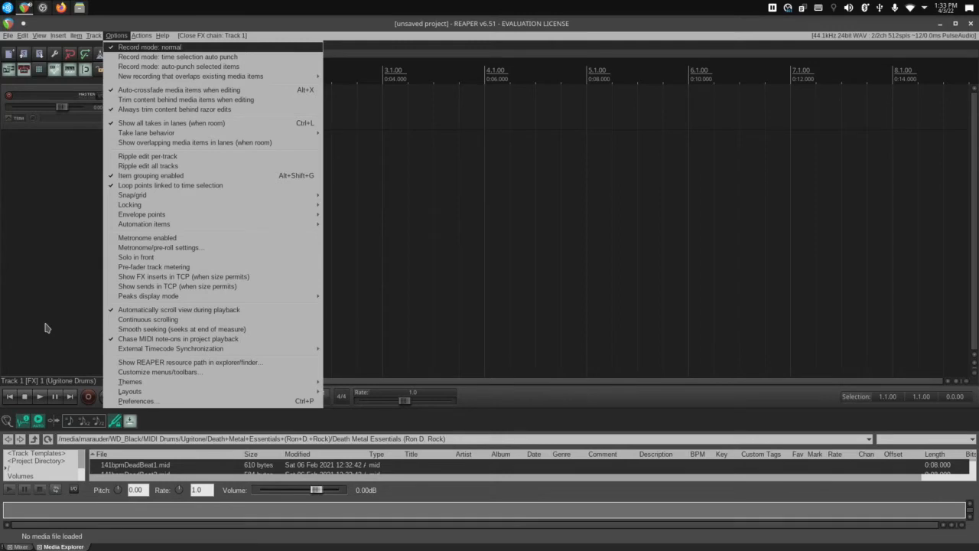
mouse_move(135, 401)
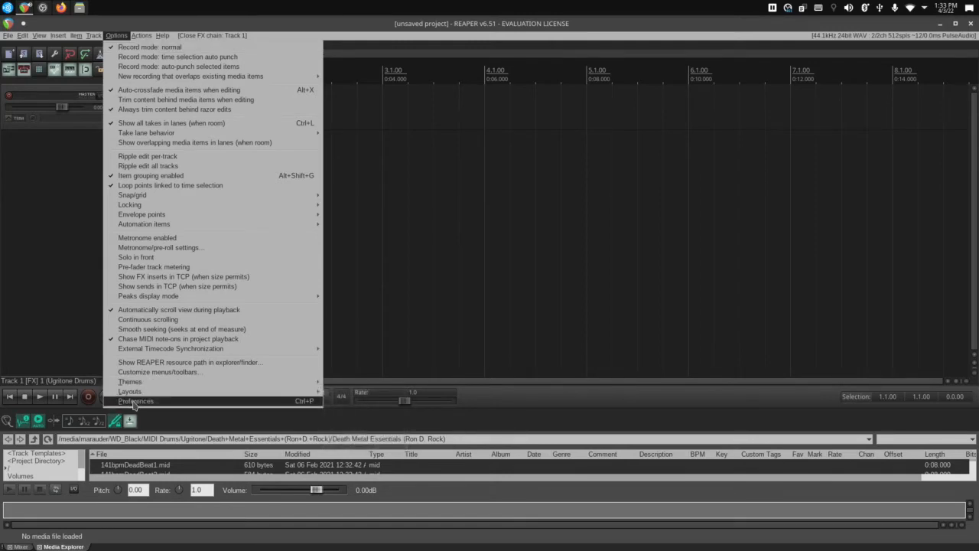
click(135, 401)
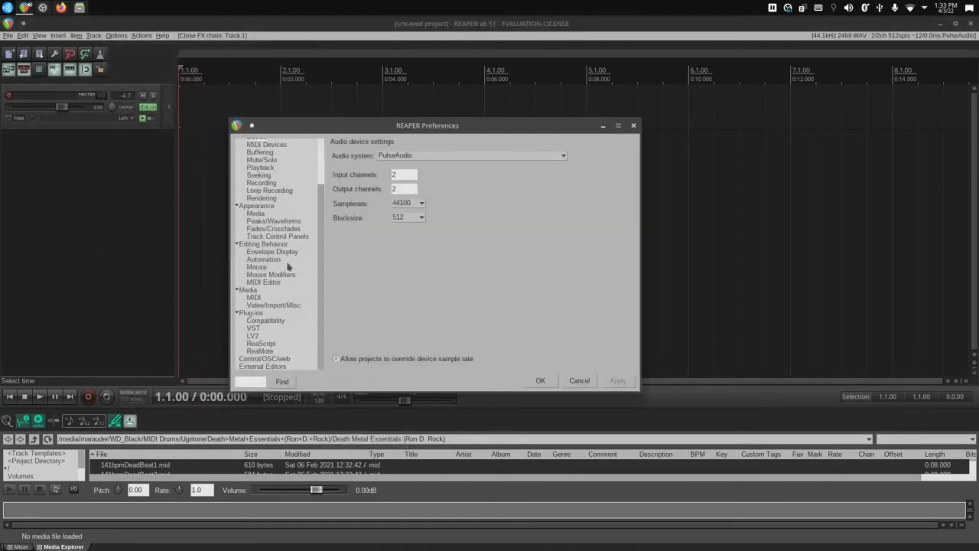
click(252, 327)
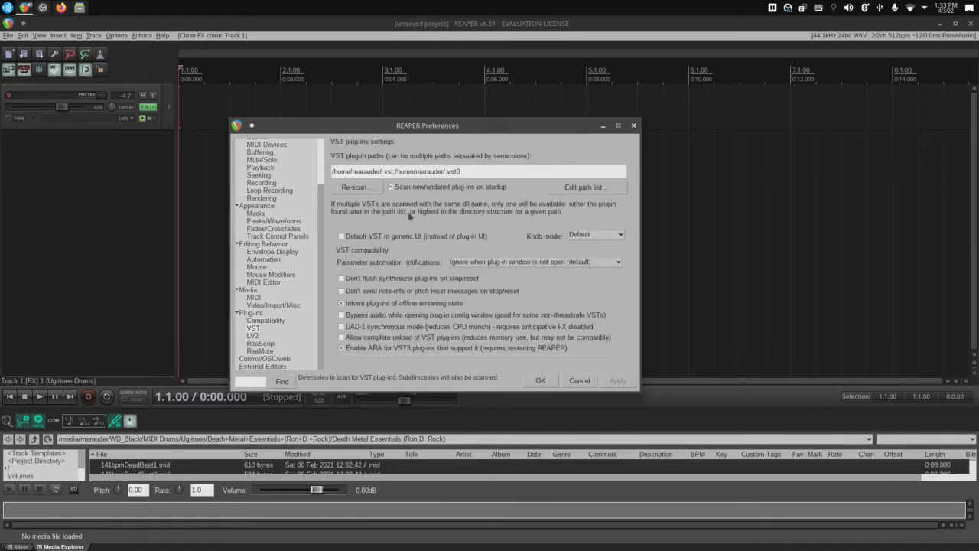
mouse_move(466, 177)
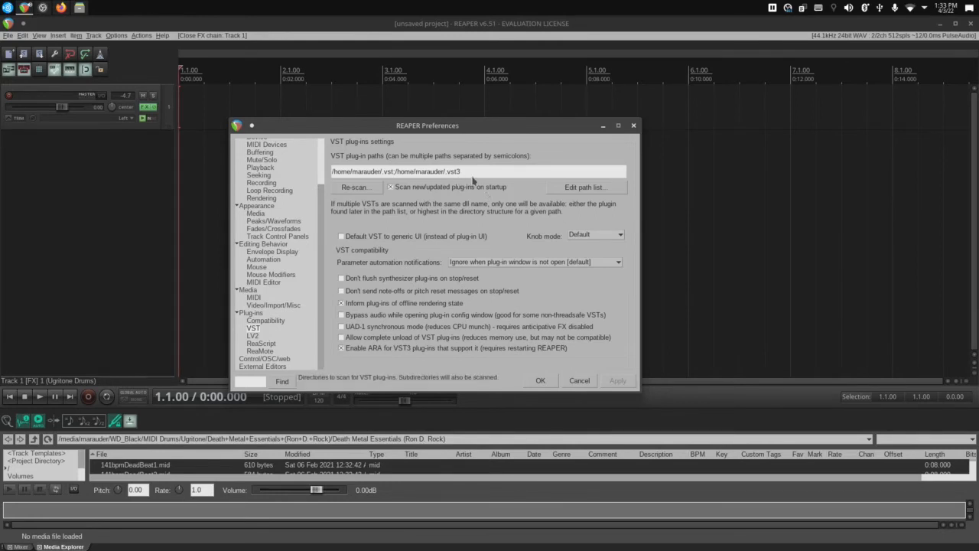
mouse_move(447, 176)
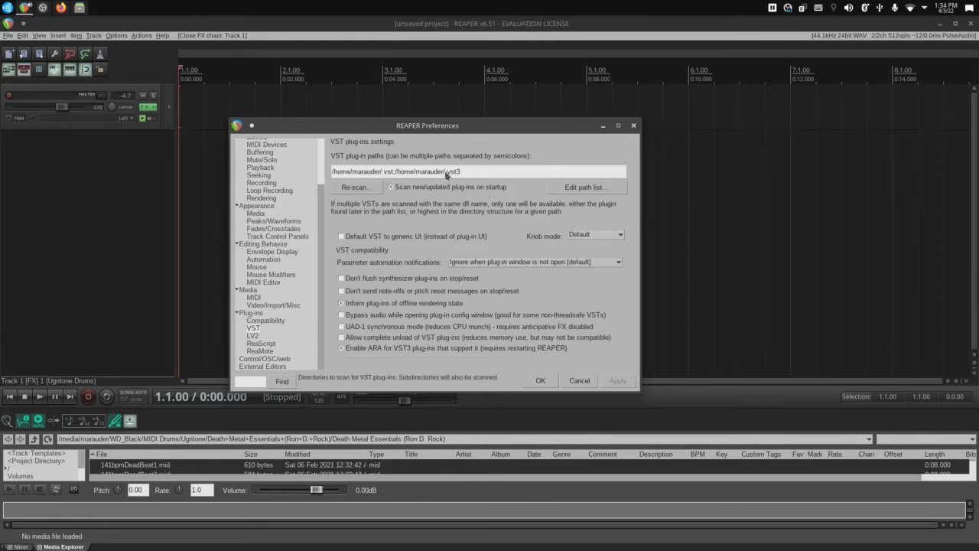
mouse_move(456, 175)
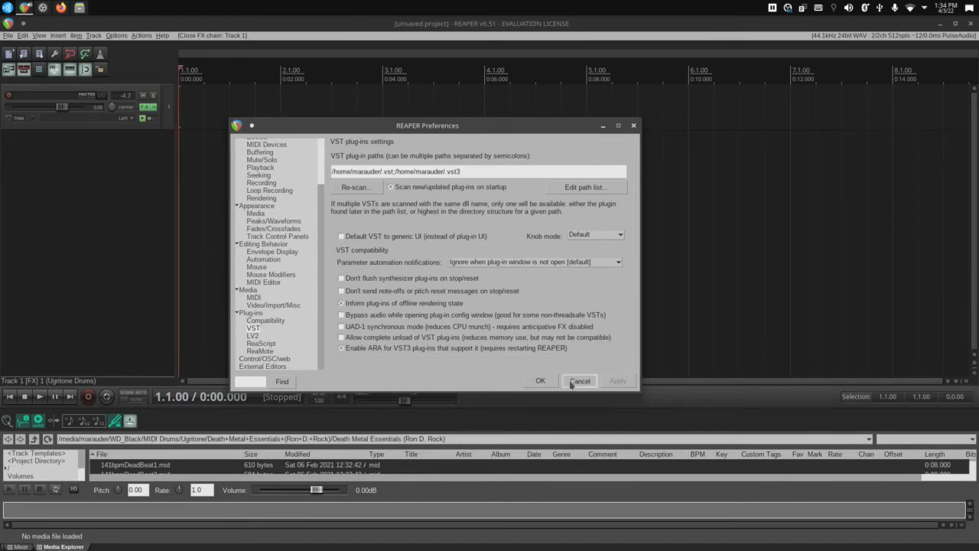
click(580, 381)
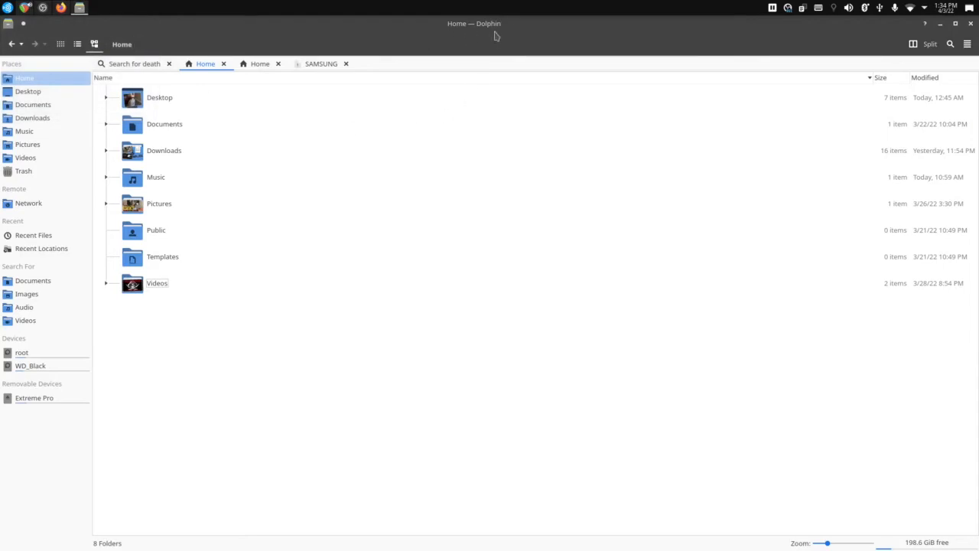
mouse_move(470, 295)
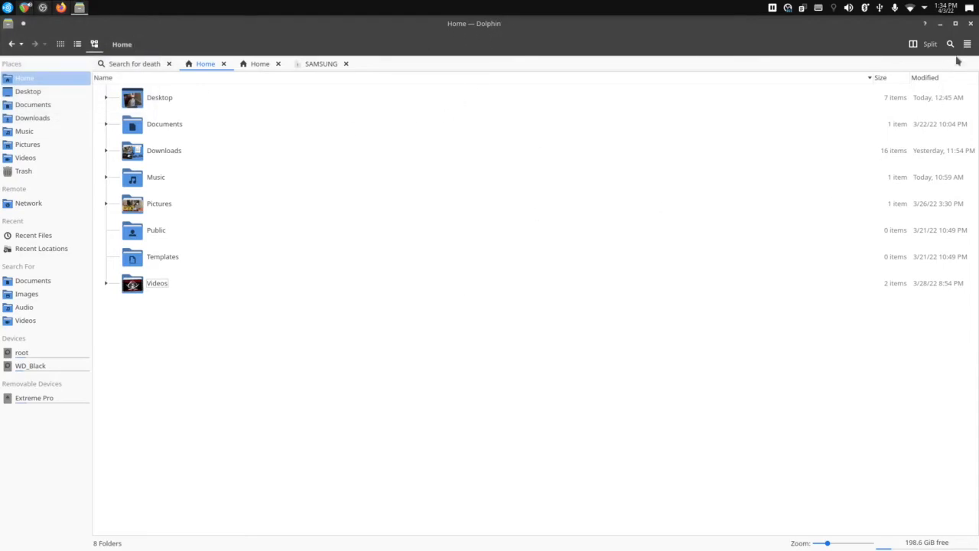
Enable Show Hidden Files in Dolphin and open the .vst3 folder.
click(966, 44)
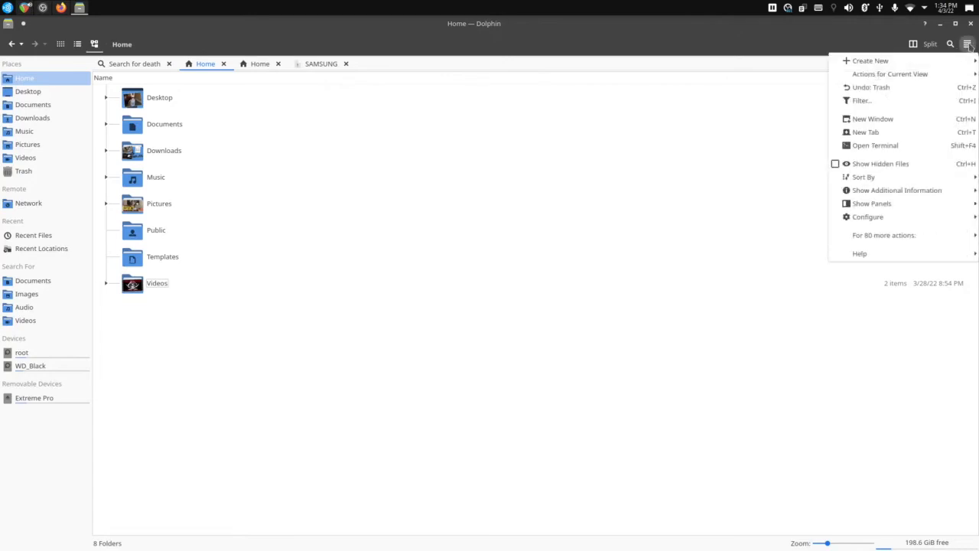
click(880, 163)
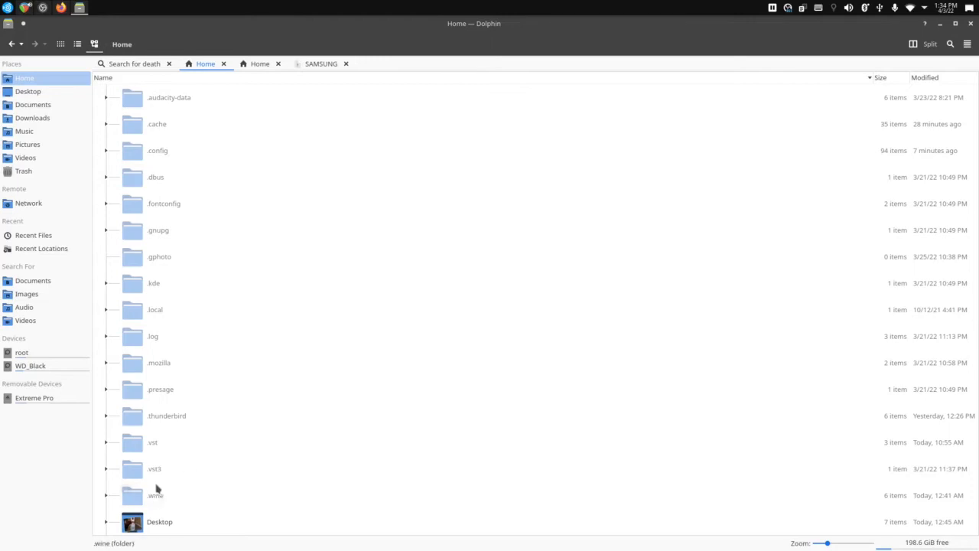
mouse_move(117, 288)
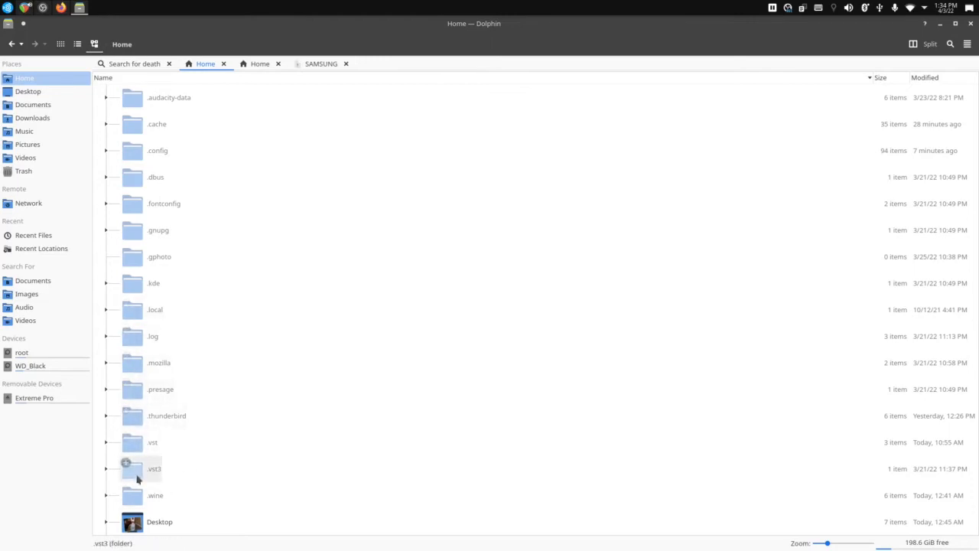
mouse_move(134, 442)
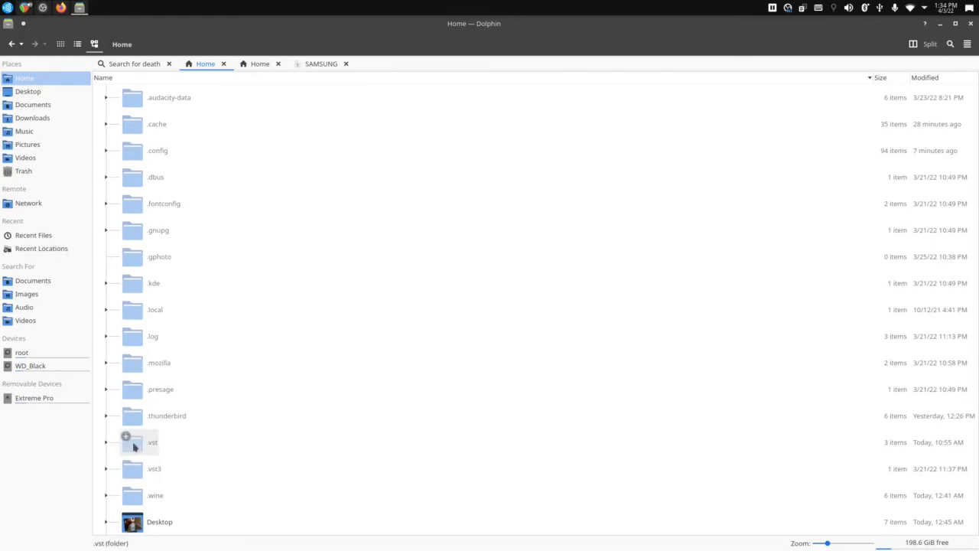
mouse_move(130, 468)
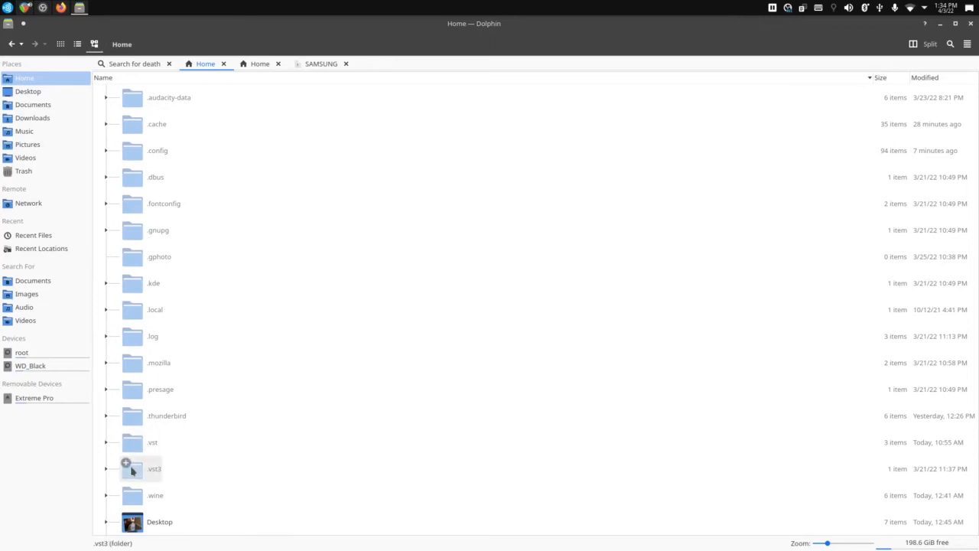
double_click(153, 468)
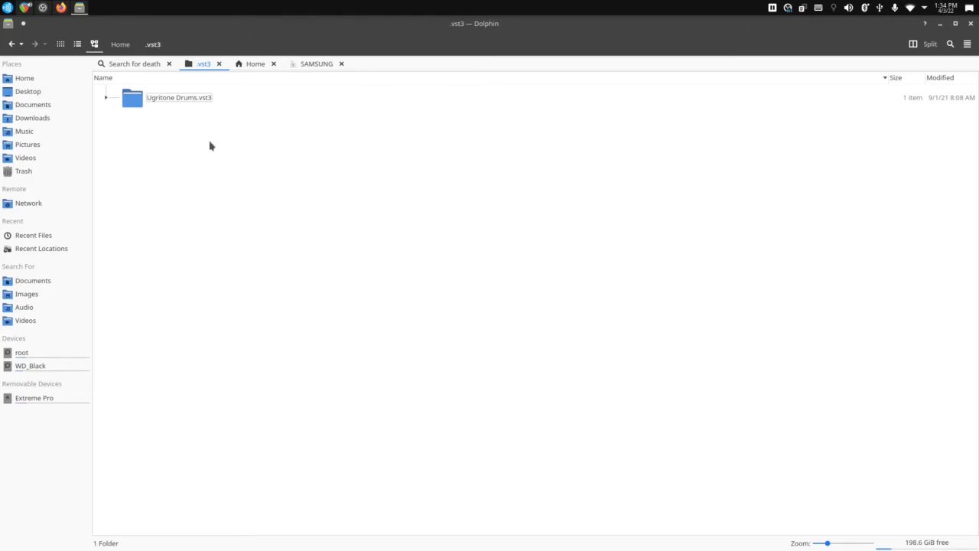
Browse the Ugritone Drums.vst3 contents, return to Home's .vst3 folder and select Ugritone Drums.vst3.
click(166, 97)
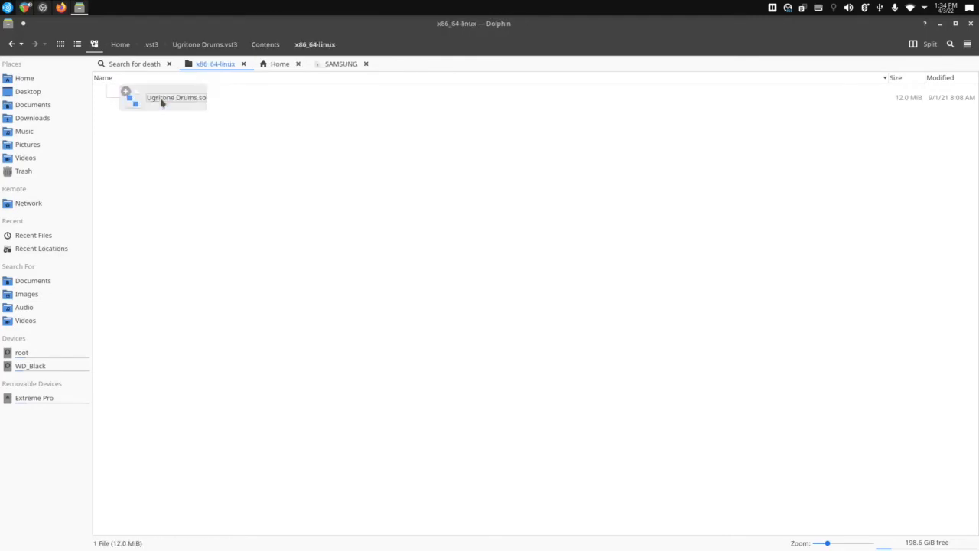
mouse_move(190, 112)
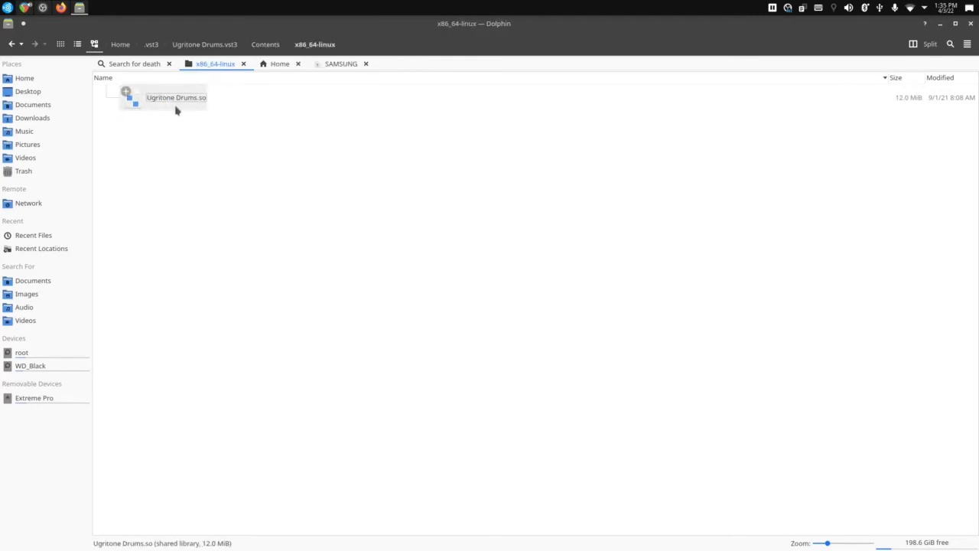
mouse_move(201, 114)
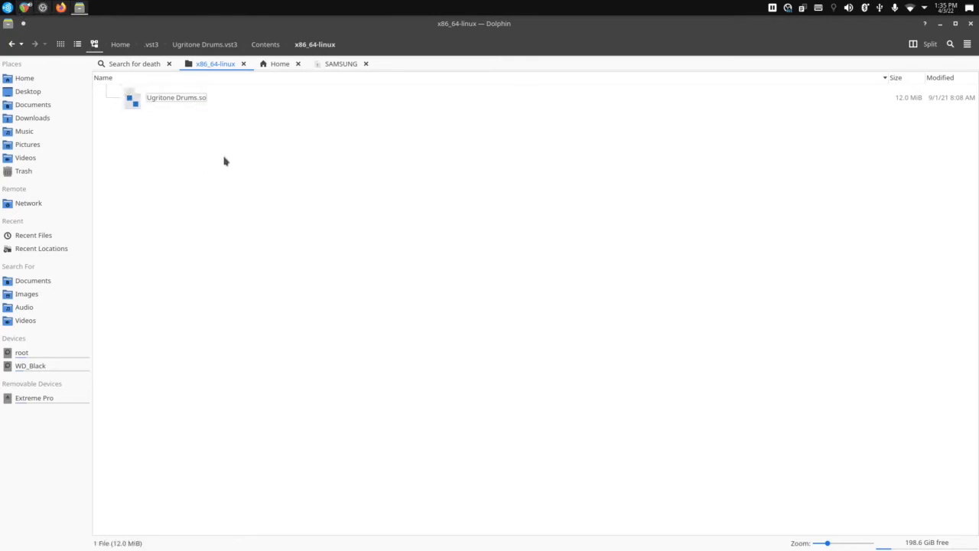
mouse_move(222, 157)
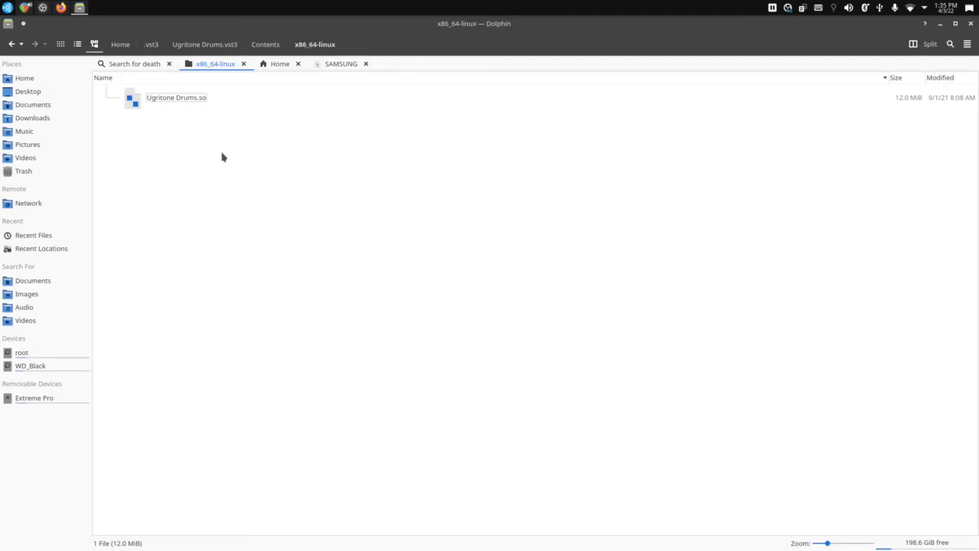
mouse_move(195, 144)
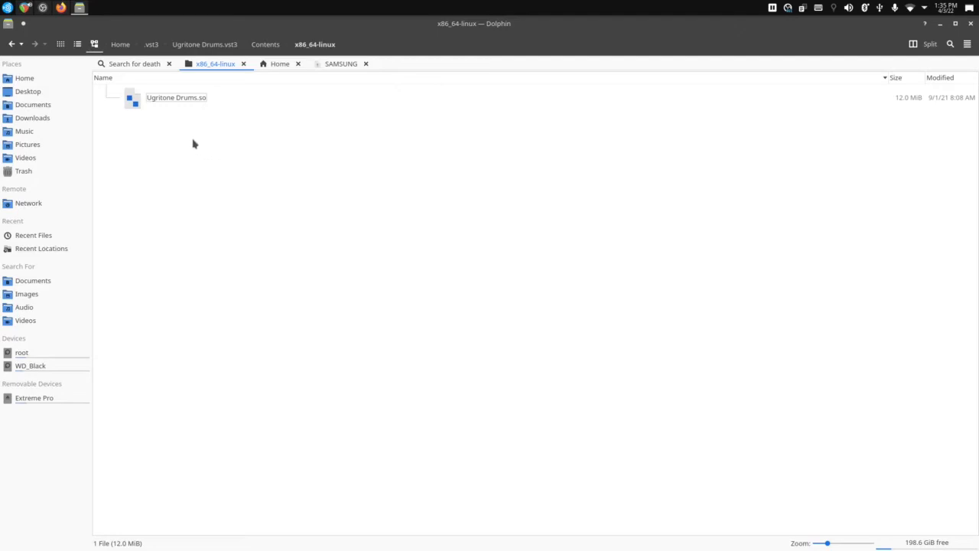
mouse_move(227, 177)
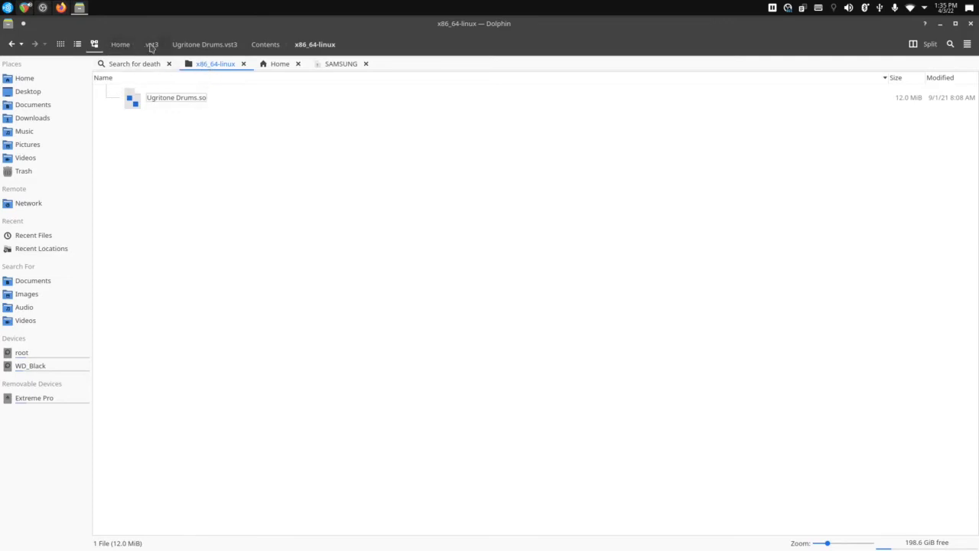
click(157, 43)
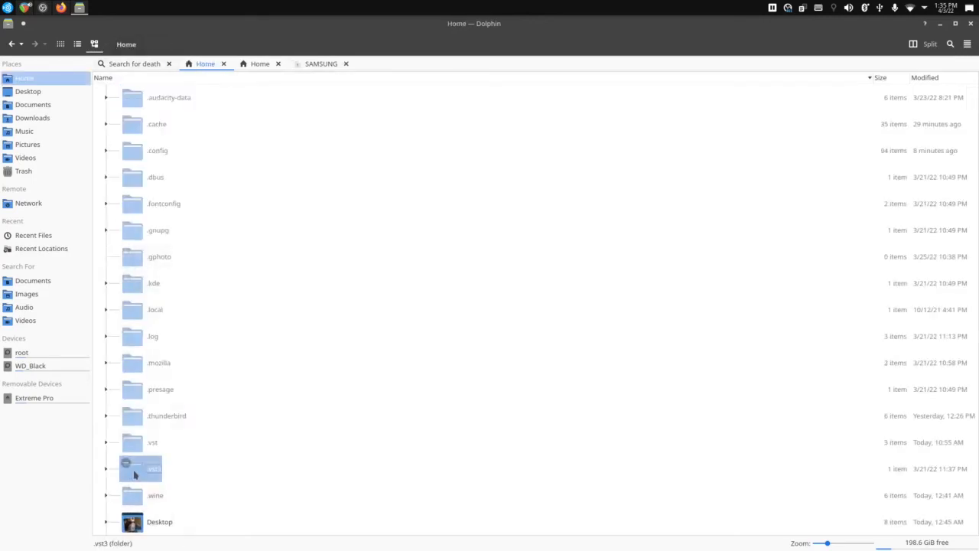
double_click(140, 468)
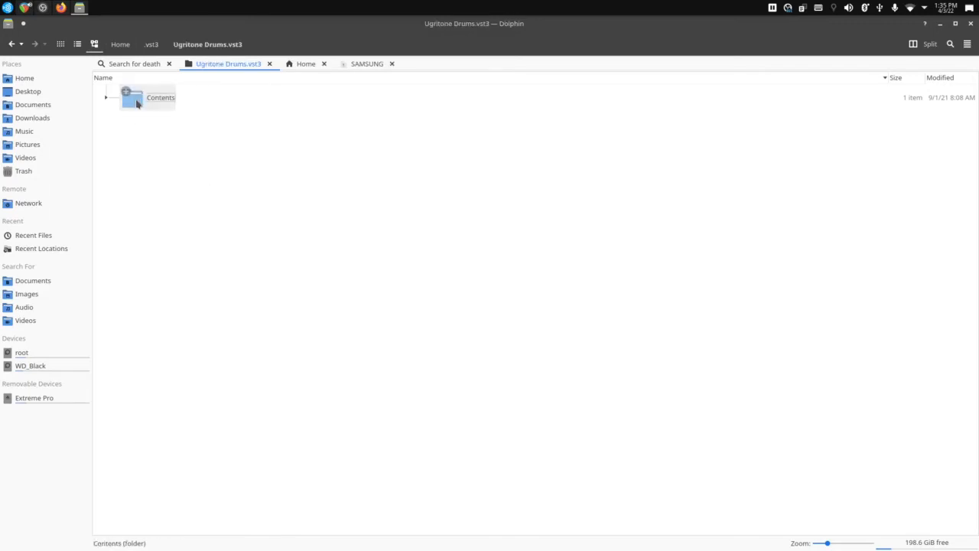
double_click(148, 97)
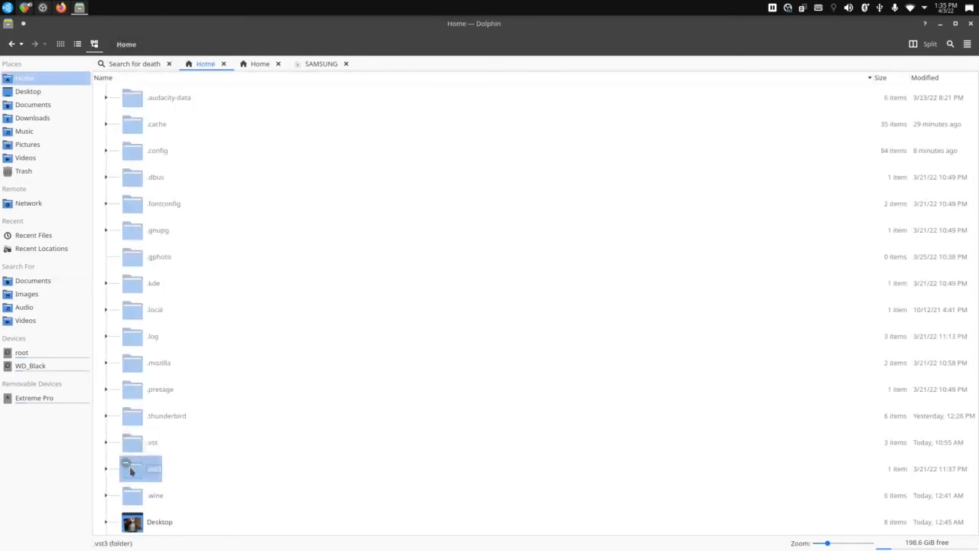
double_click(140, 468)
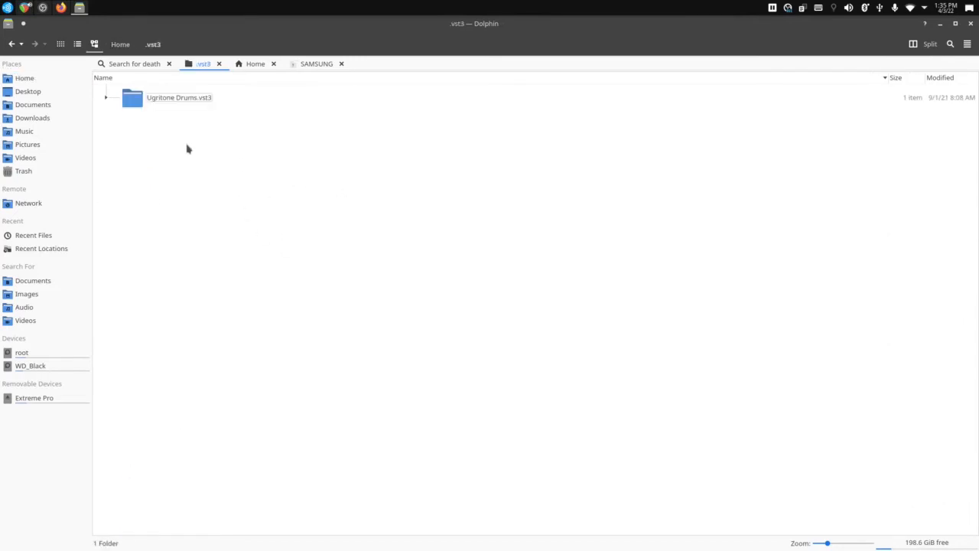
mouse_move(185, 150)
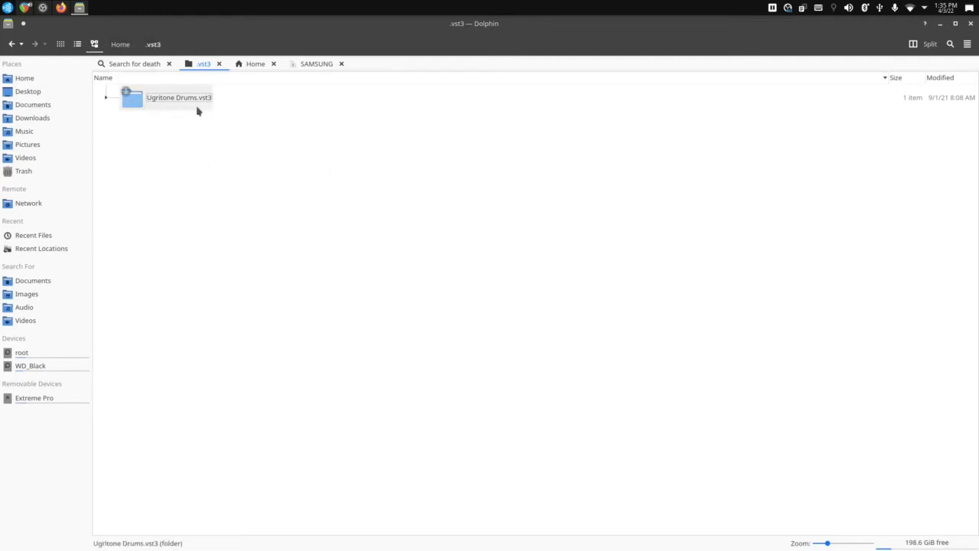
click(221, 208)
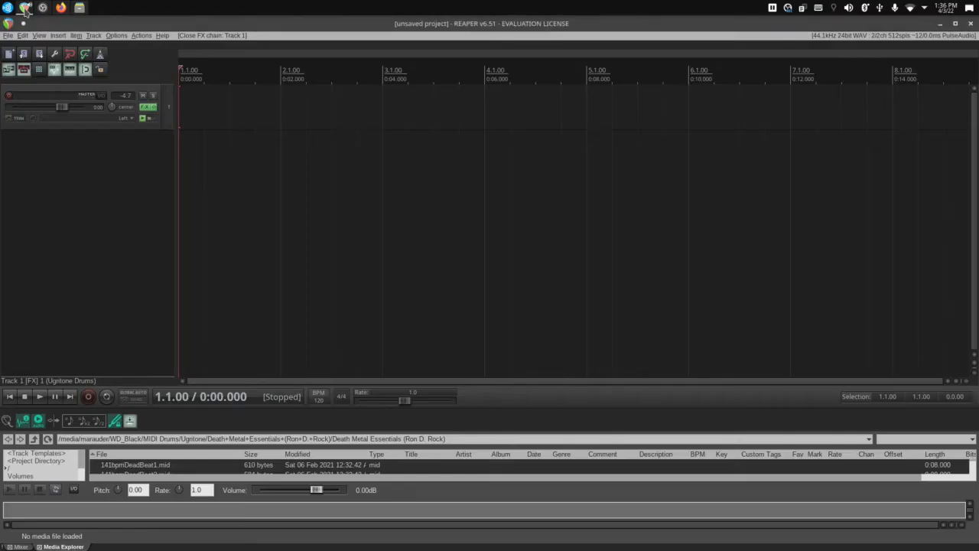
Reopen REAPER Preferences on Plug-ins > VST listing the home .vst and .vst3 paths.
click(115, 35)
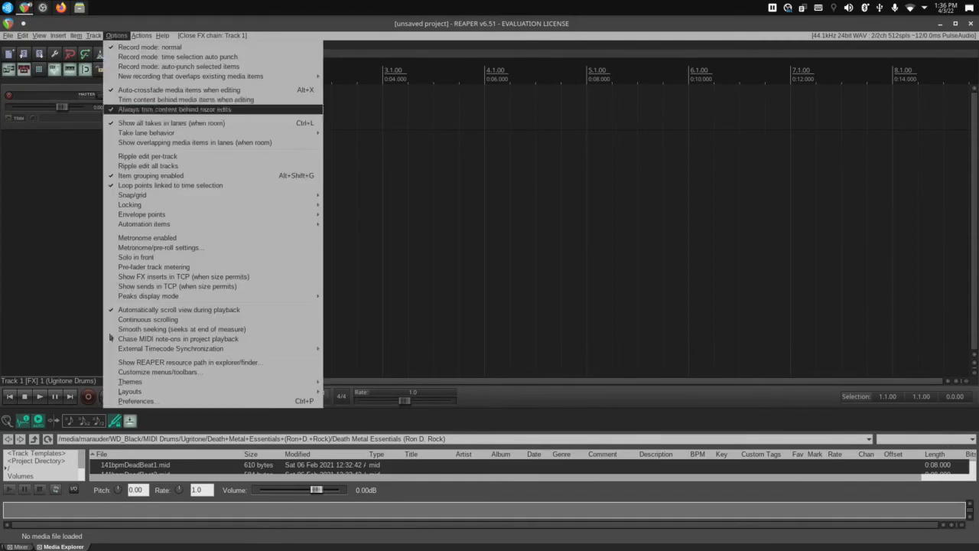
click(137, 400)
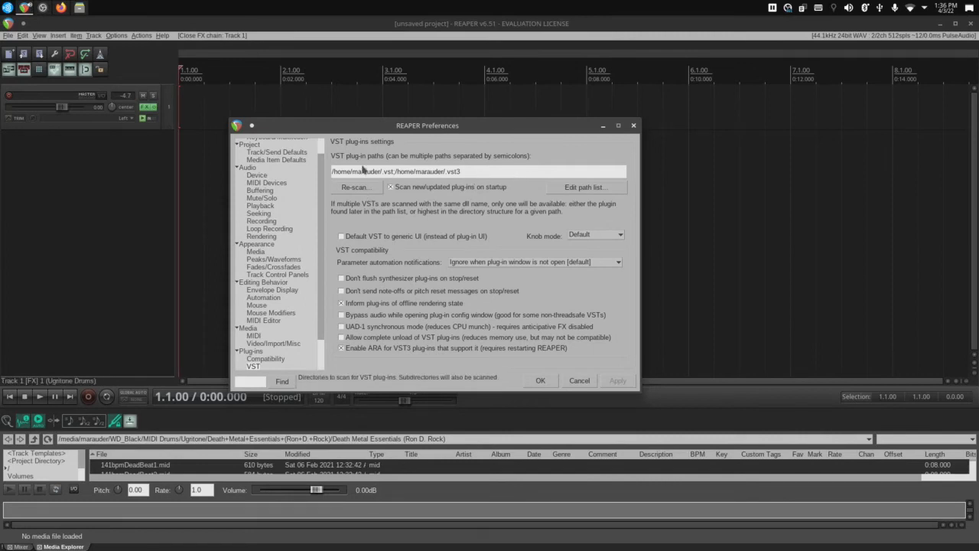
mouse_move(475, 182)
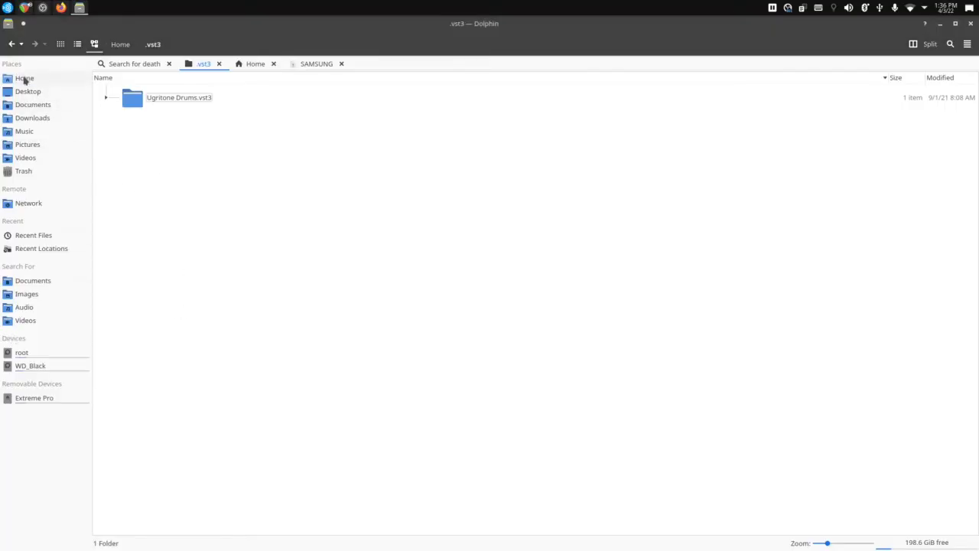
click(23, 78)
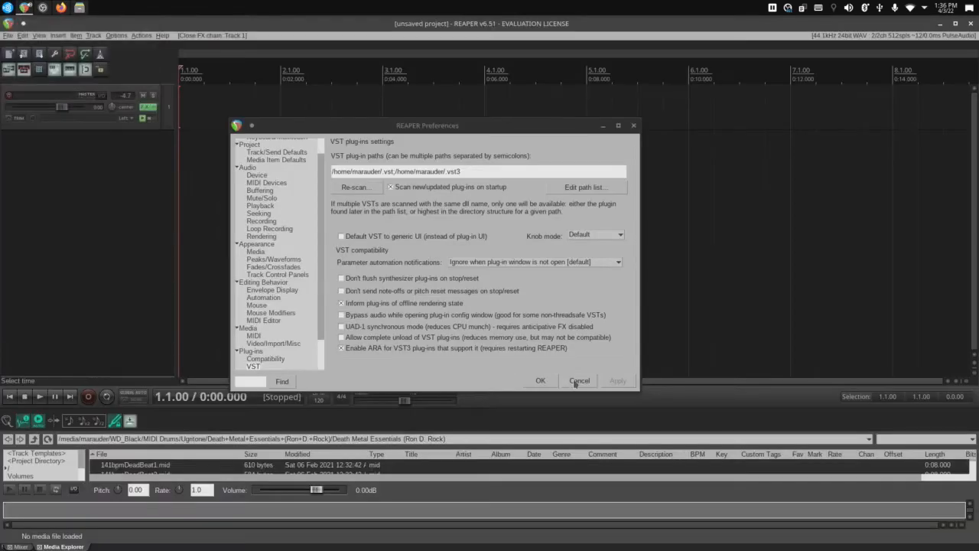
Cancel Preferences to reveal Track 1's Ugritone Drums VST3i FX window.
click(579, 380)
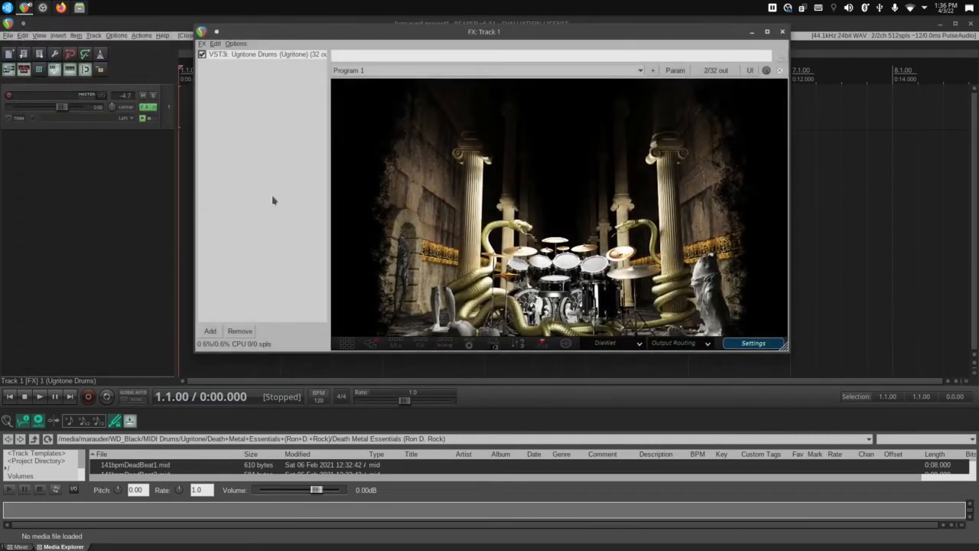
mouse_move(254, 247)
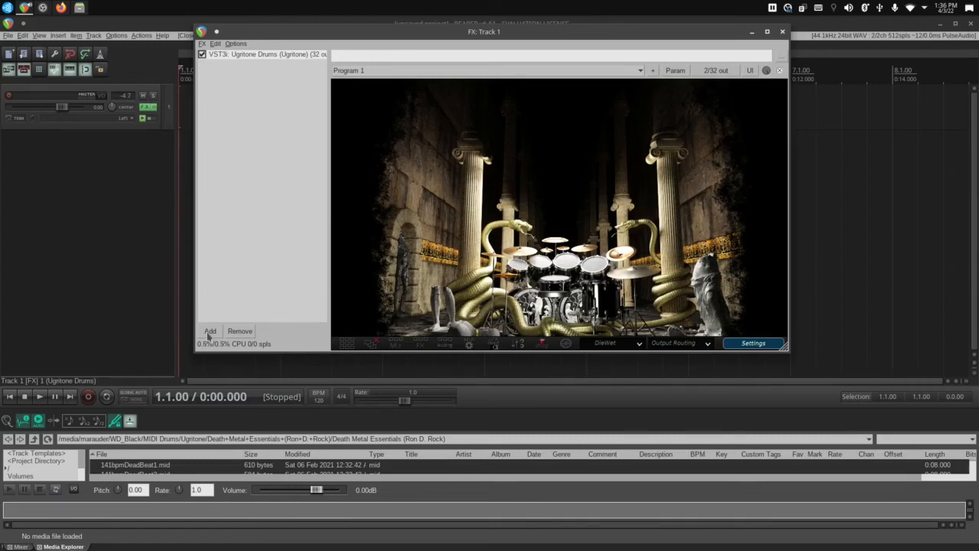
mouse_move(652, 128)
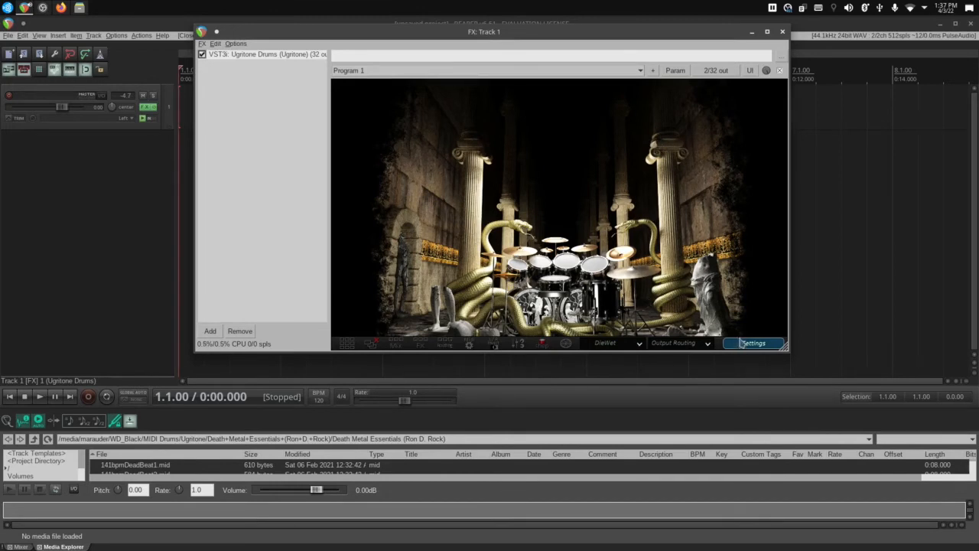
Show Ugritone Drums' settings with the /opt/Ugritone/DieSwitch Drums sample folder.
click(753, 343)
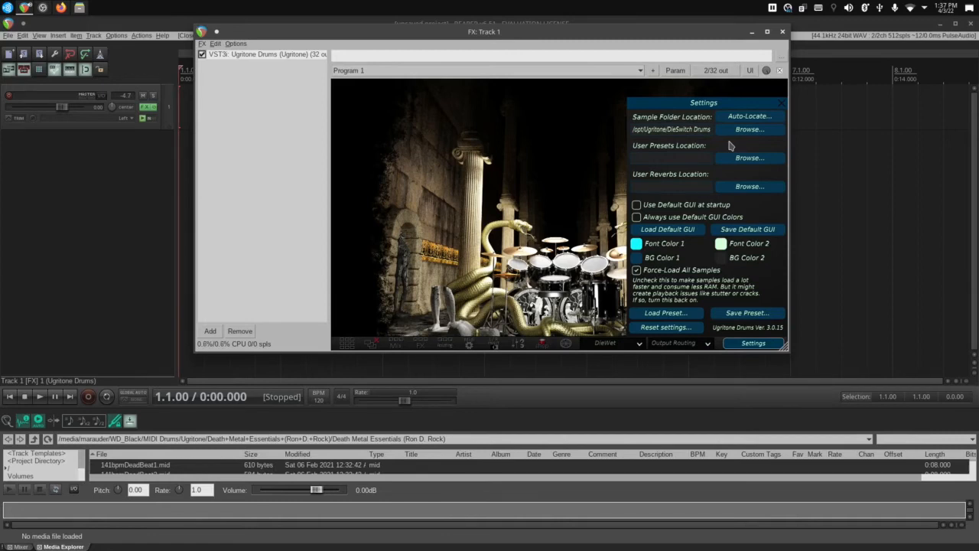
mouse_move(639, 136)
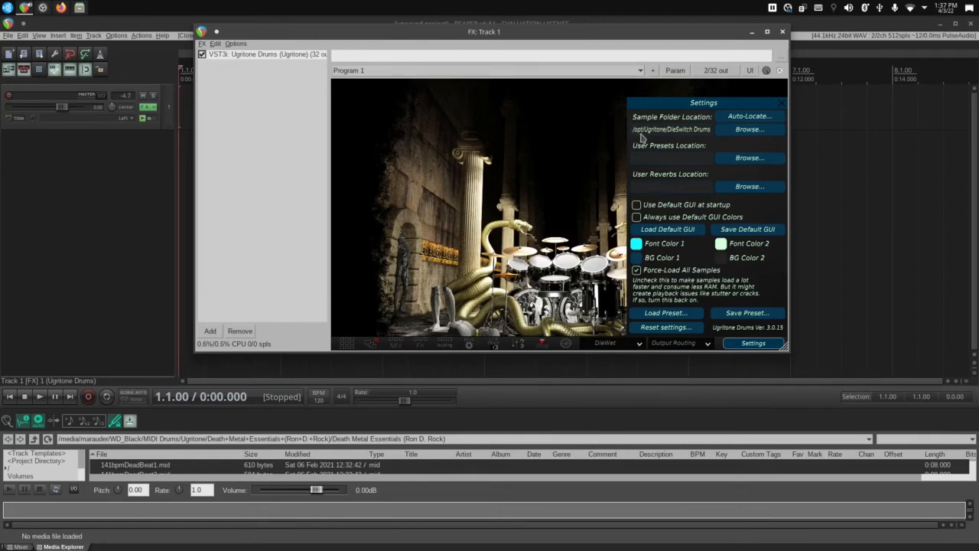
mouse_move(687, 136)
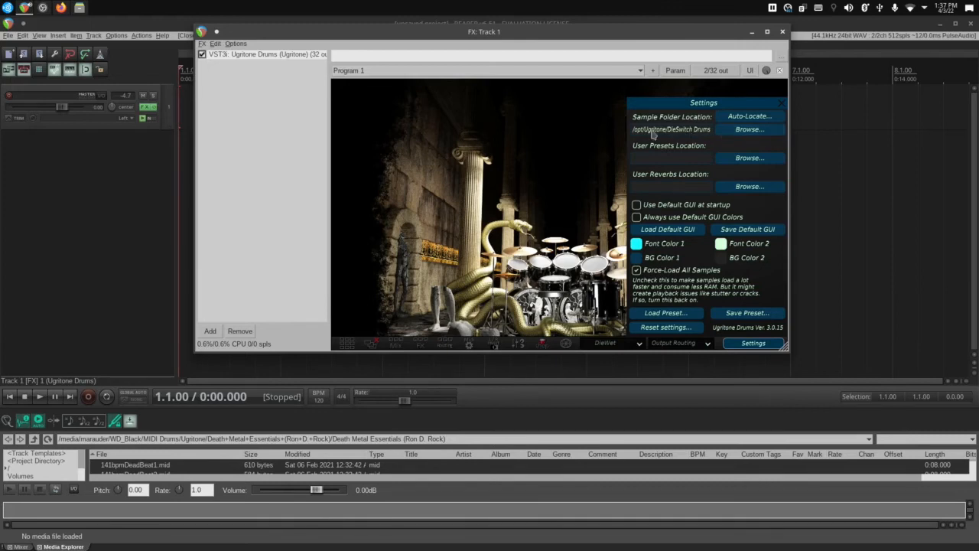
mouse_move(683, 129)
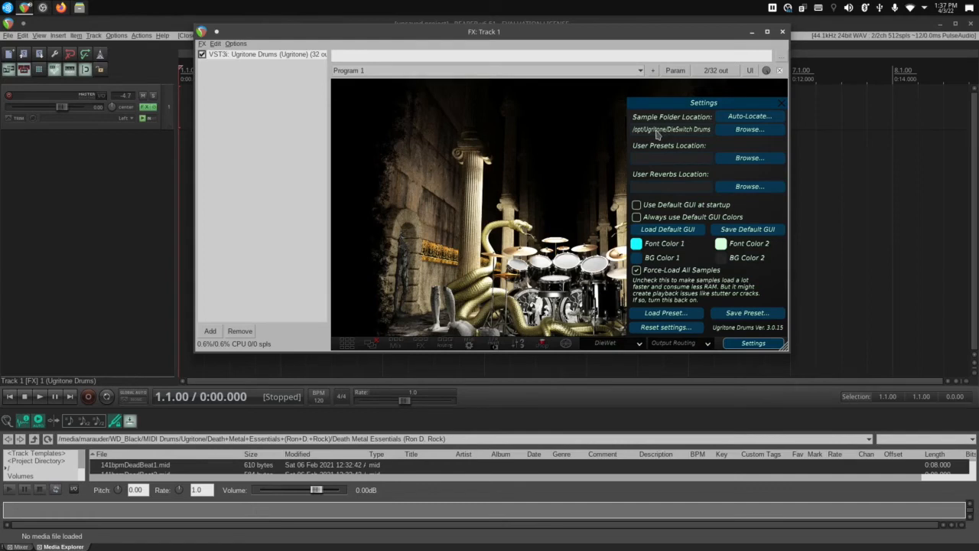
mouse_move(652, 140)
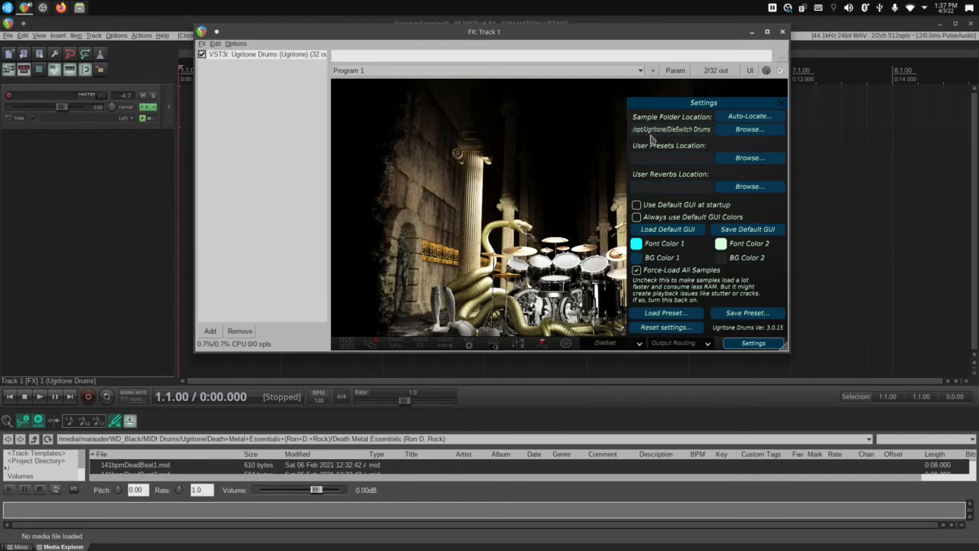
mouse_move(648, 140)
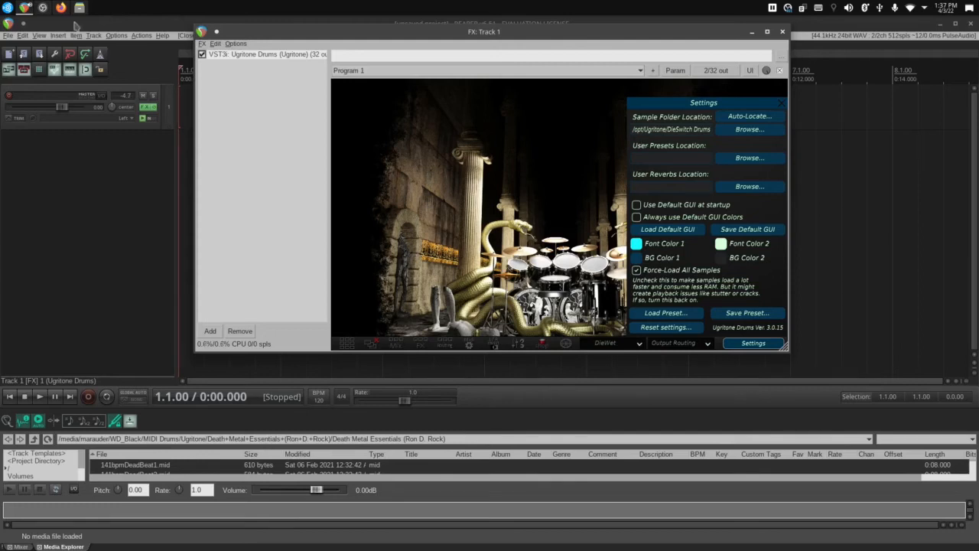
Browse in Dolphin from the filesystem root into /opt/Ugritone.
click(79, 7)
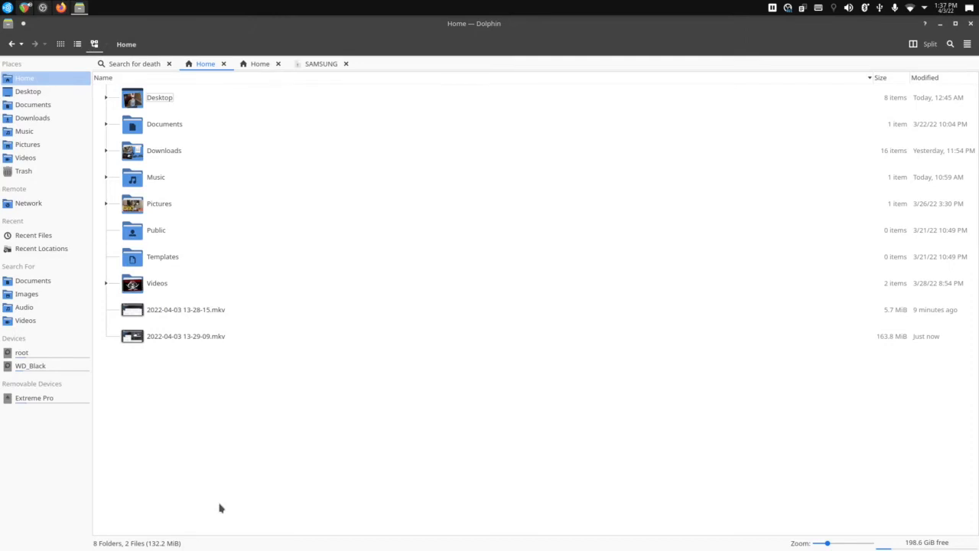
mouse_move(223, 503)
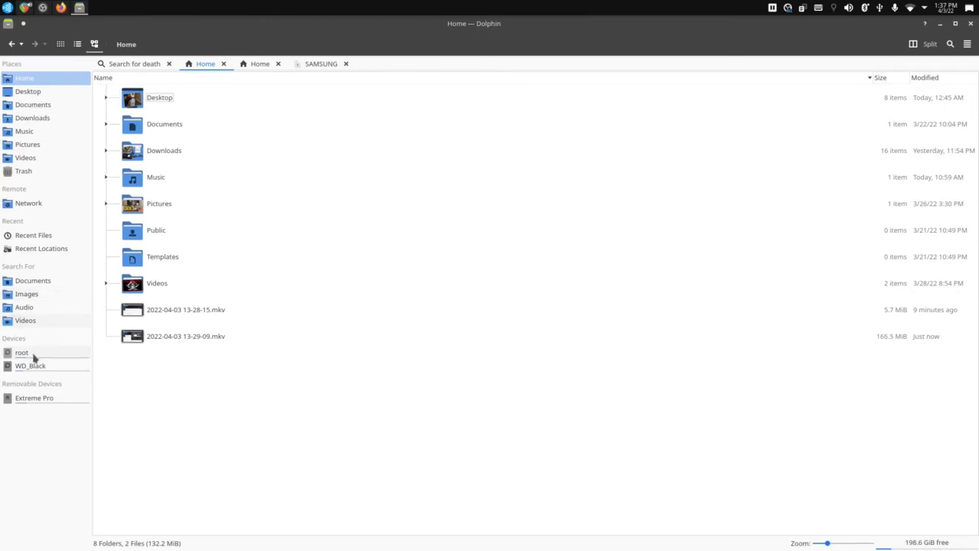
click(21, 352)
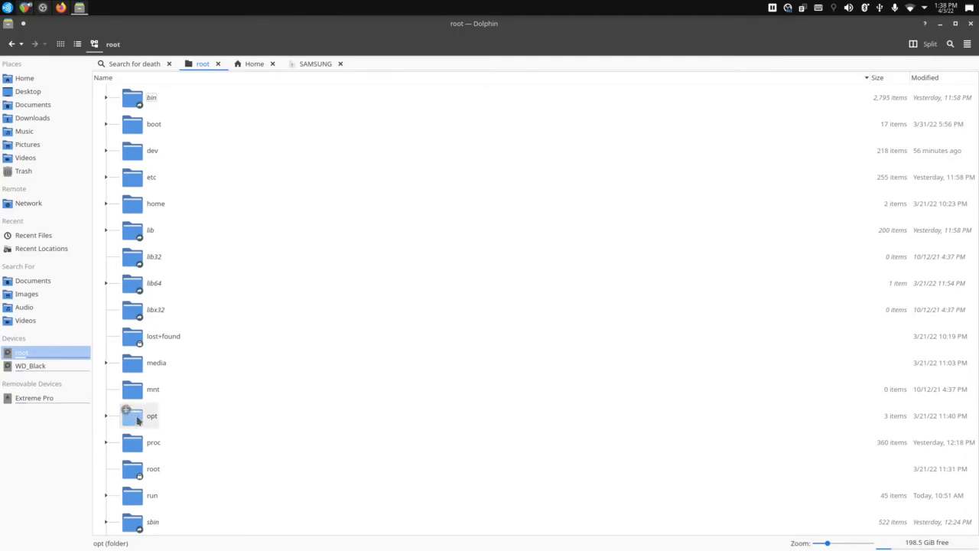
double_click(151, 415)
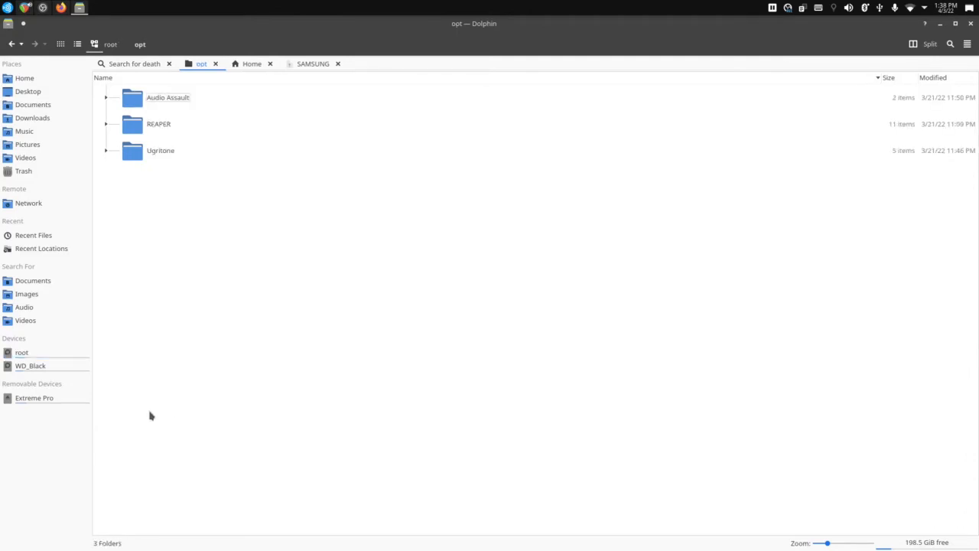
click(160, 150)
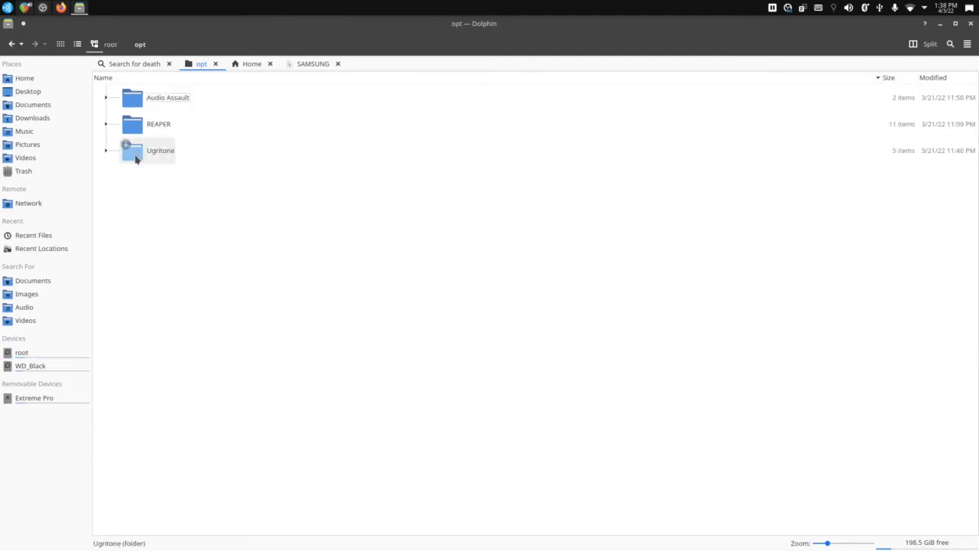
double_click(160, 150)
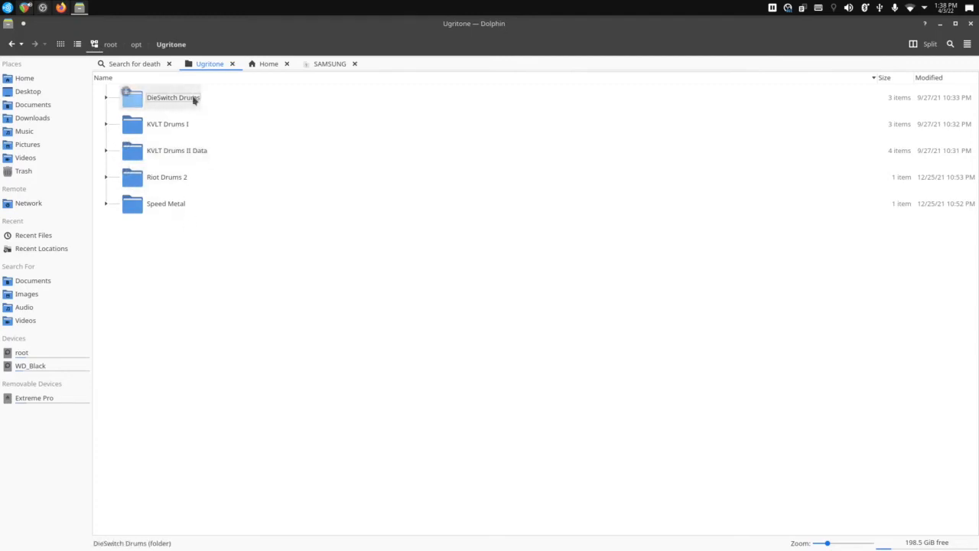
click(166, 176)
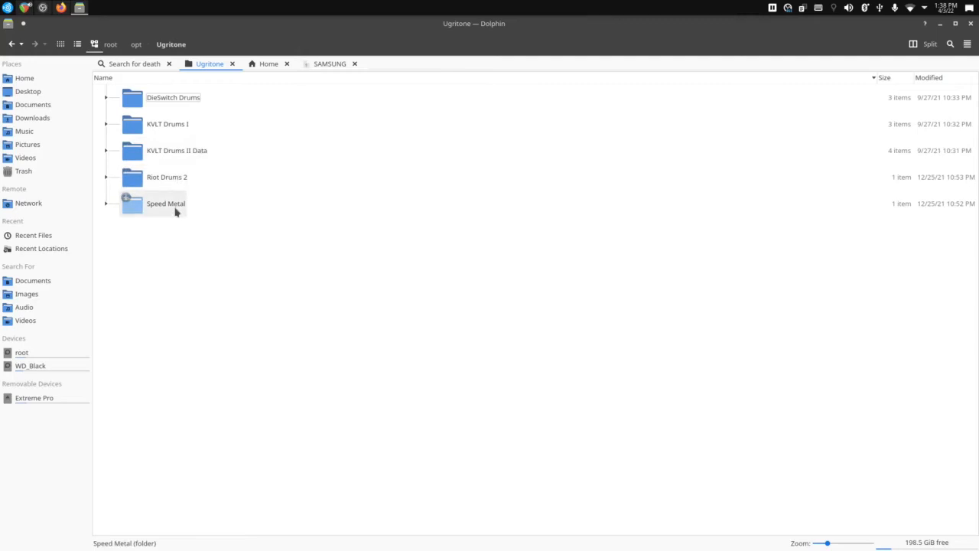
Look inside Speed Metal, Riot Drums 2 and KVLT Drums II Data, then go back.
double_click(165, 203)
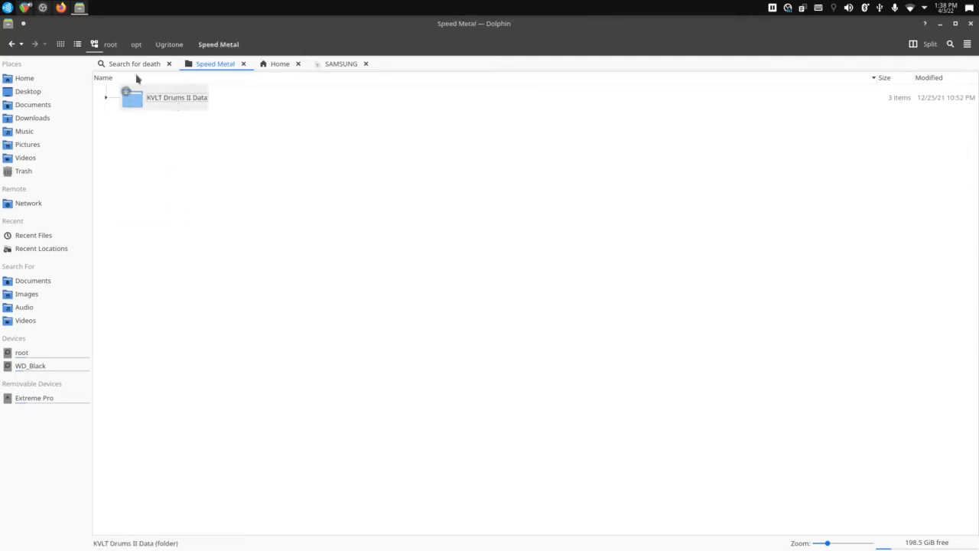
double_click(176, 97)
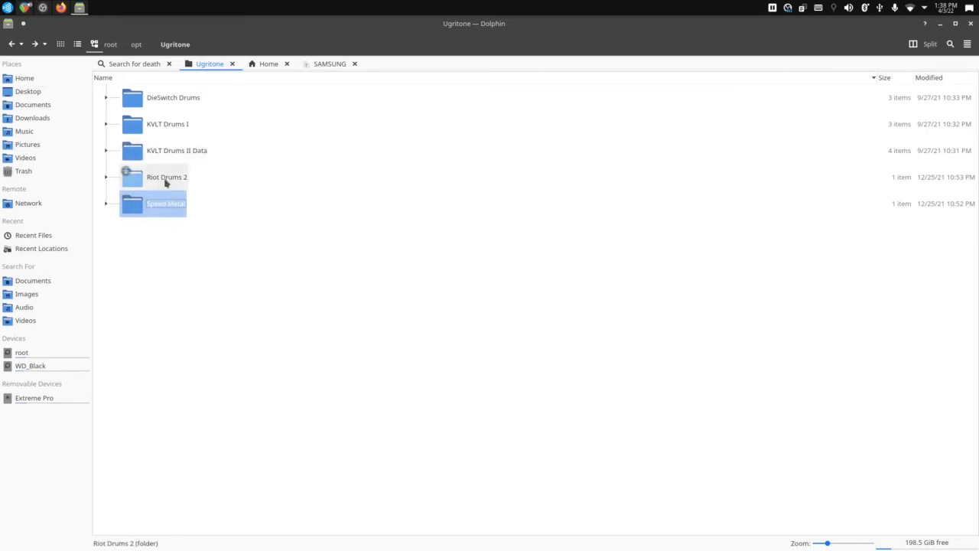
double_click(165, 176)
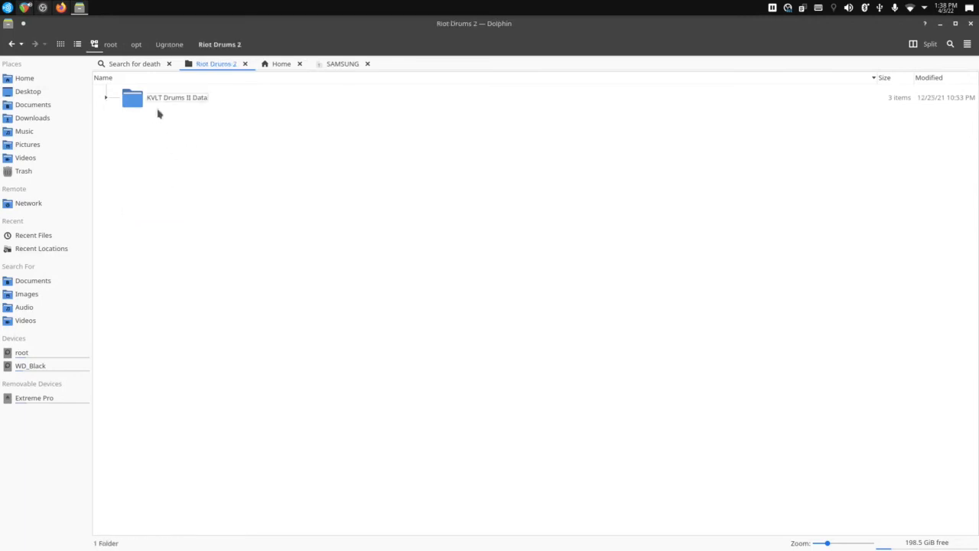
click(177, 97)
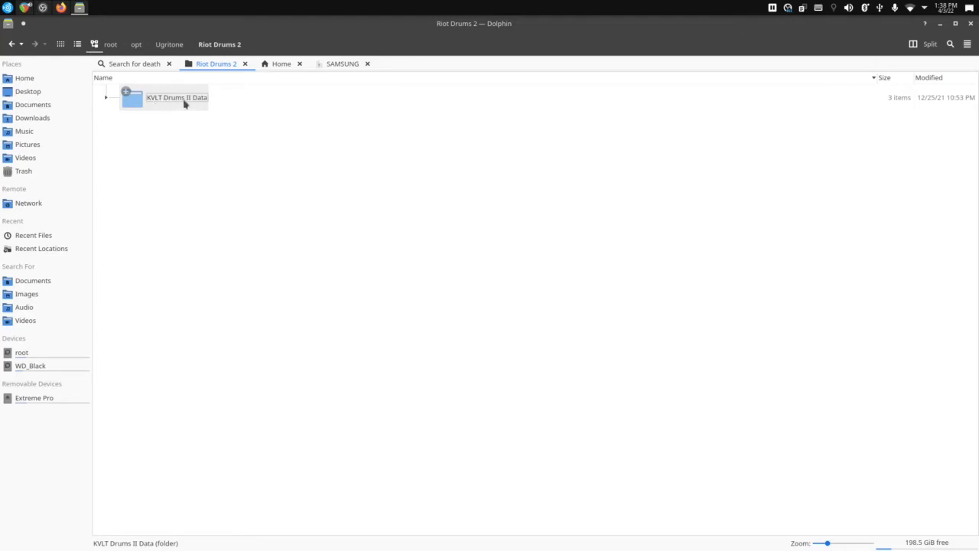
double_click(176, 97)
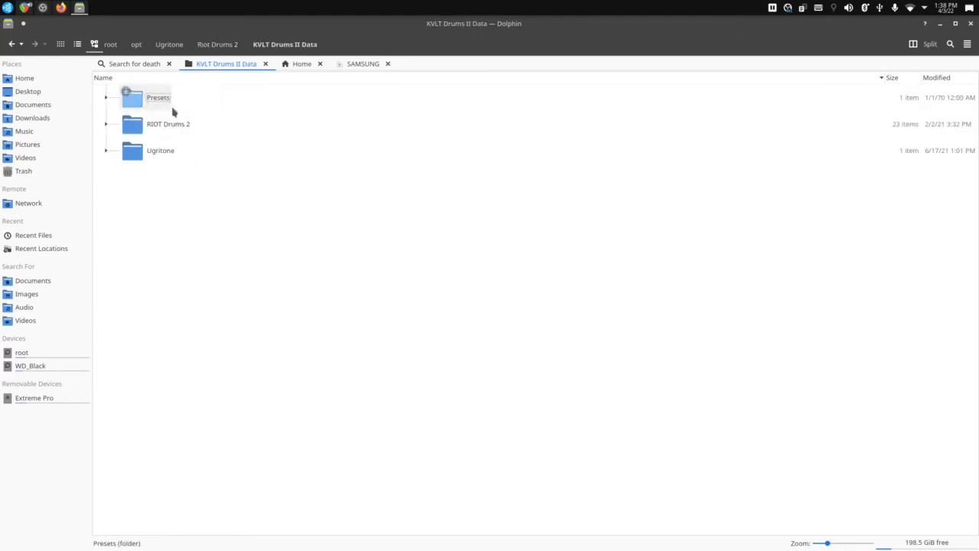
click(11, 43)
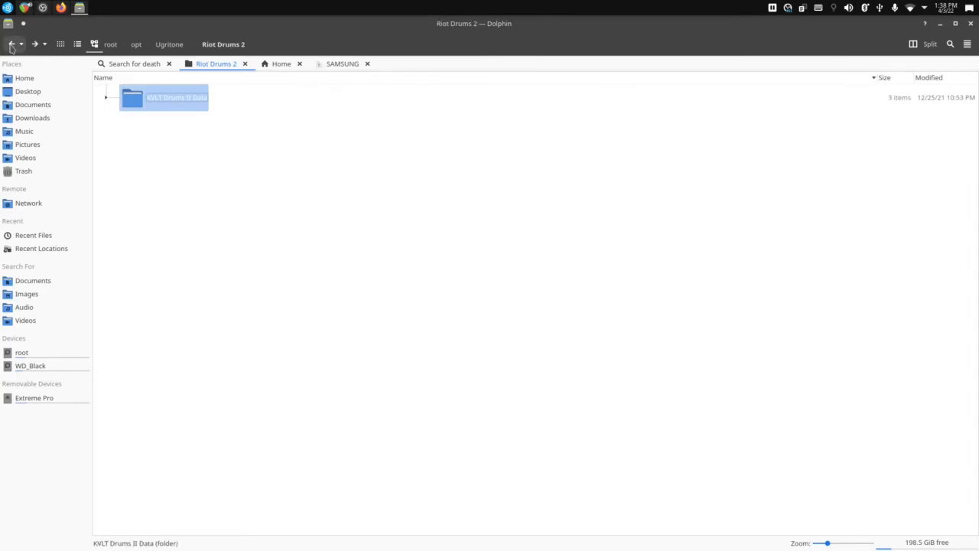
click(12, 43)
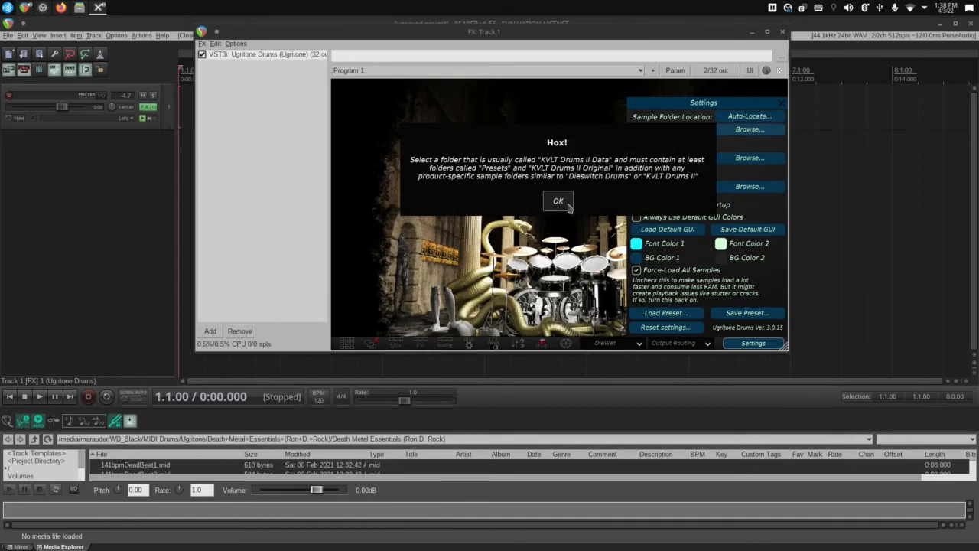
mouse_move(749, 118)
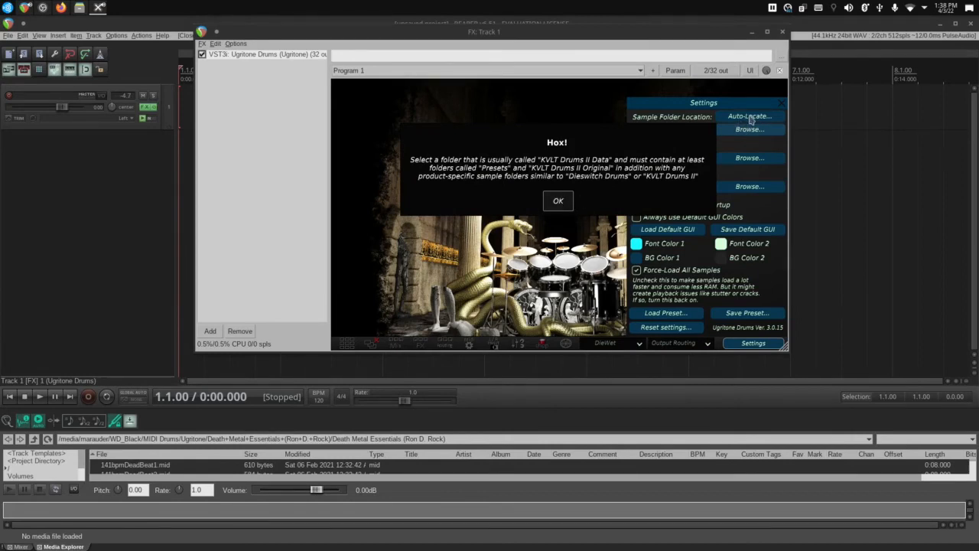
mouse_move(750, 118)
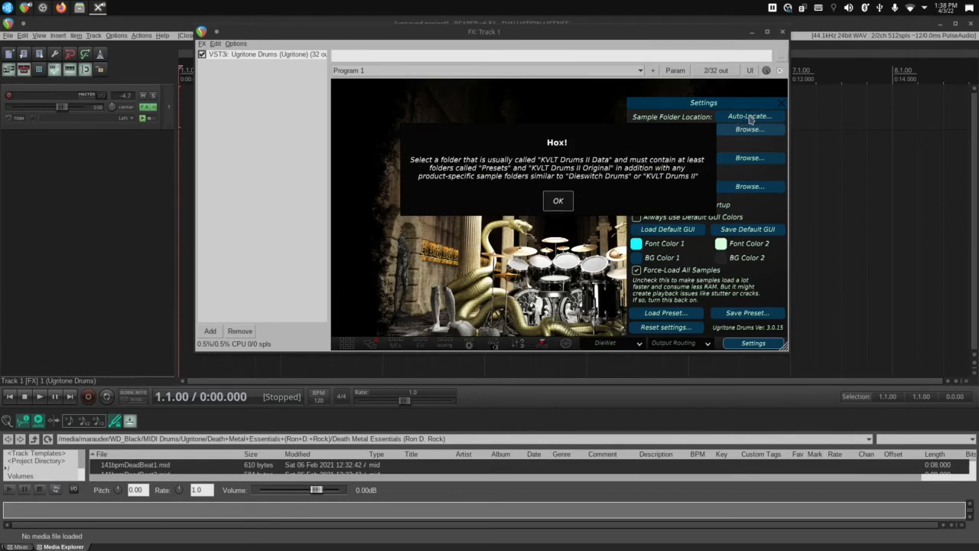
Dismiss the notice and point the sample folder at /opt/Ugritone/KVLT Drums I.
click(558, 200)
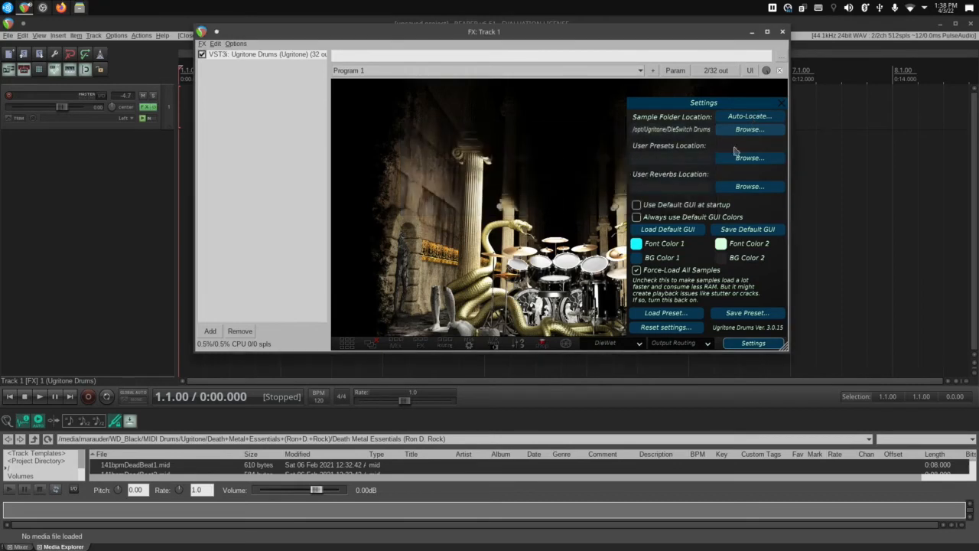
click(749, 128)
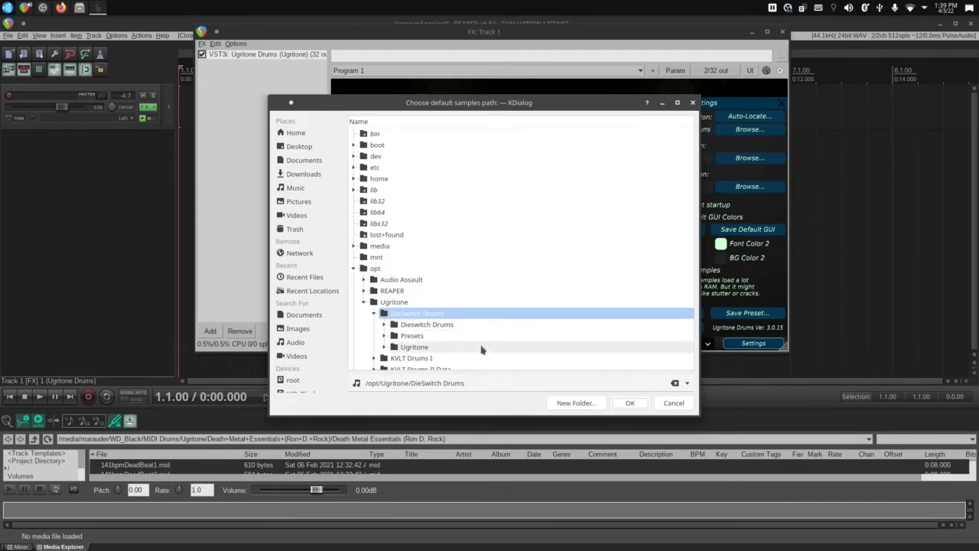
scroll(down, 3)
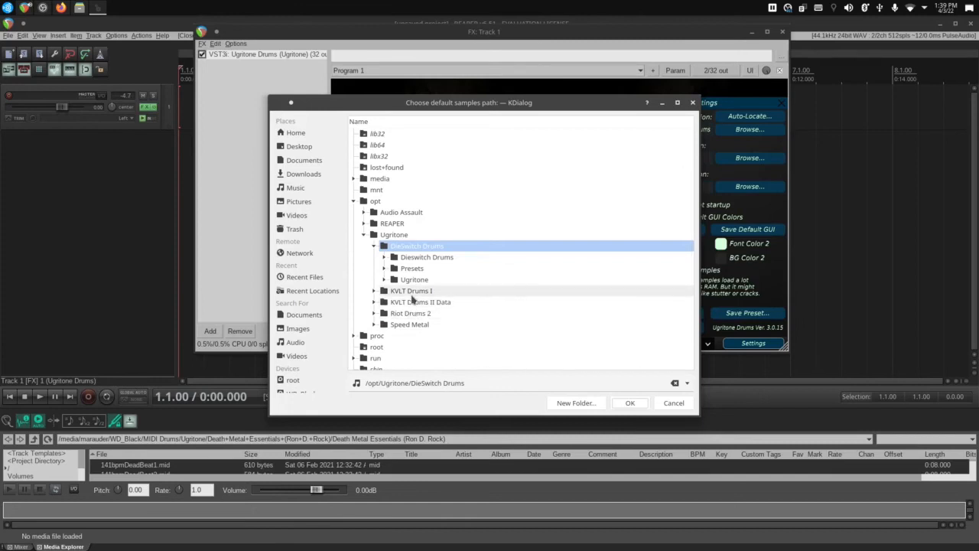
click(410, 290)
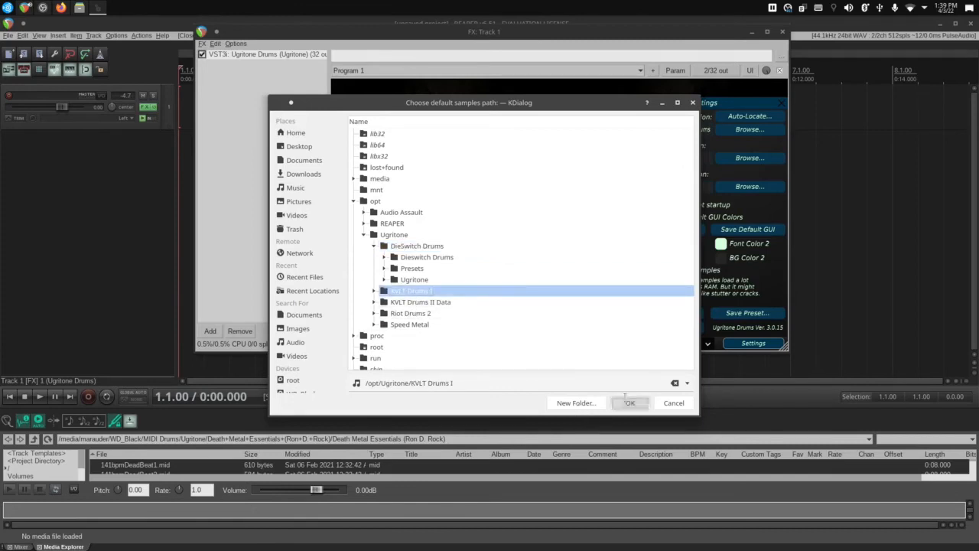
click(629, 402)
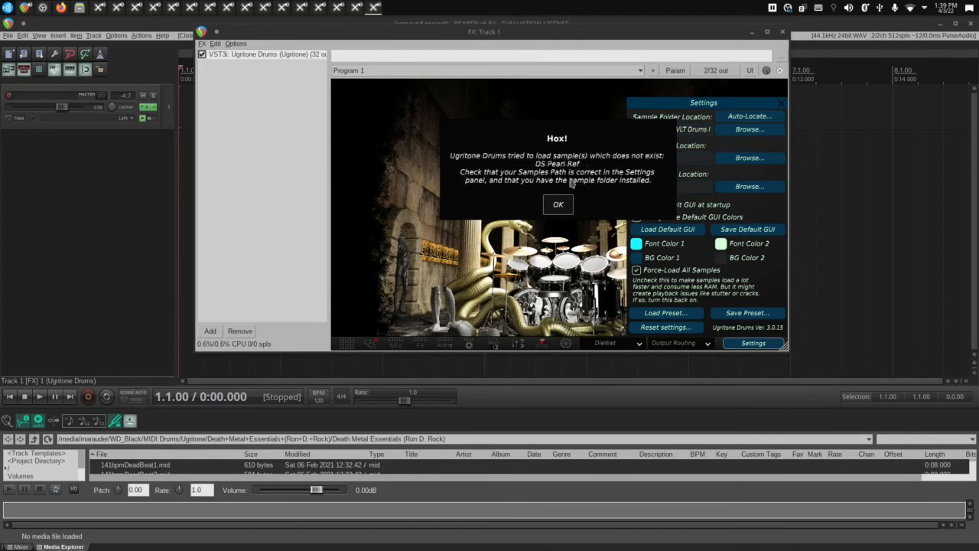
Dismiss the missing DS Pearl Ref, Mapex Wraith, Pearl 5 Ref and Paiste 900 warnings.
click(557, 204)
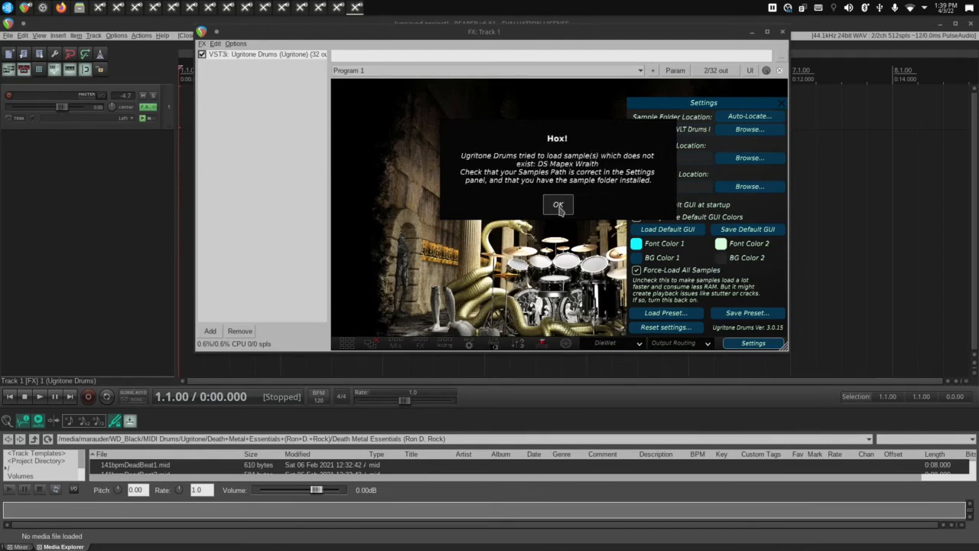
click(558, 205)
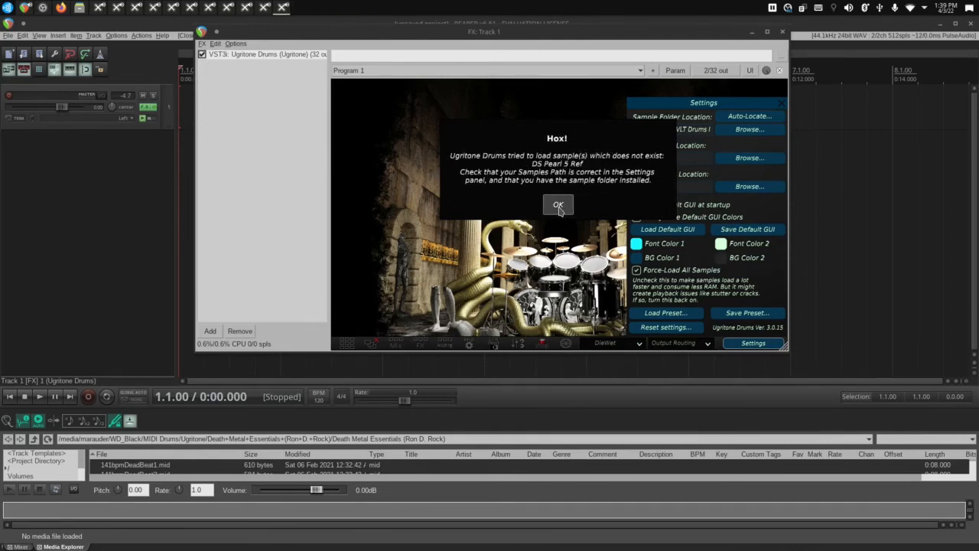
click(557, 205)
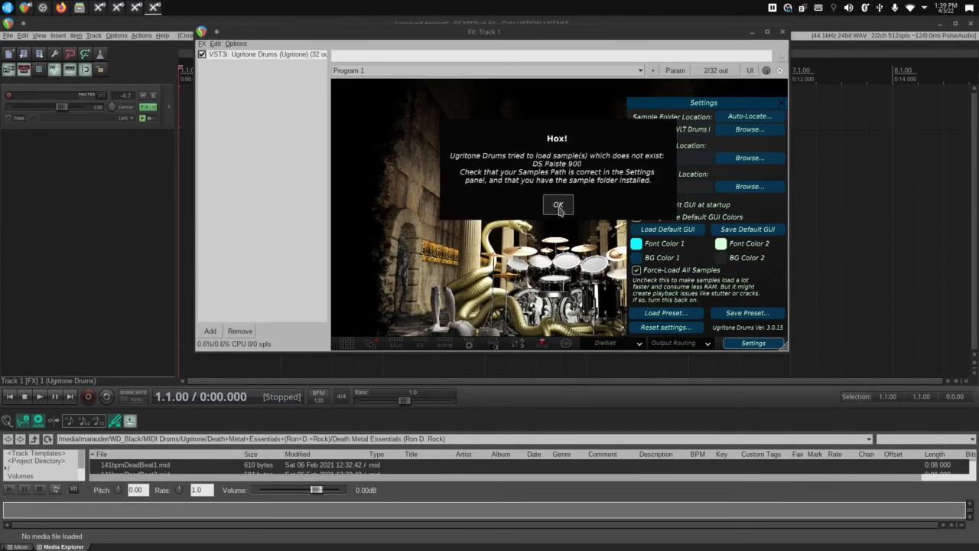
click(558, 204)
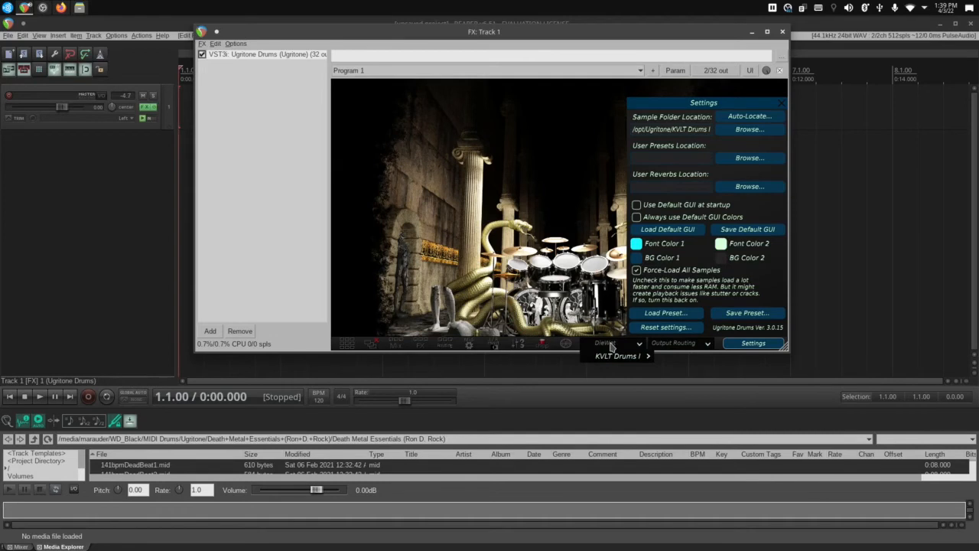
Choose the OriginalSauna kit from the KVLT Drums I kit menu.
click(616, 343)
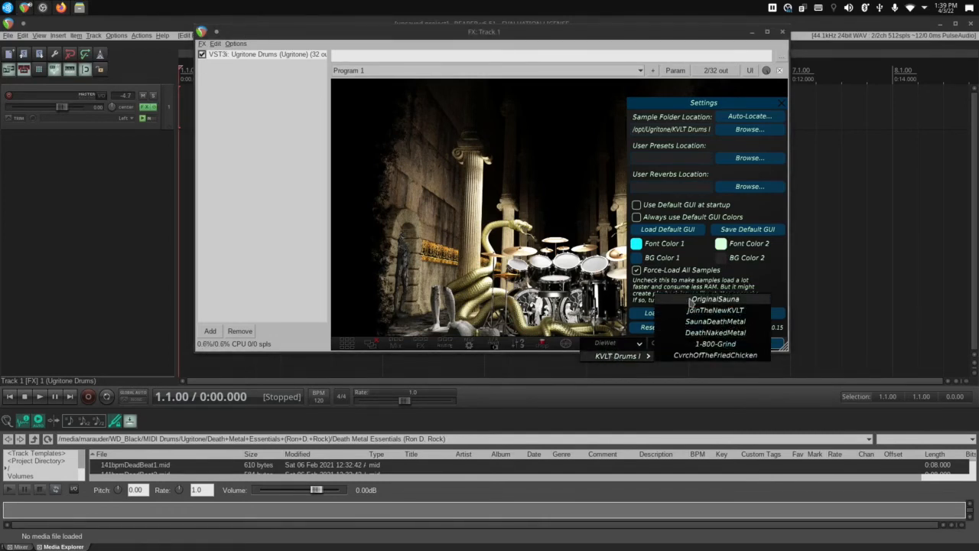
click(714, 332)
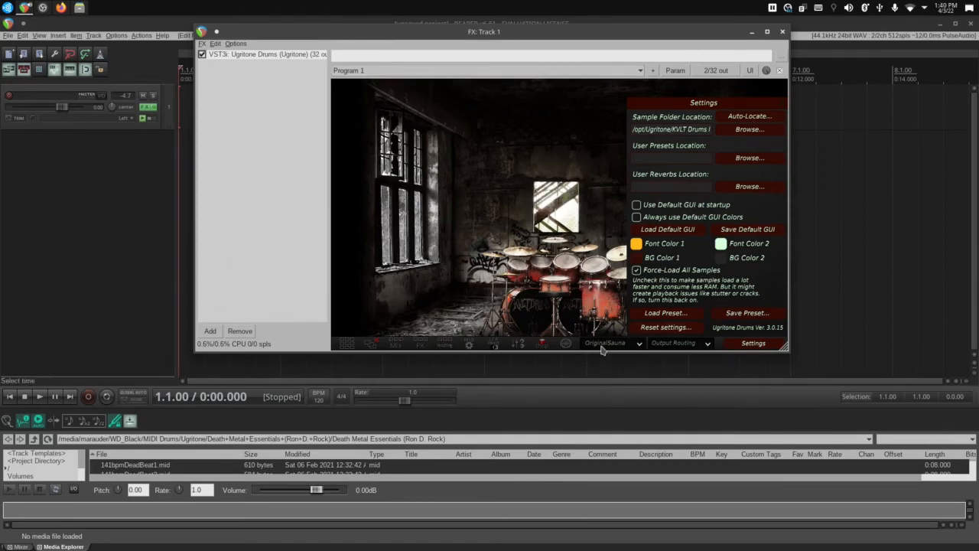
click(618, 355)
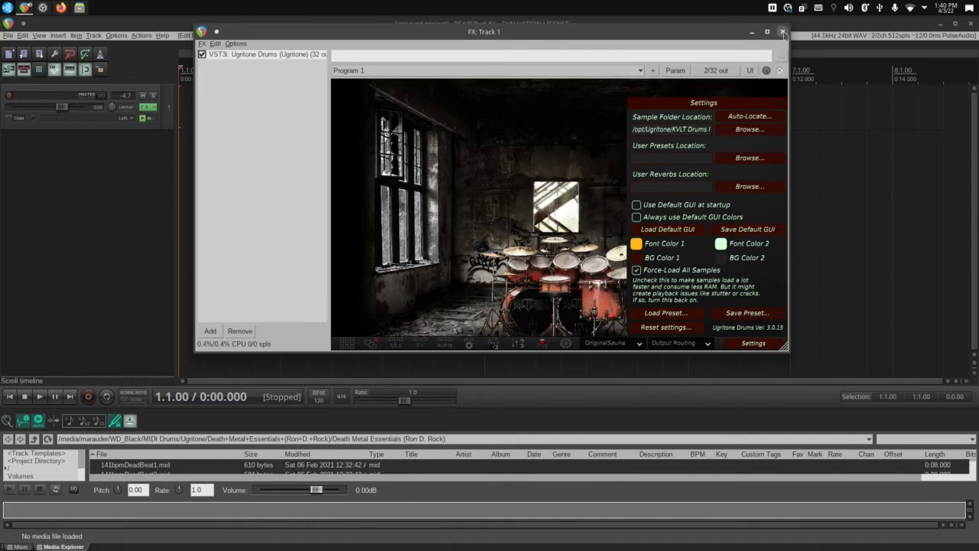
Close the Ugritone Drums FX window and browse Dolphin up to /opt.
click(783, 32)
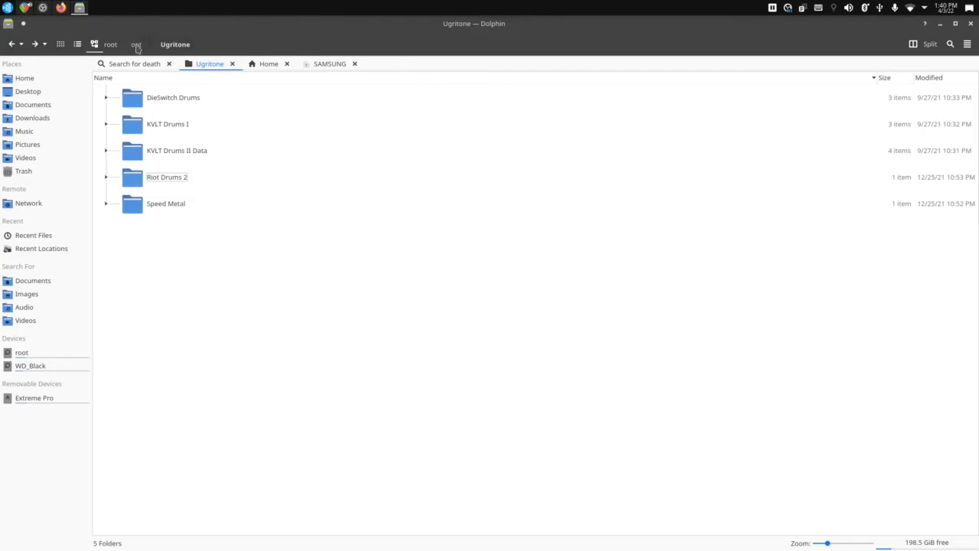
click(136, 44)
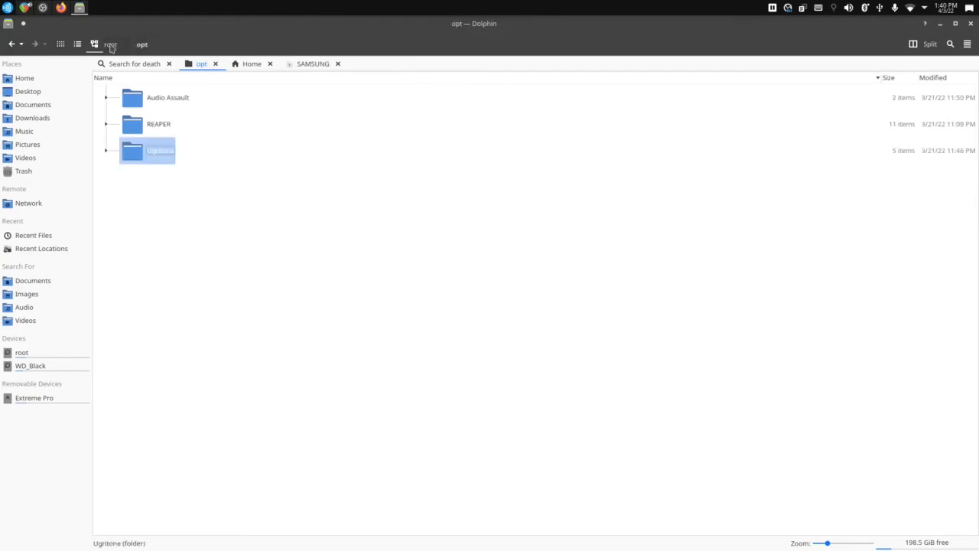
double_click(166, 97)
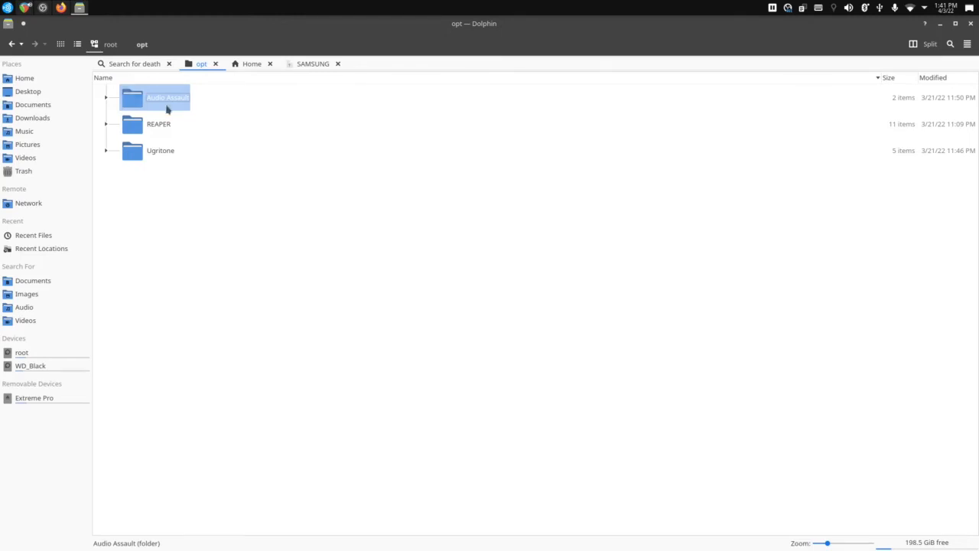
mouse_move(181, 238)
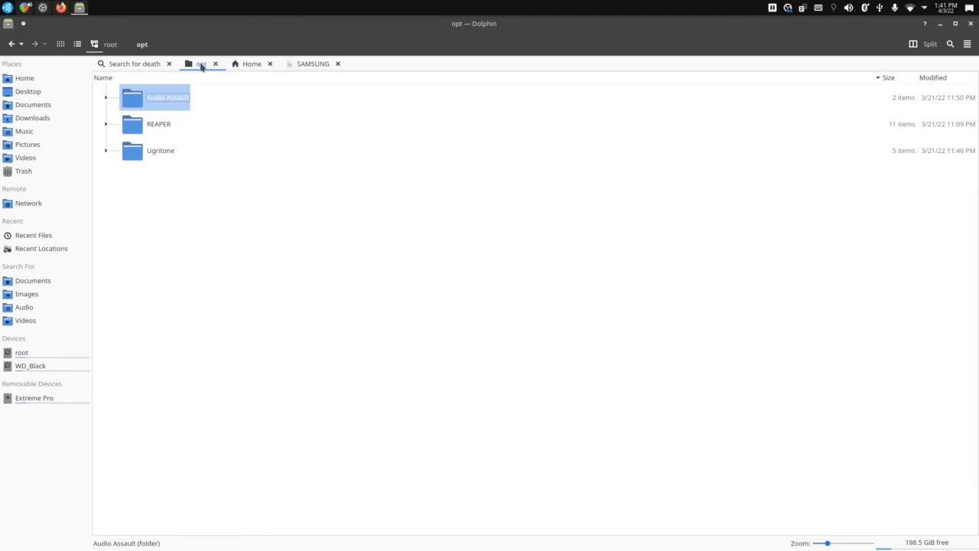
mouse_move(145, 46)
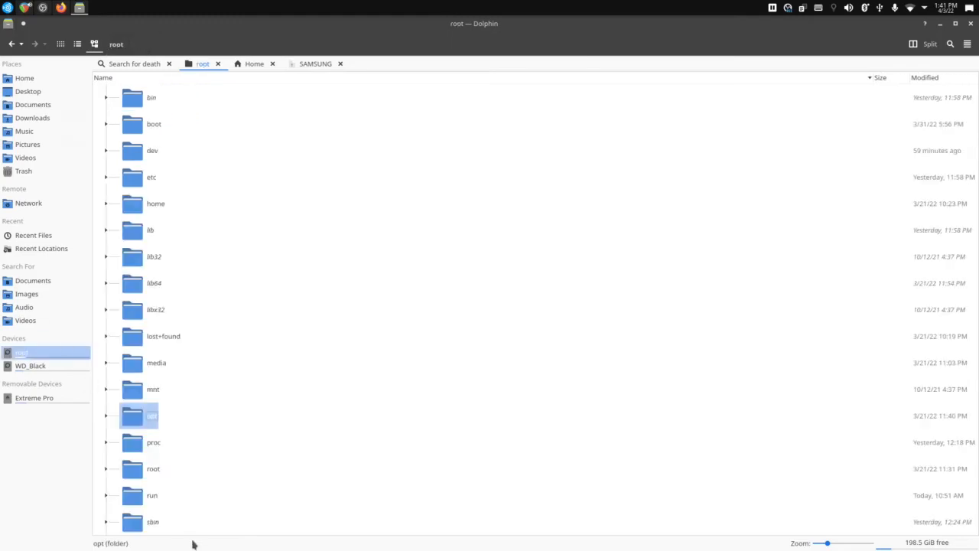
Show the context menu for the opt folder at the filesystem root.
right_click(139, 415)
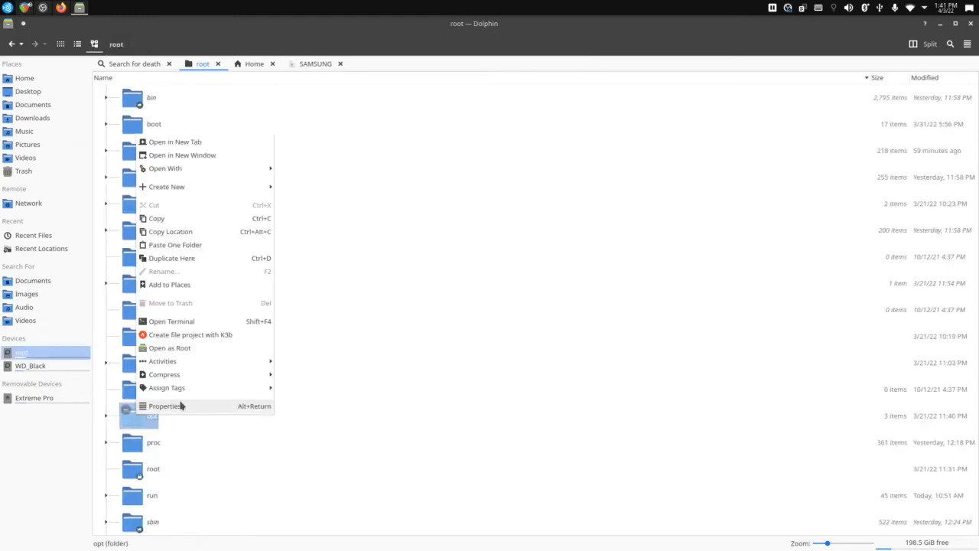
Open the Permissions tab of opt's Properties and view its Advanced Permissions.
click(166, 406)
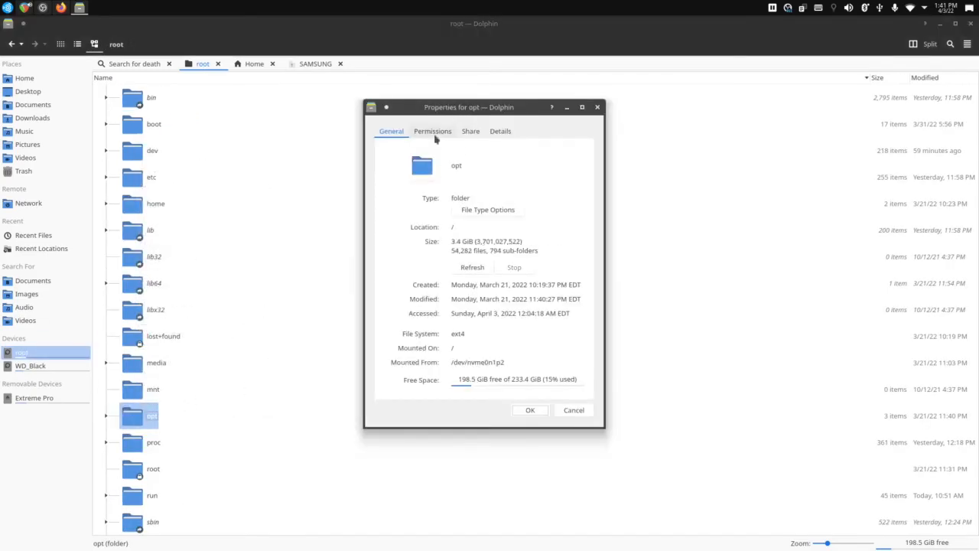
click(433, 131)
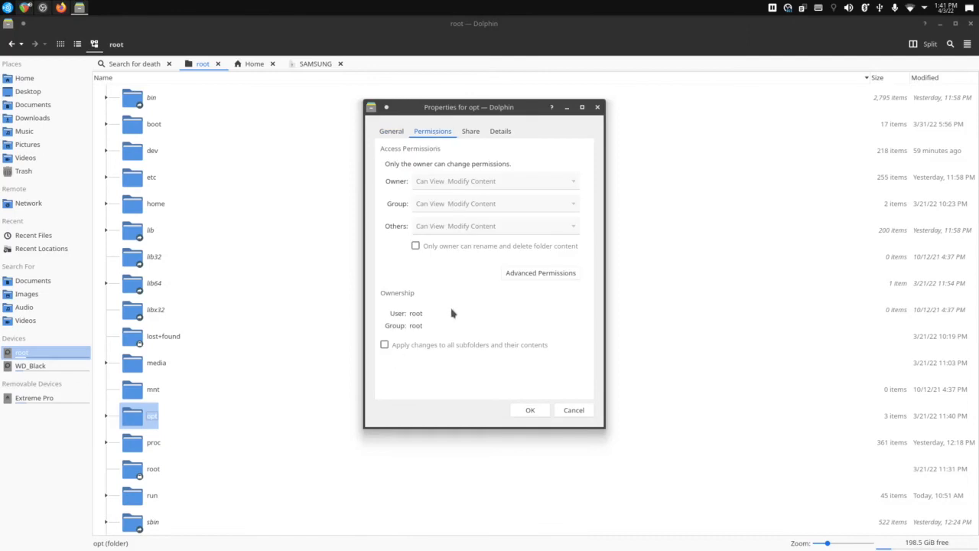
mouse_move(516, 29)
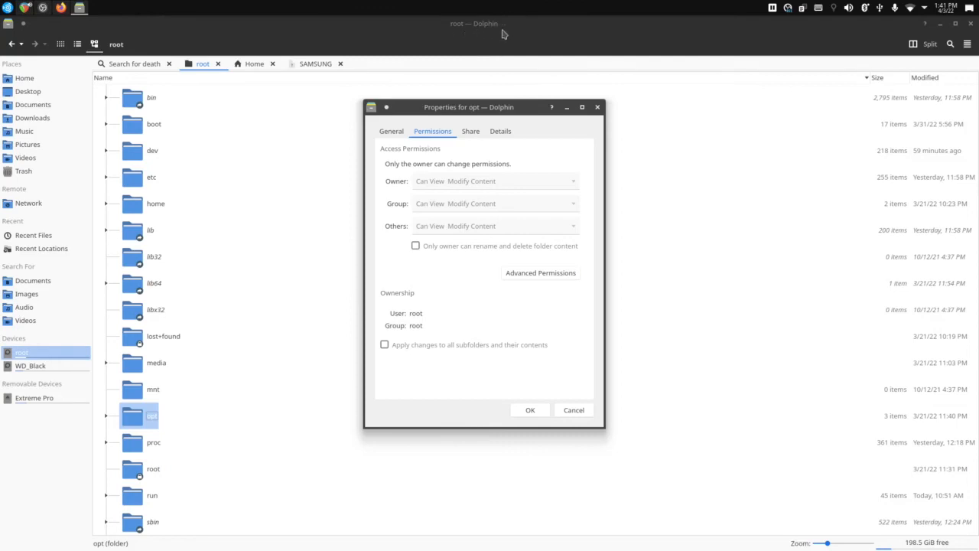
mouse_move(517, 33)
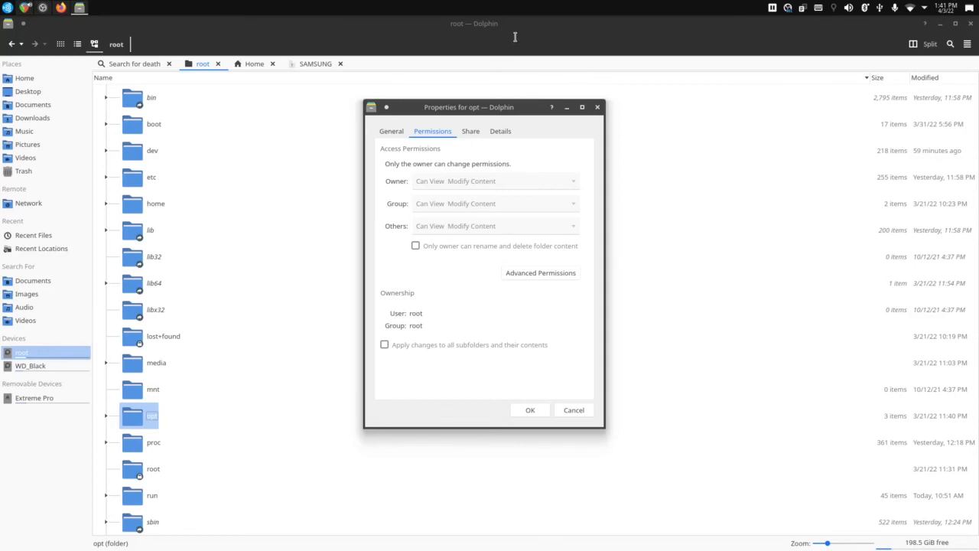
mouse_move(686, 329)
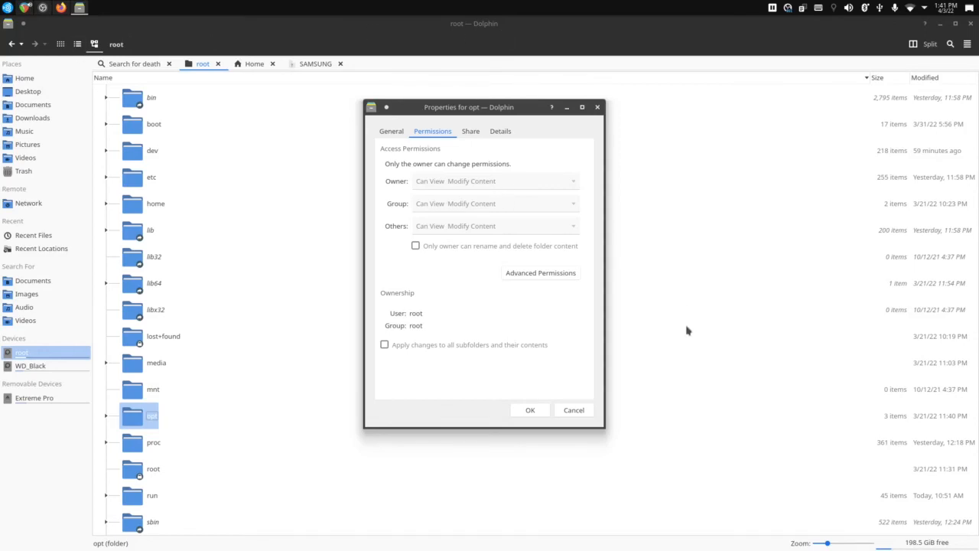
mouse_move(469, 25)
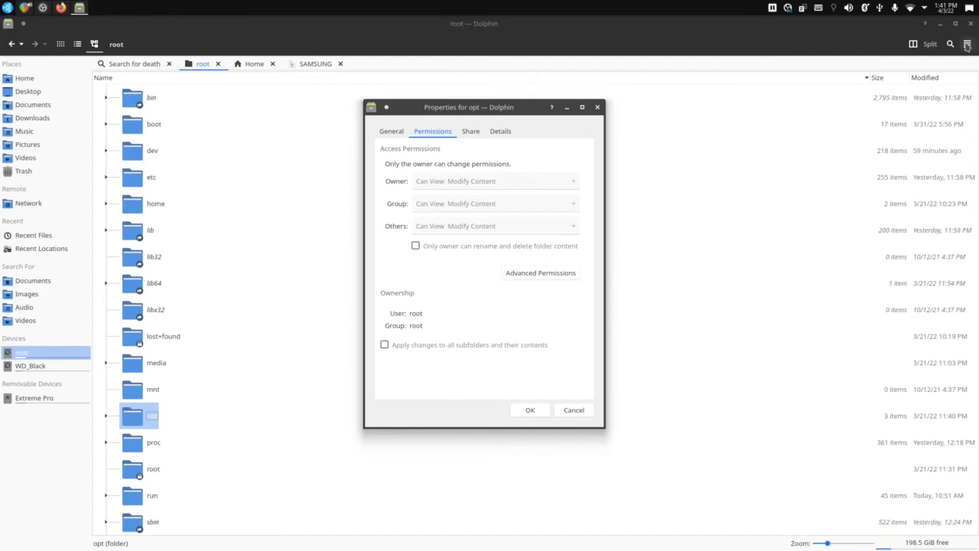
click(967, 44)
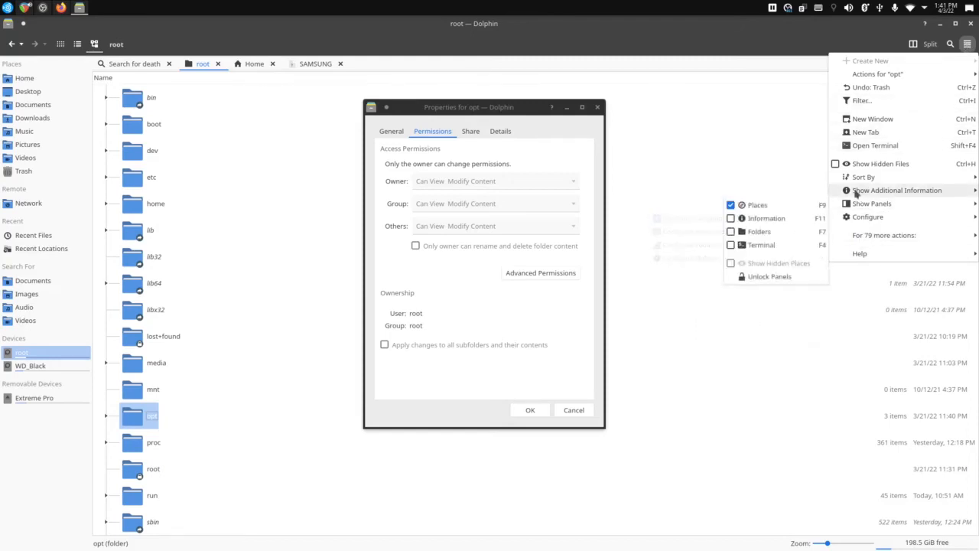
click(673, 268)
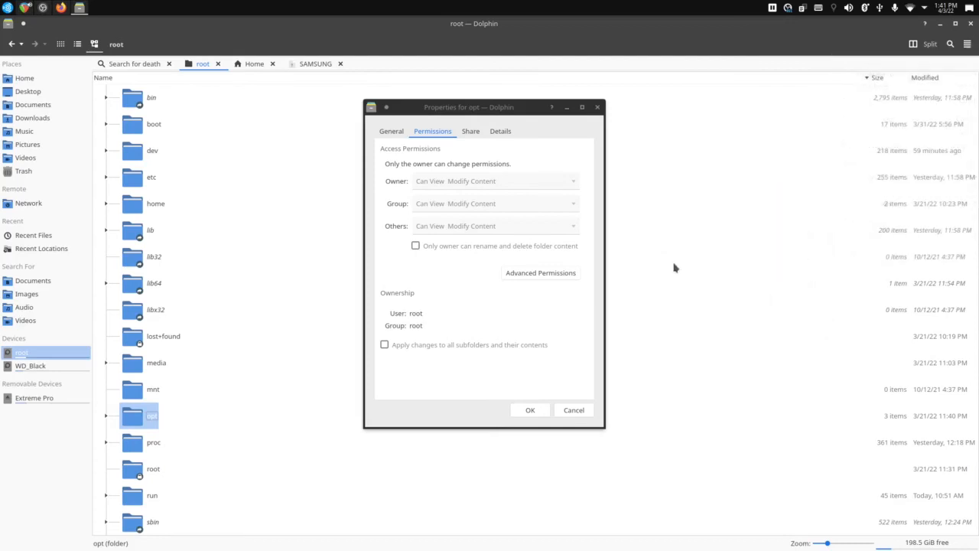
click(540, 273)
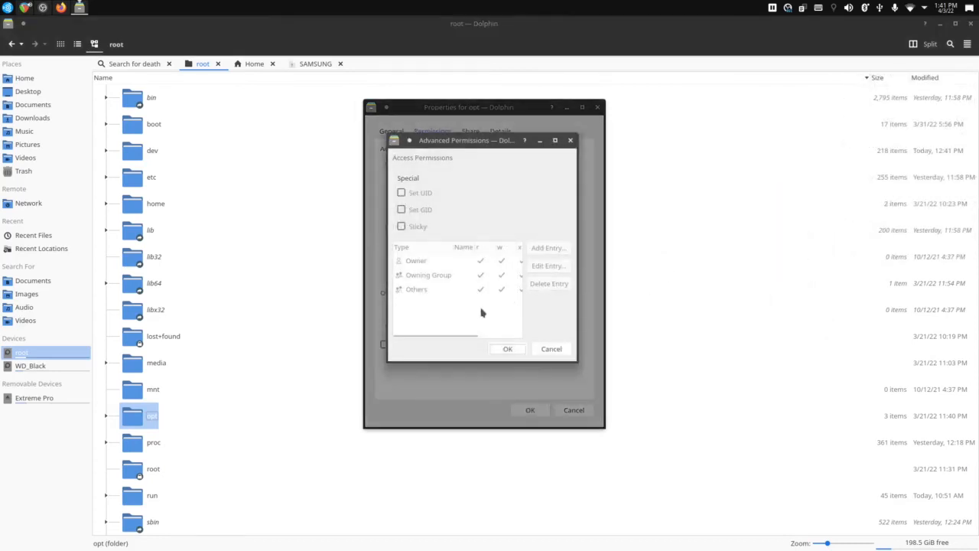
mouse_move(513, 258)
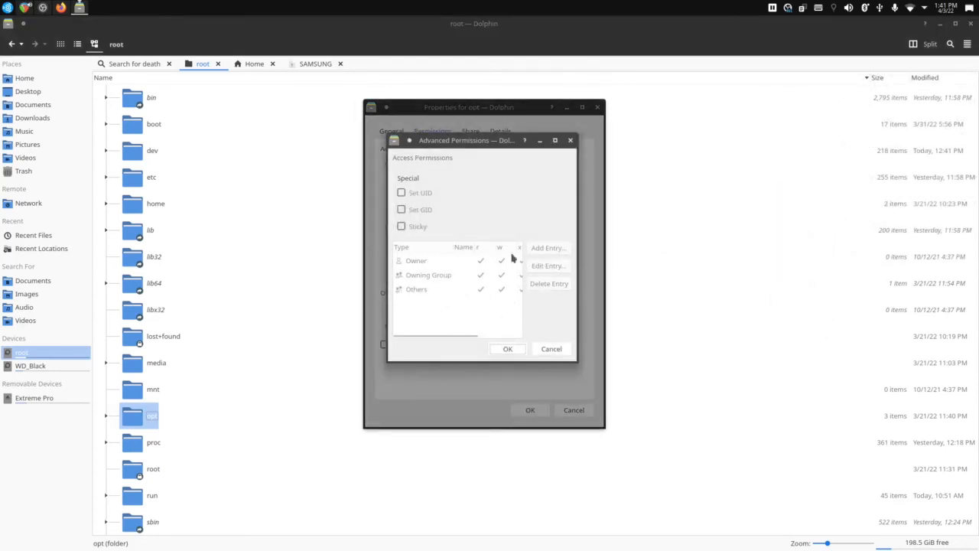
Confirm and close the Advanced Permissions window for opt.
click(551, 348)
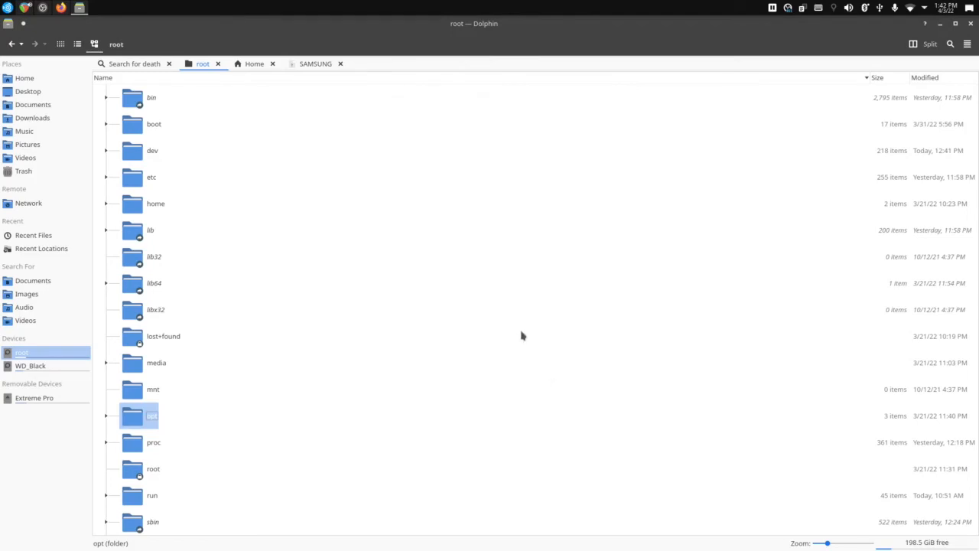
mouse_move(535, 327)
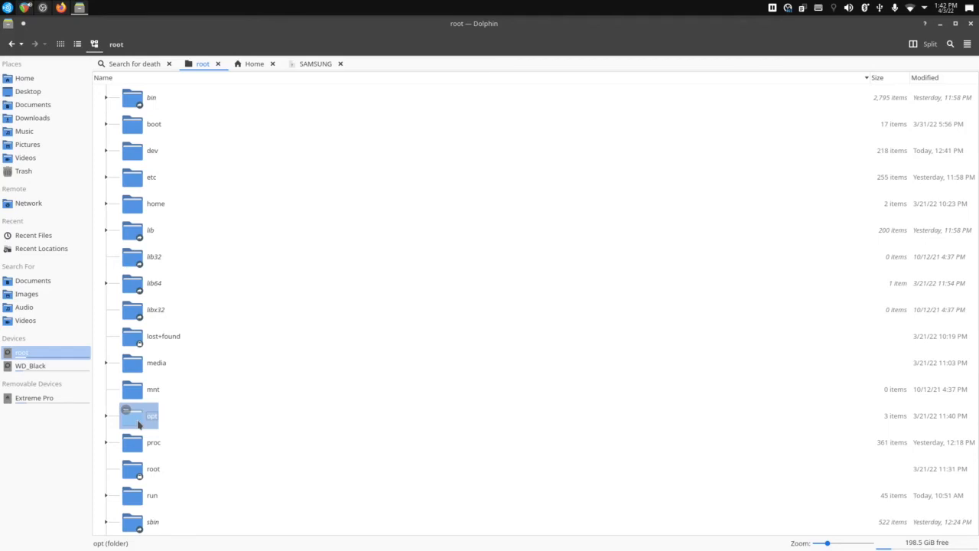
mouse_move(159, 430)
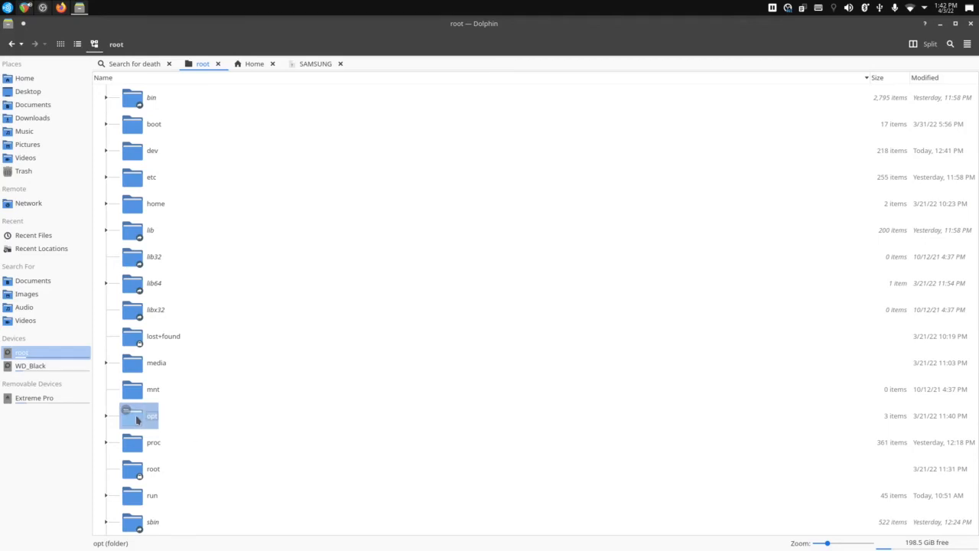
mouse_move(199, 424)
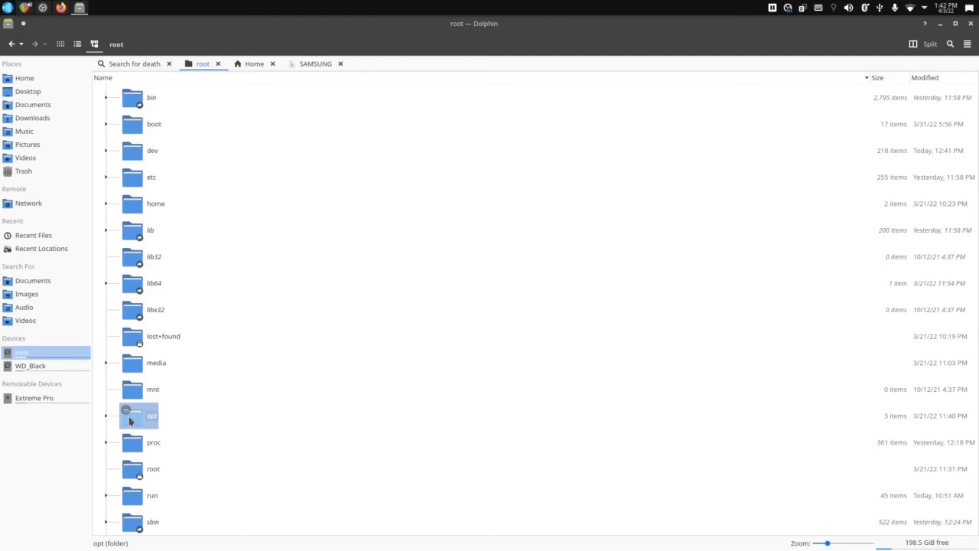
mouse_move(133, 420)
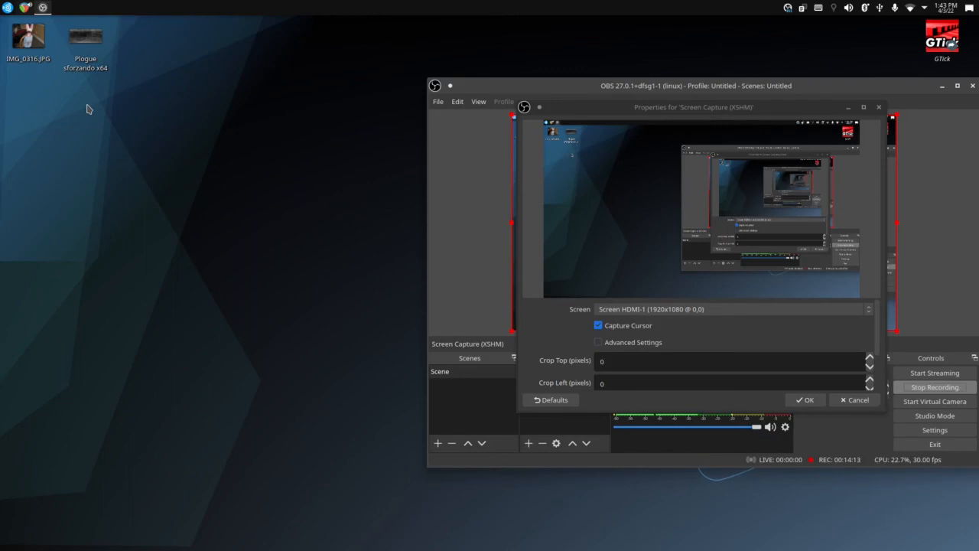
mouse_move(97, 98)
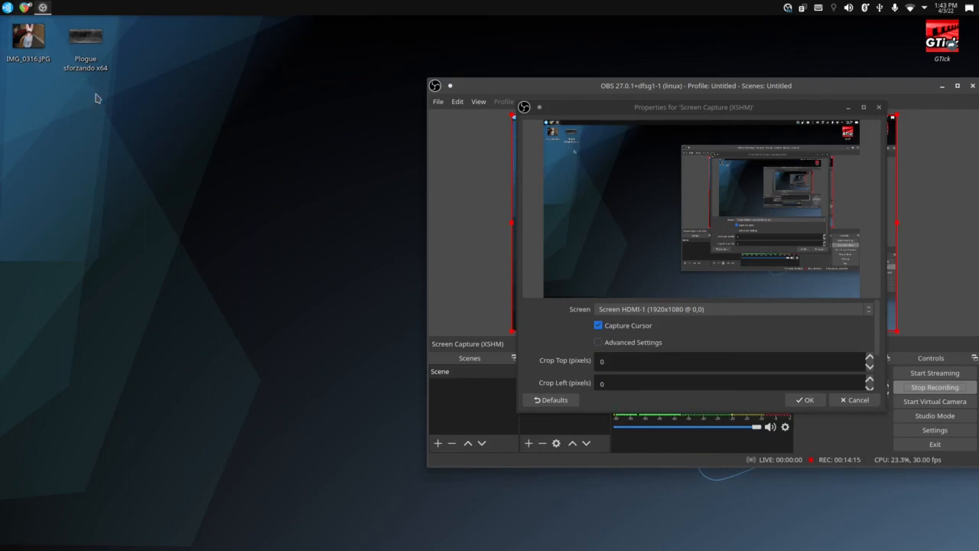
mouse_move(75, 85)
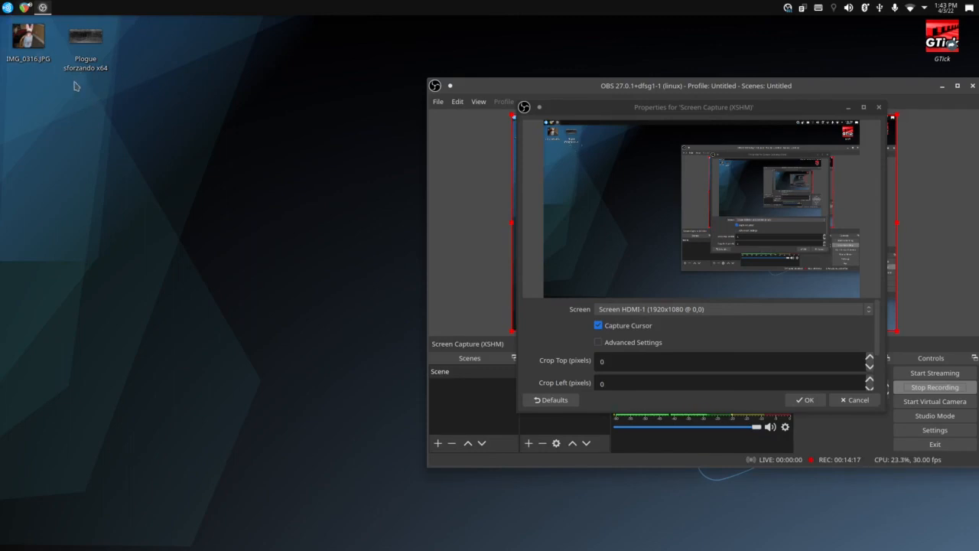
mouse_move(94, 79)
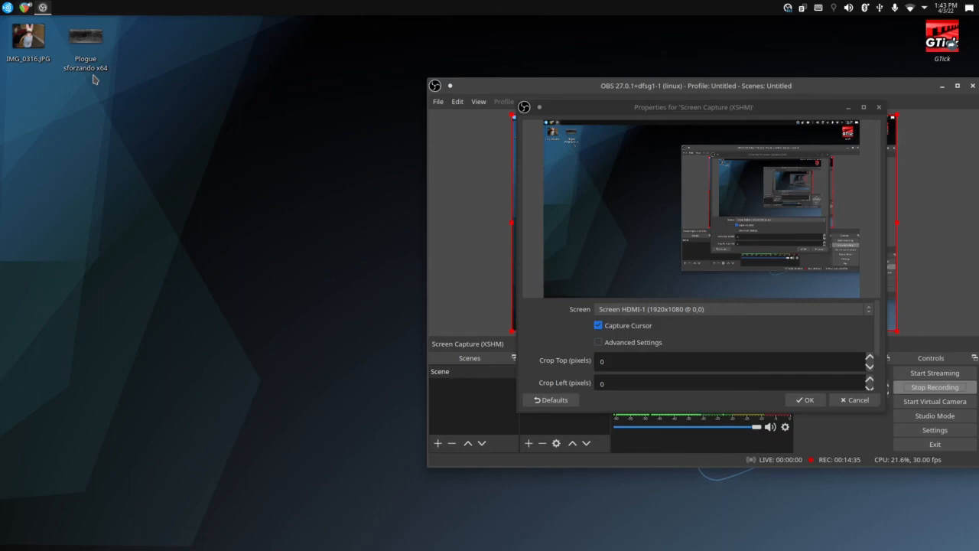
click(10, 7)
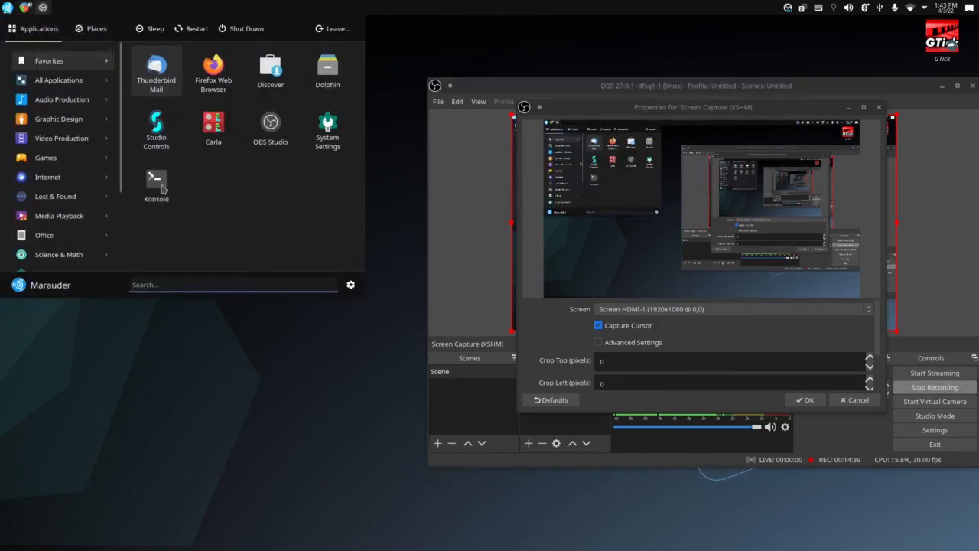
mouse_move(247, 218)
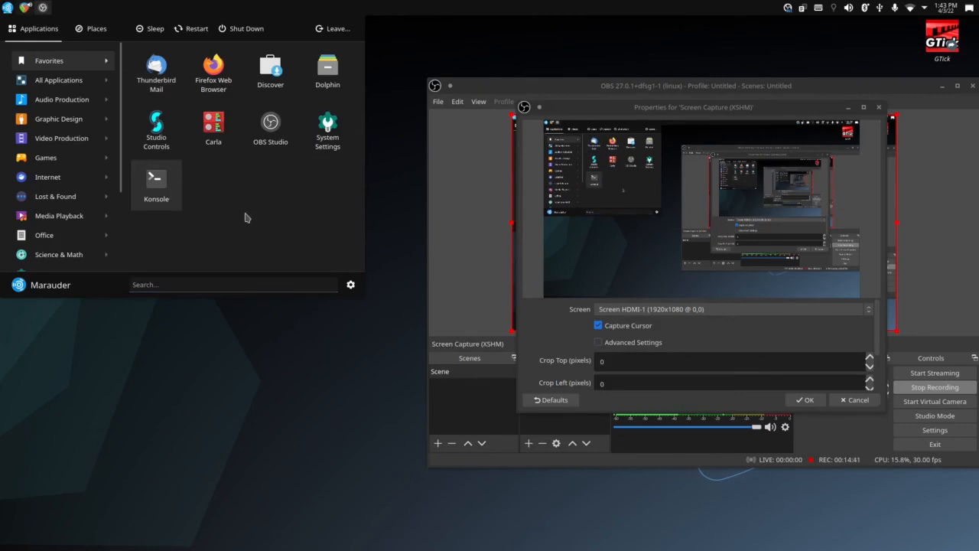
mouse_move(279, 234)
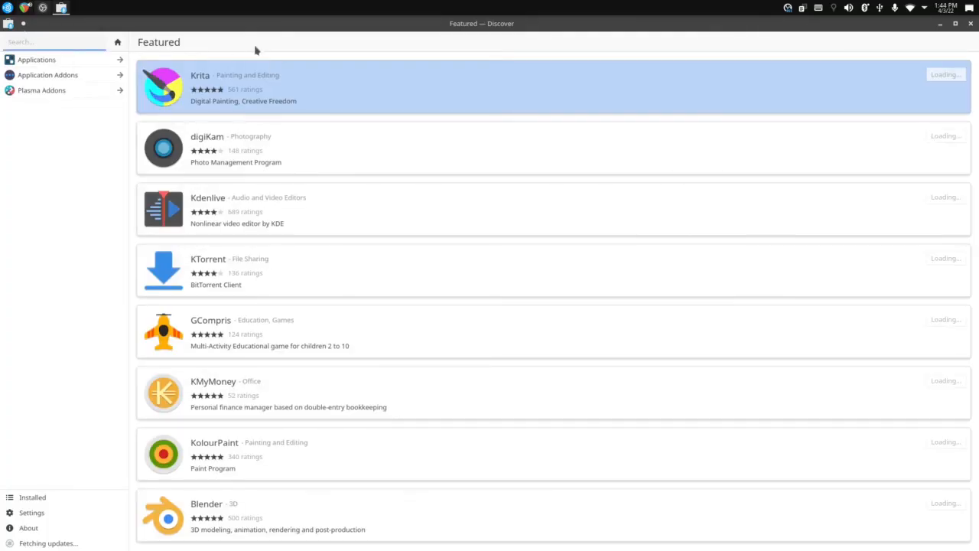
mouse_move(459, 305)
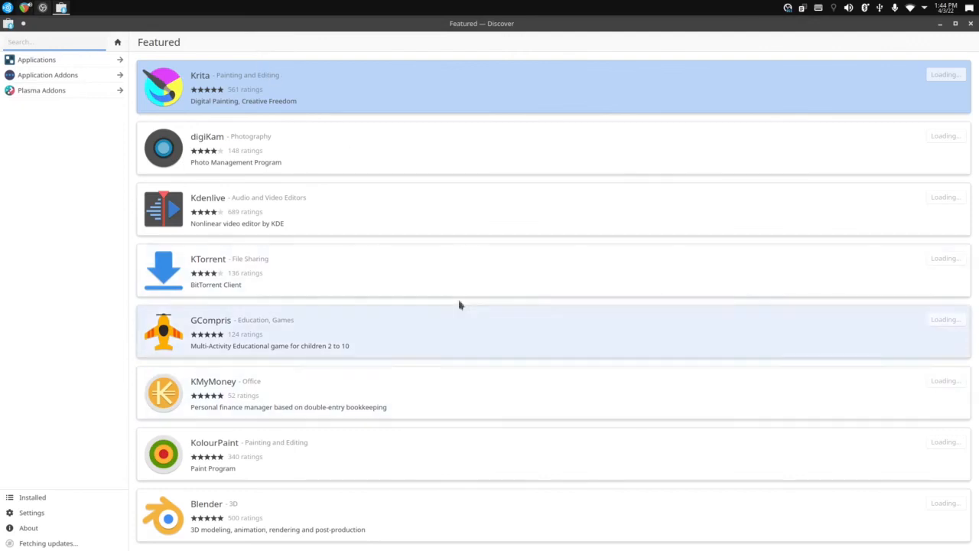
mouse_move(418, 100)
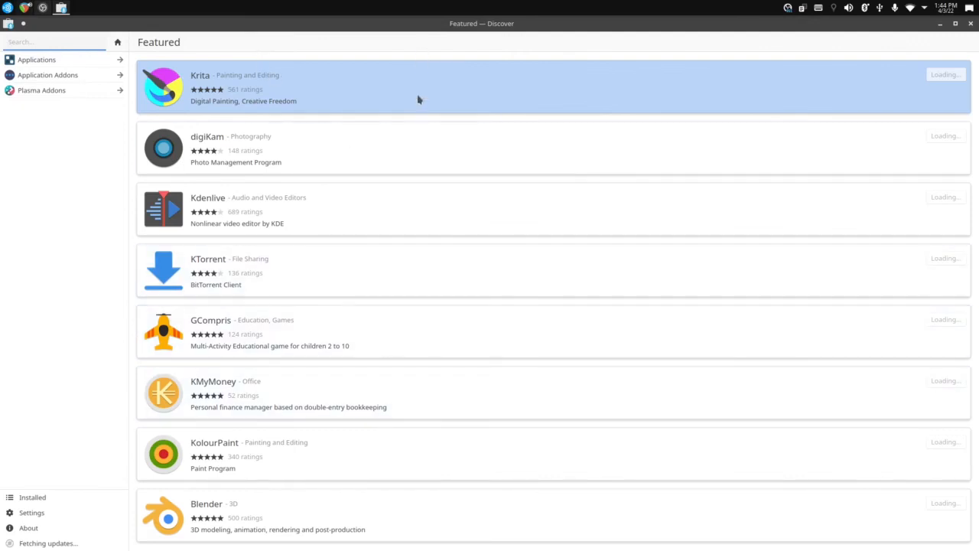
mouse_move(419, 389)
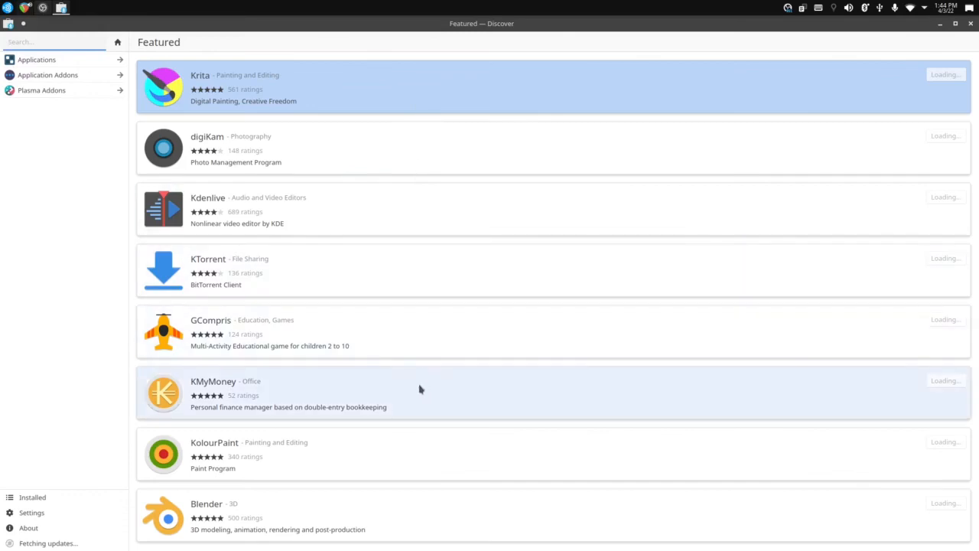
mouse_move(413, 394)
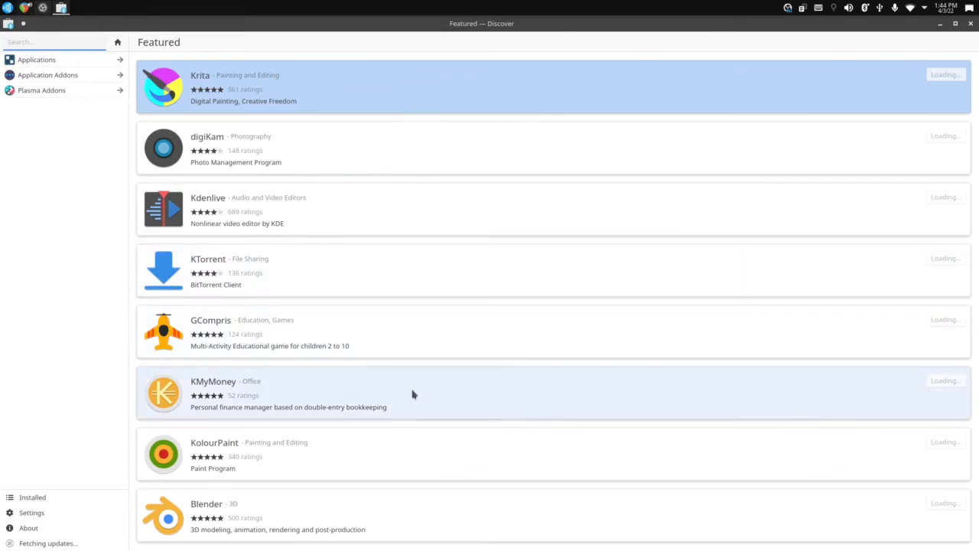
mouse_move(364, 370)
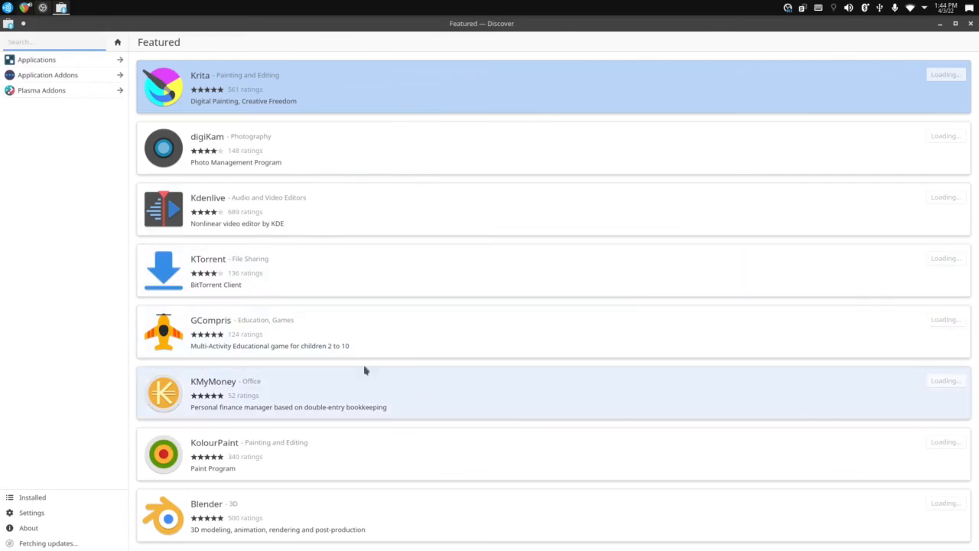
mouse_move(48, 42)
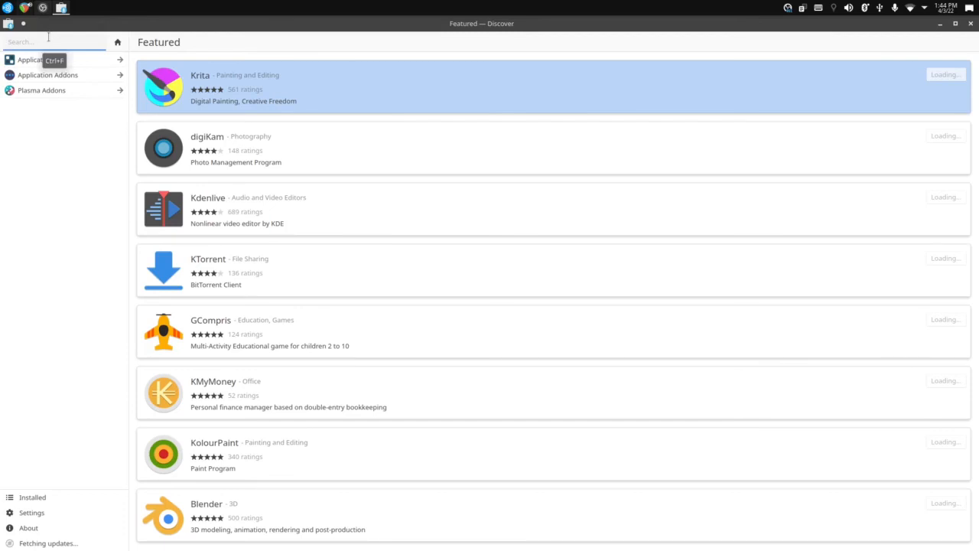
Search Discover for 'wine' to see the installed Wine and related apps.
text(wine)
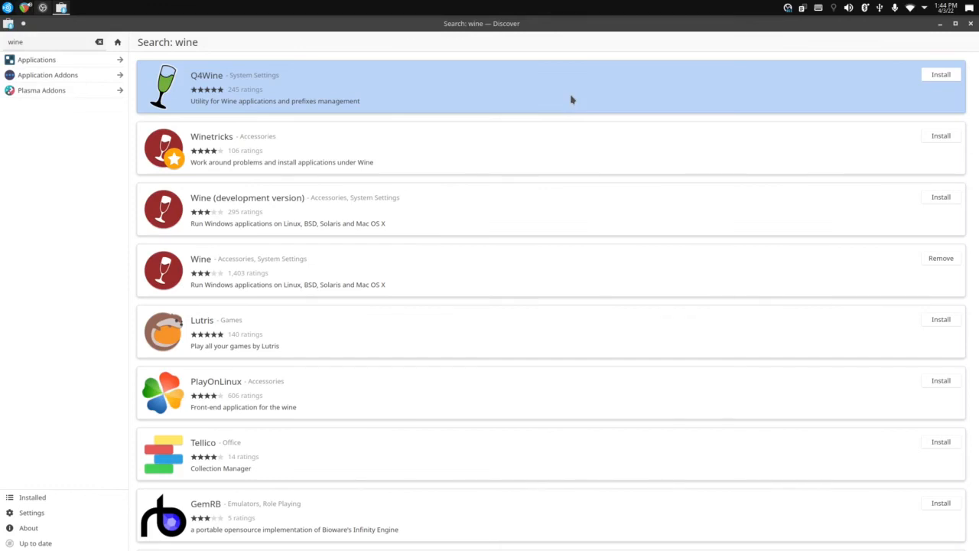
mouse_move(557, 291)
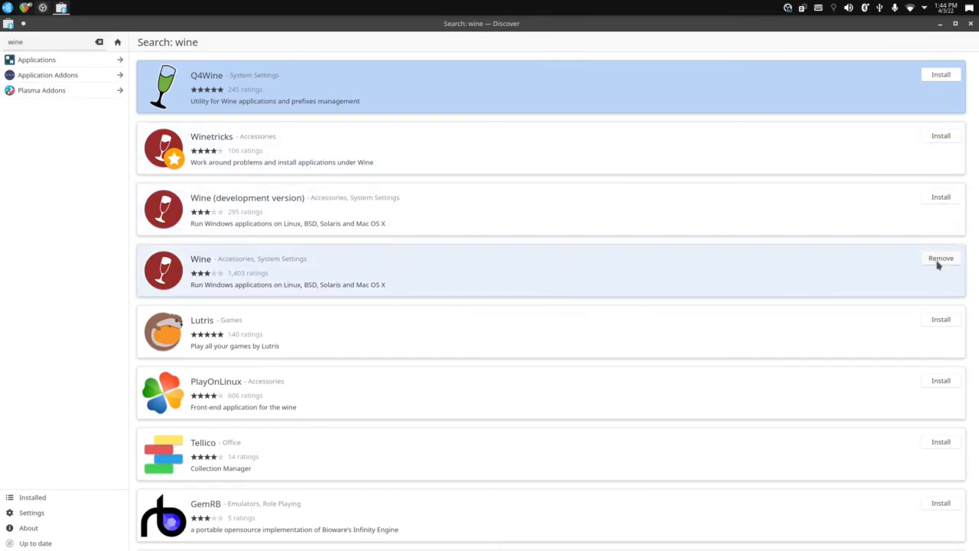
mouse_move(703, 274)
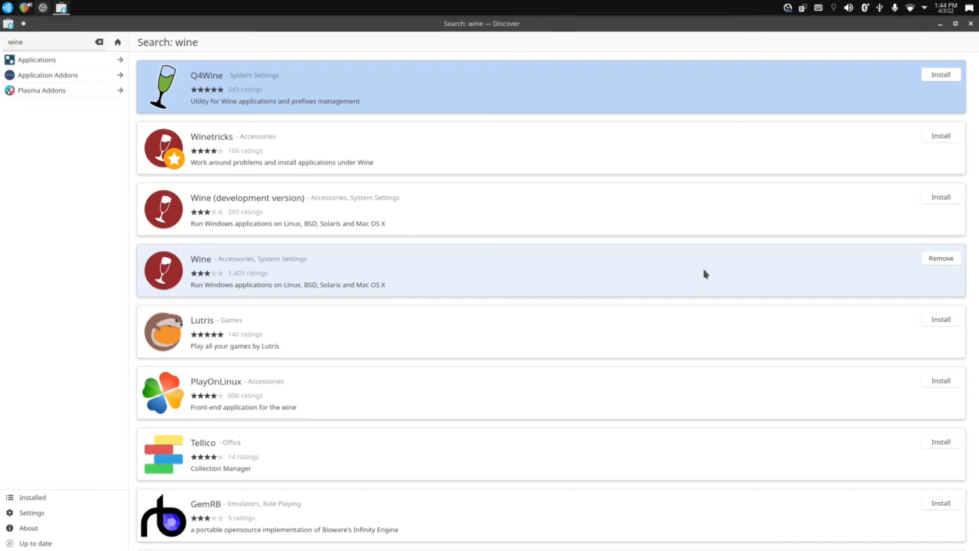
mouse_move(661, 273)
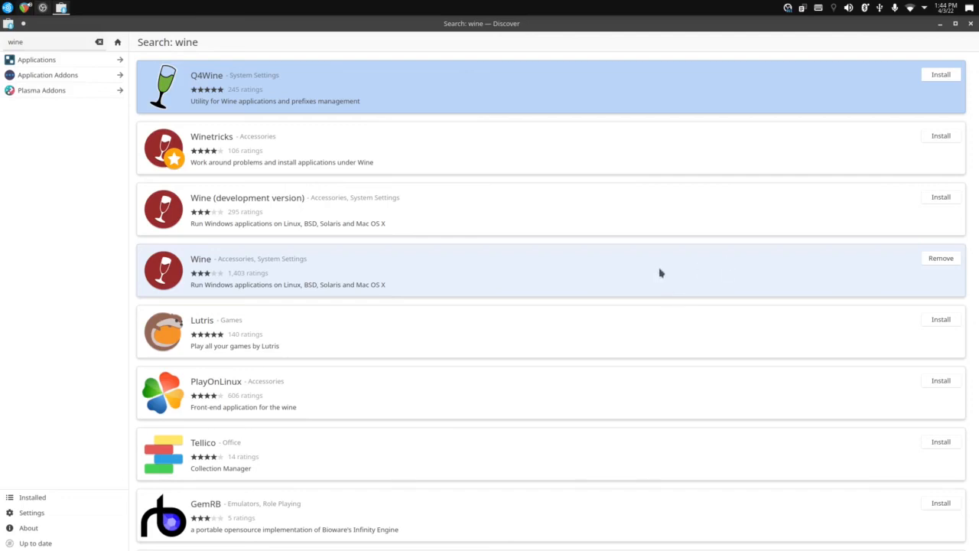
mouse_move(598, 276)
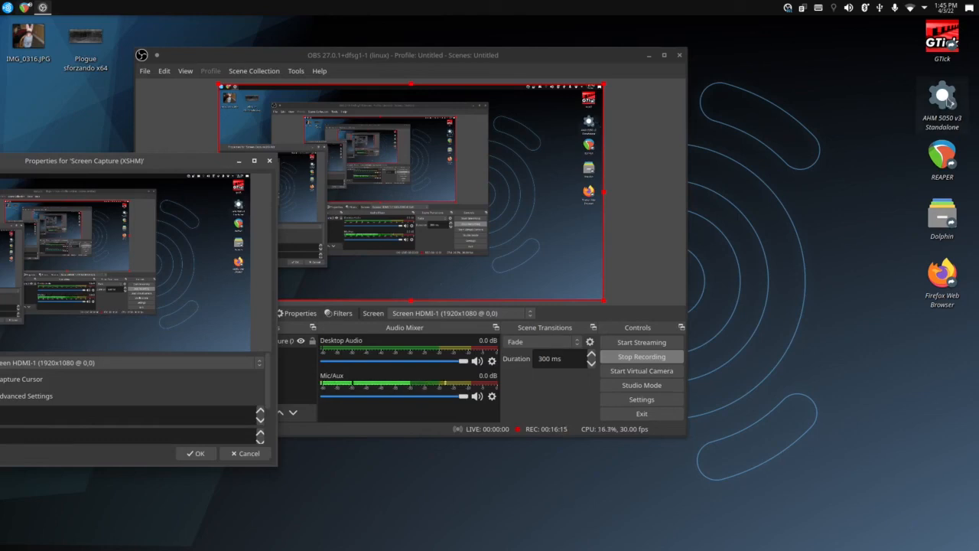
Move the OBS Studio main window to the right on the desktop.
drag(403, 55, 506, 77)
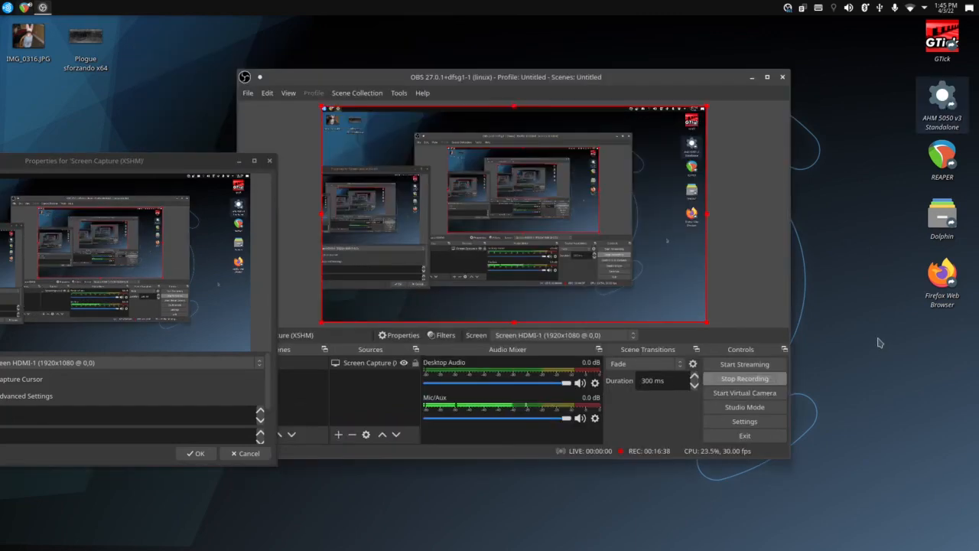